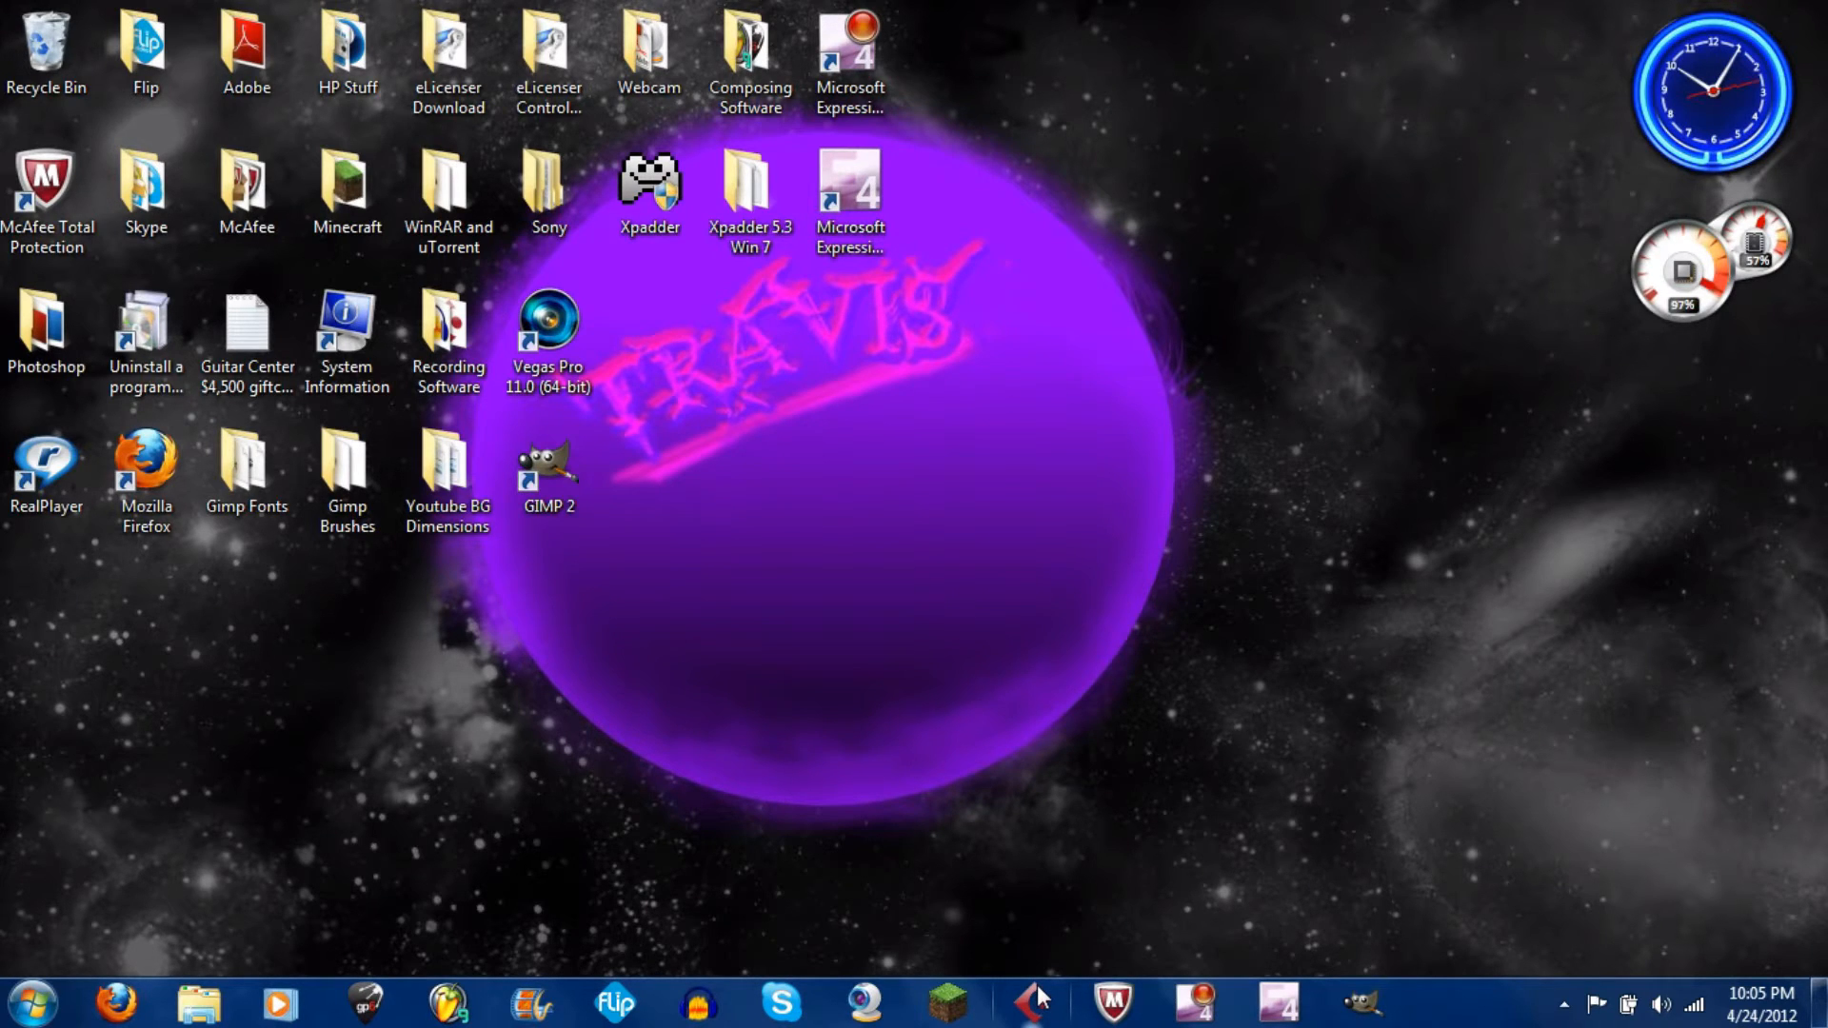
mouse_move(682, 933)
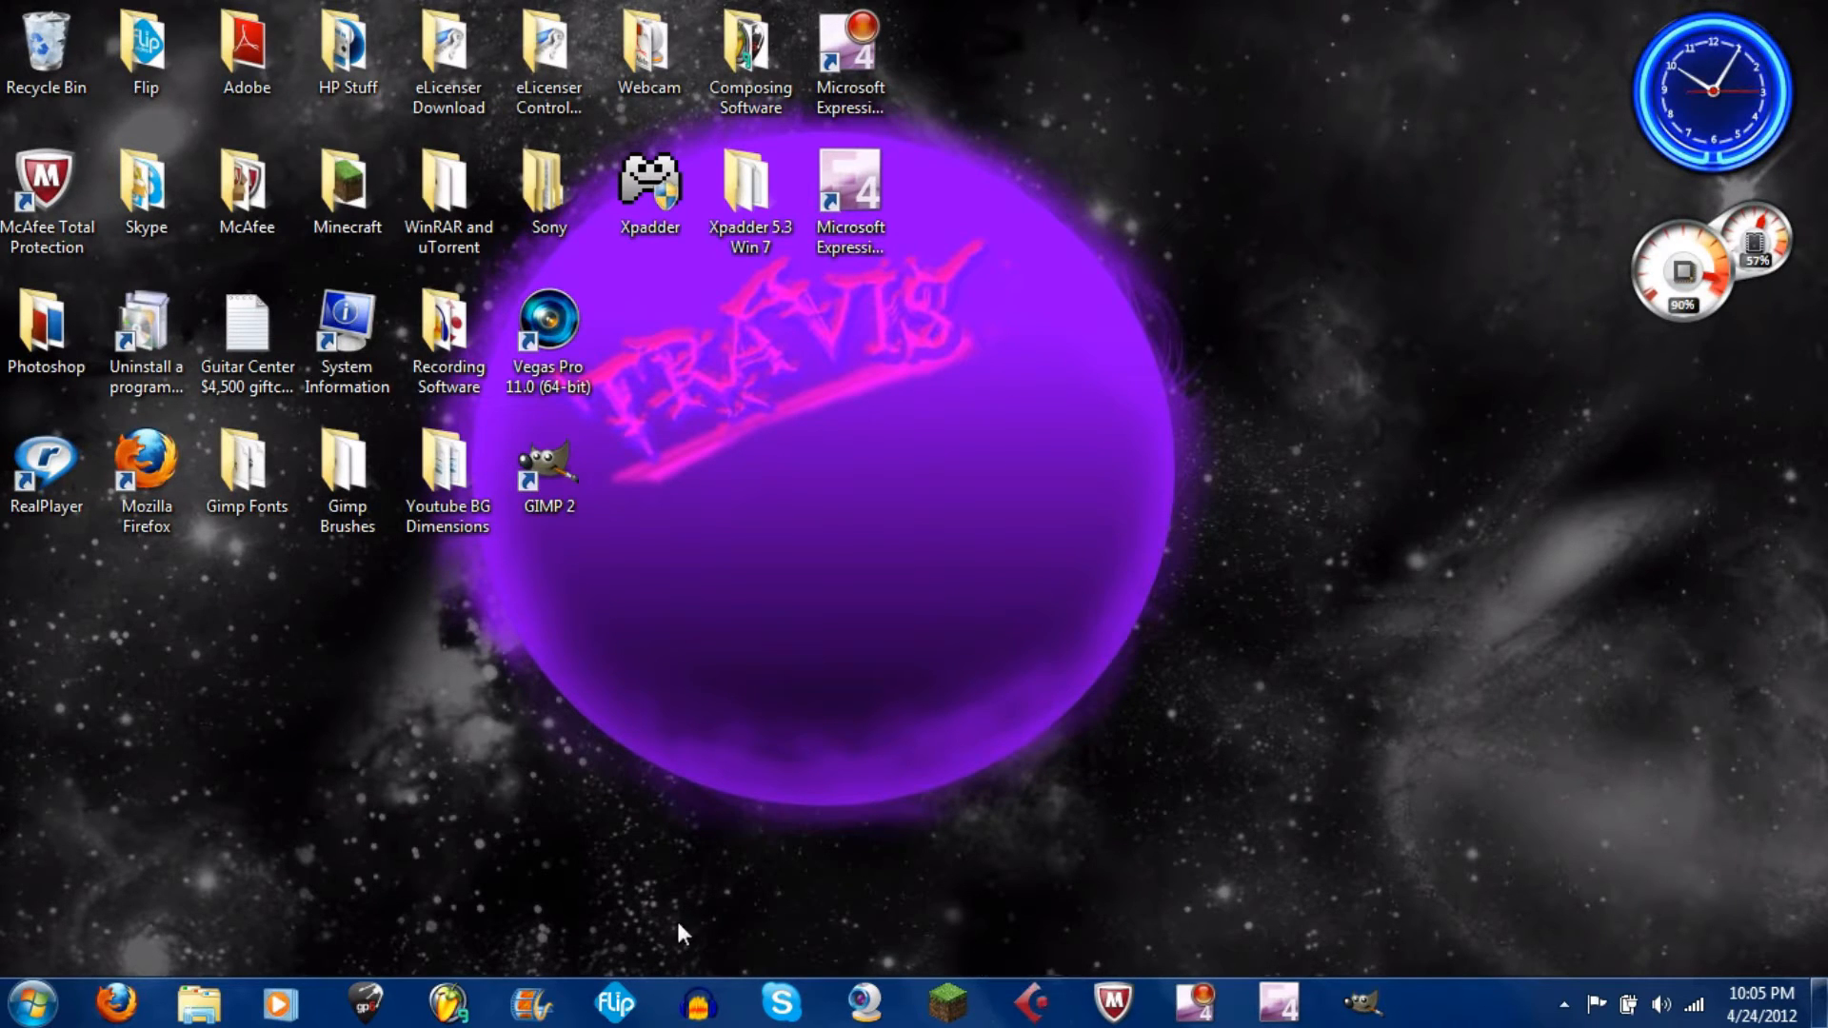
mouse_move(997, 948)
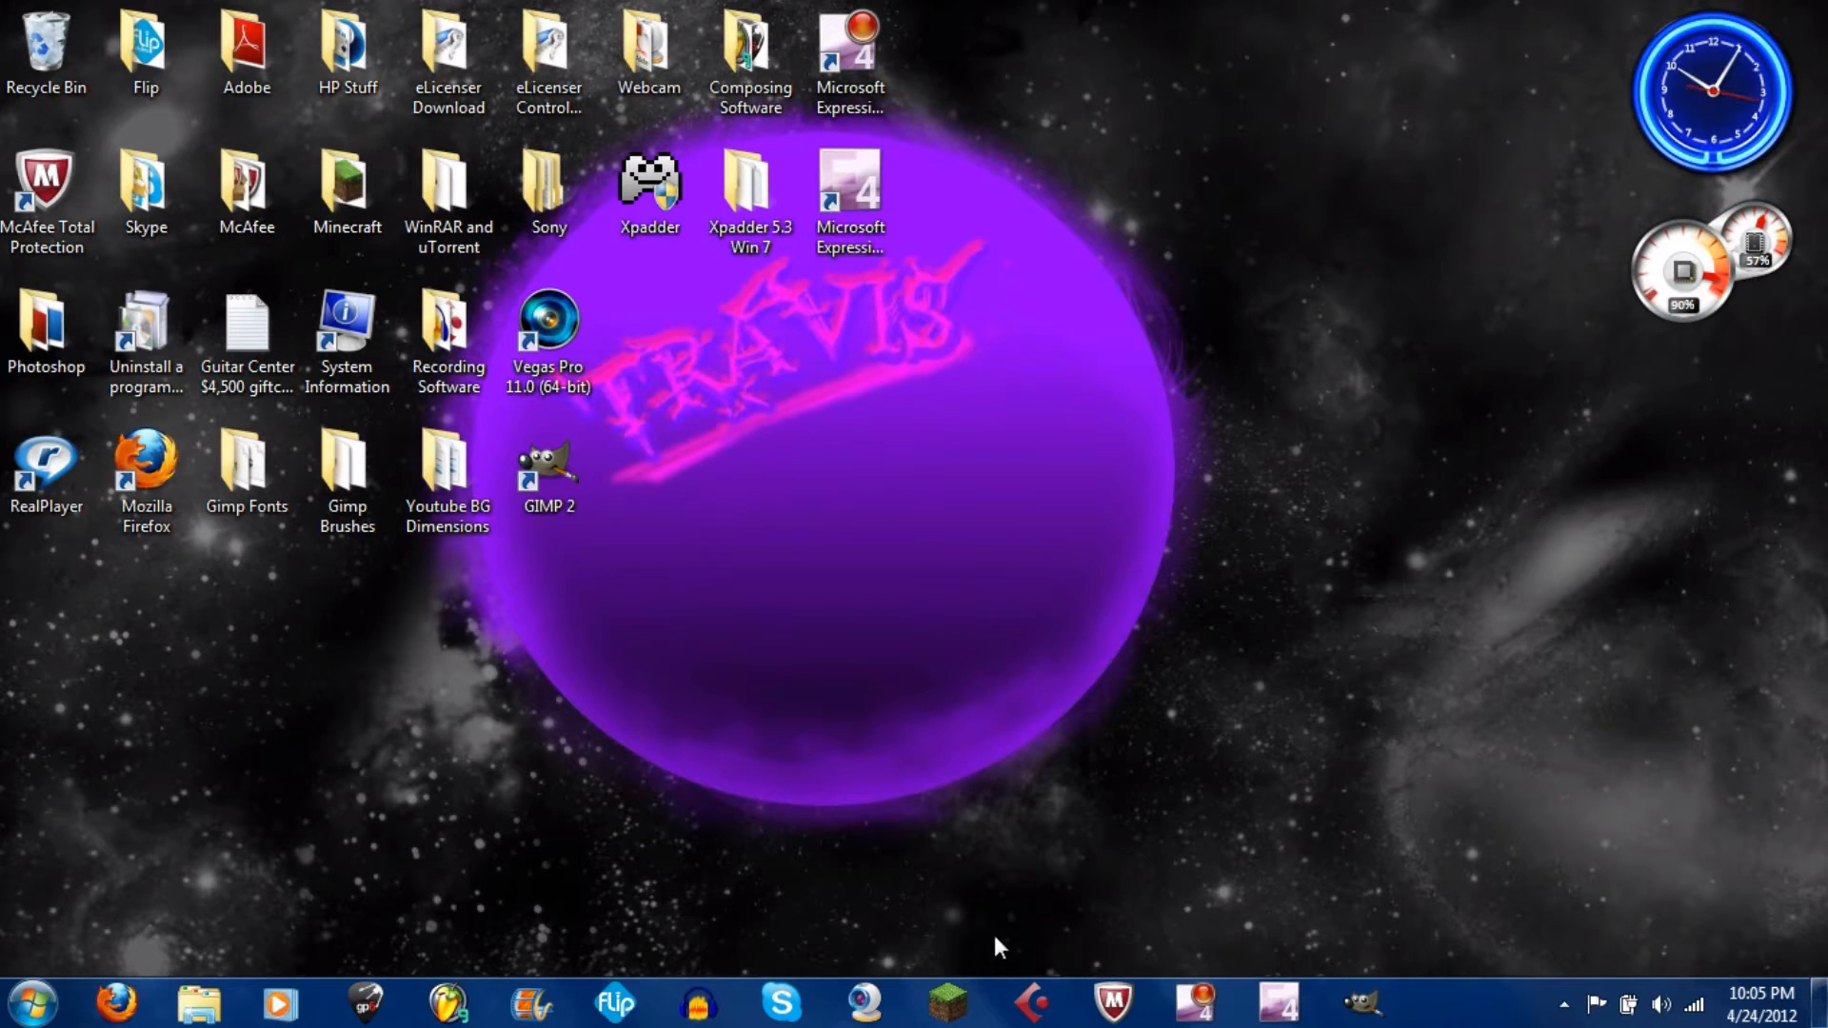
mouse_move(1035, 1002)
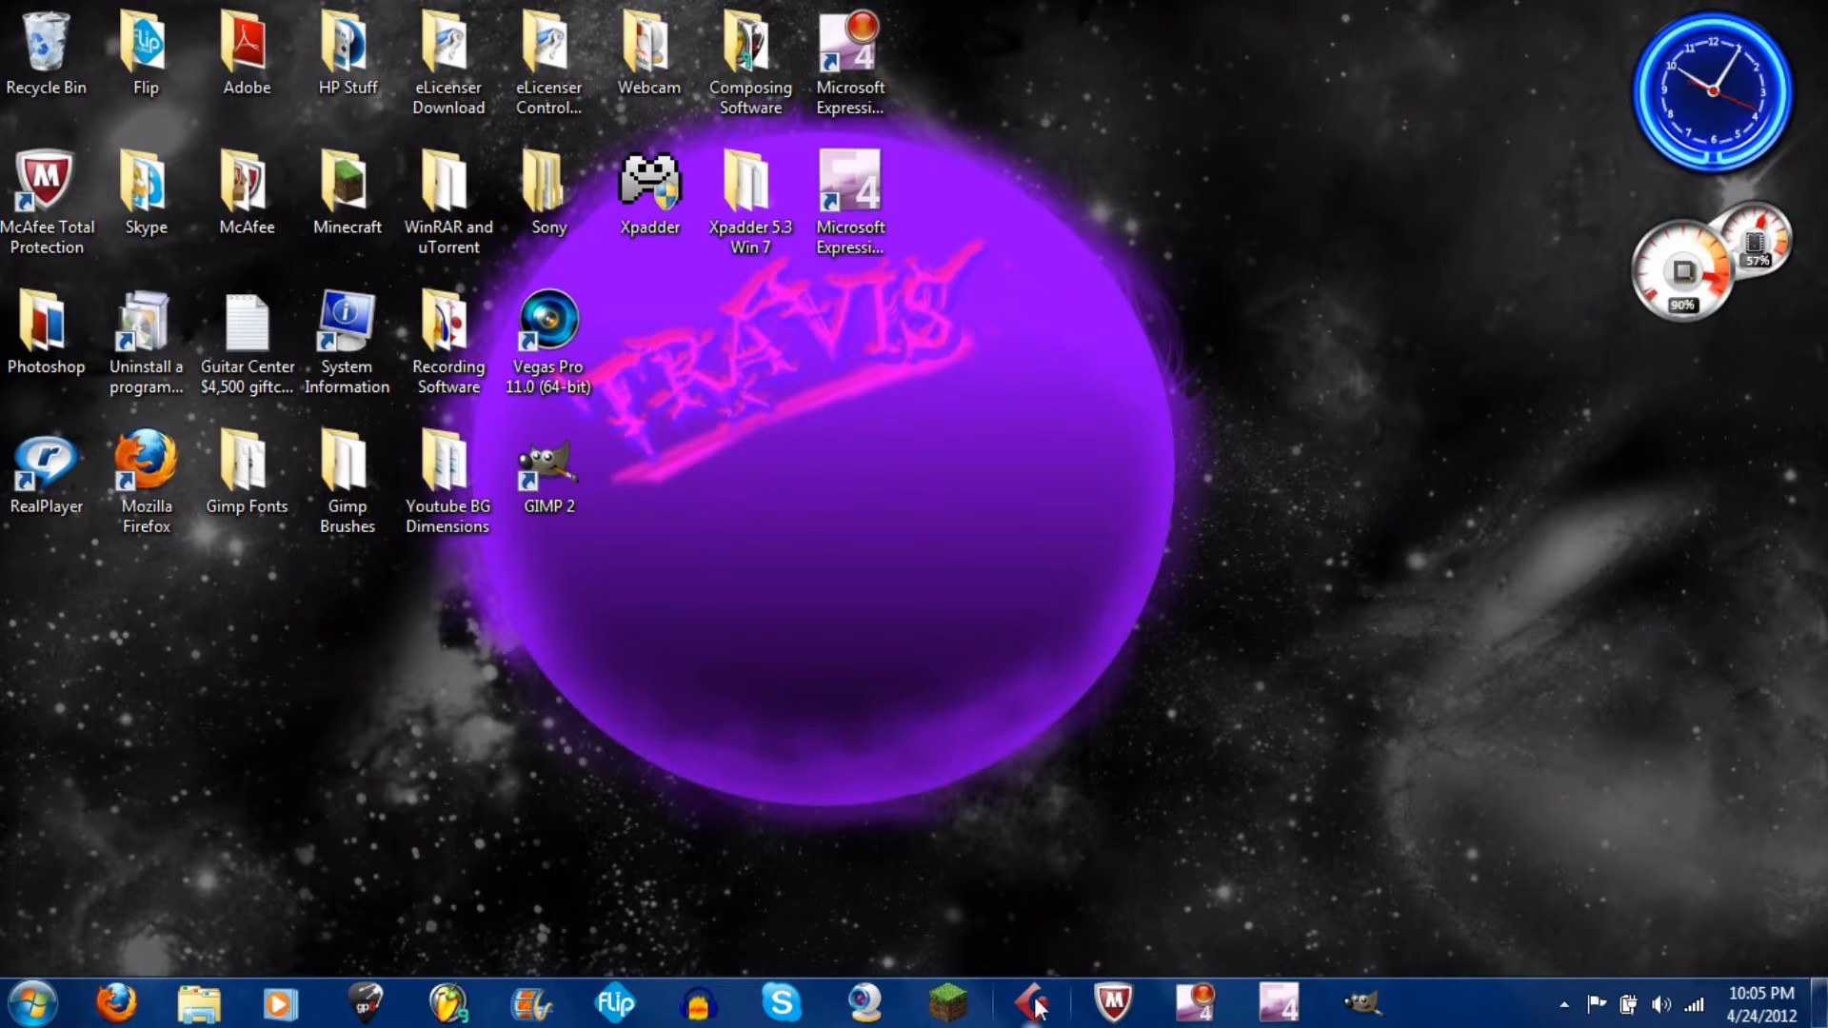
mouse_move(1133, 714)
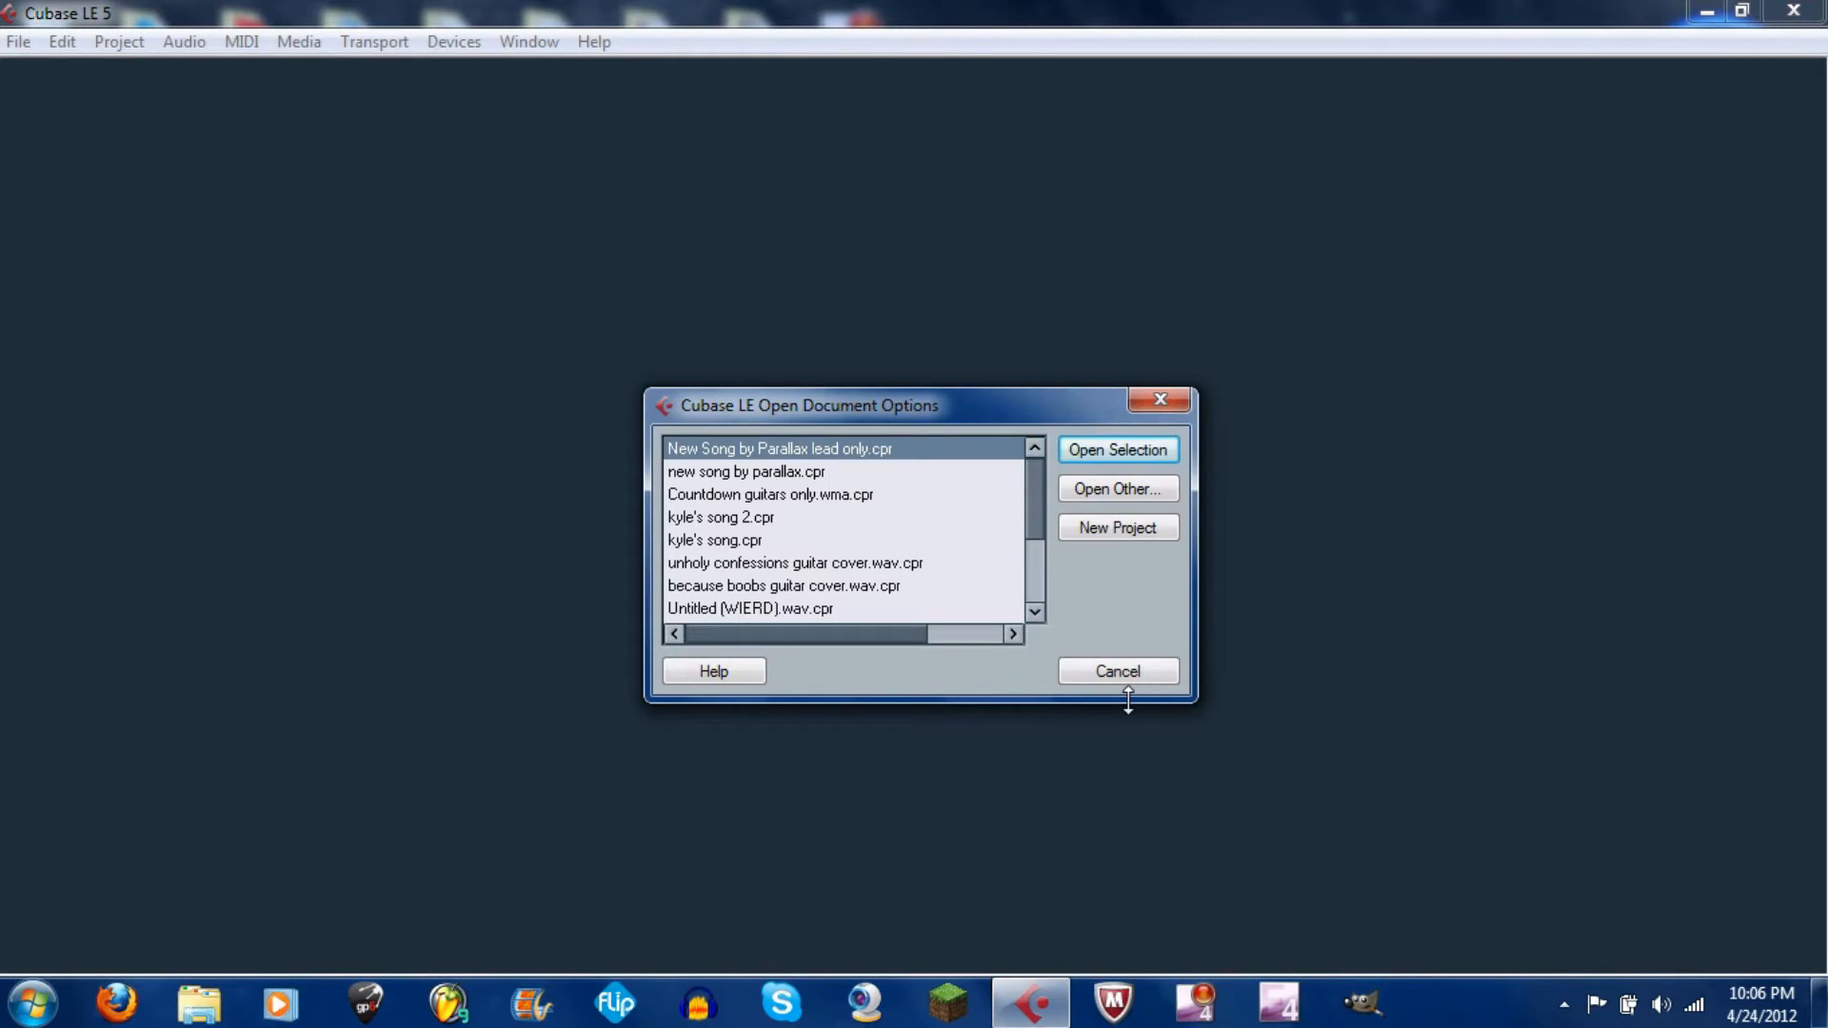
mouse_move(1025, 508)
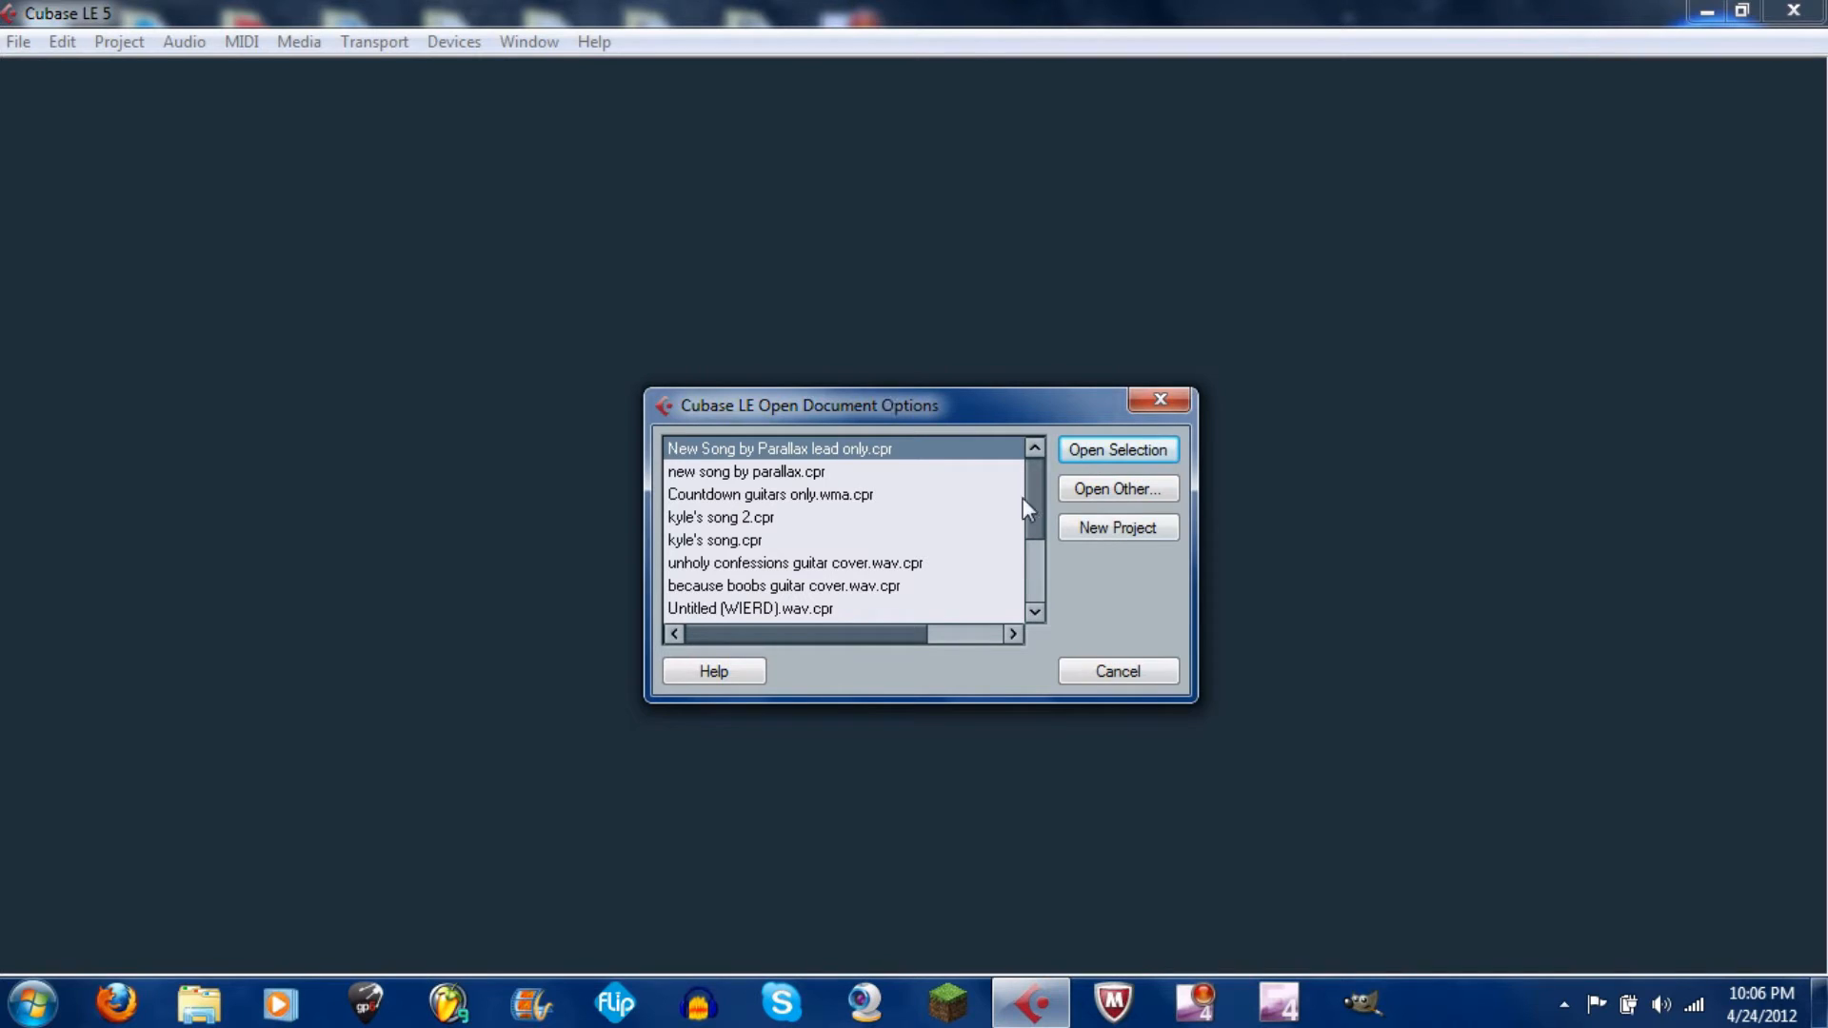
Create the Untitled1 project from the Empty template and accept the project folder
left_click(1118, 528)
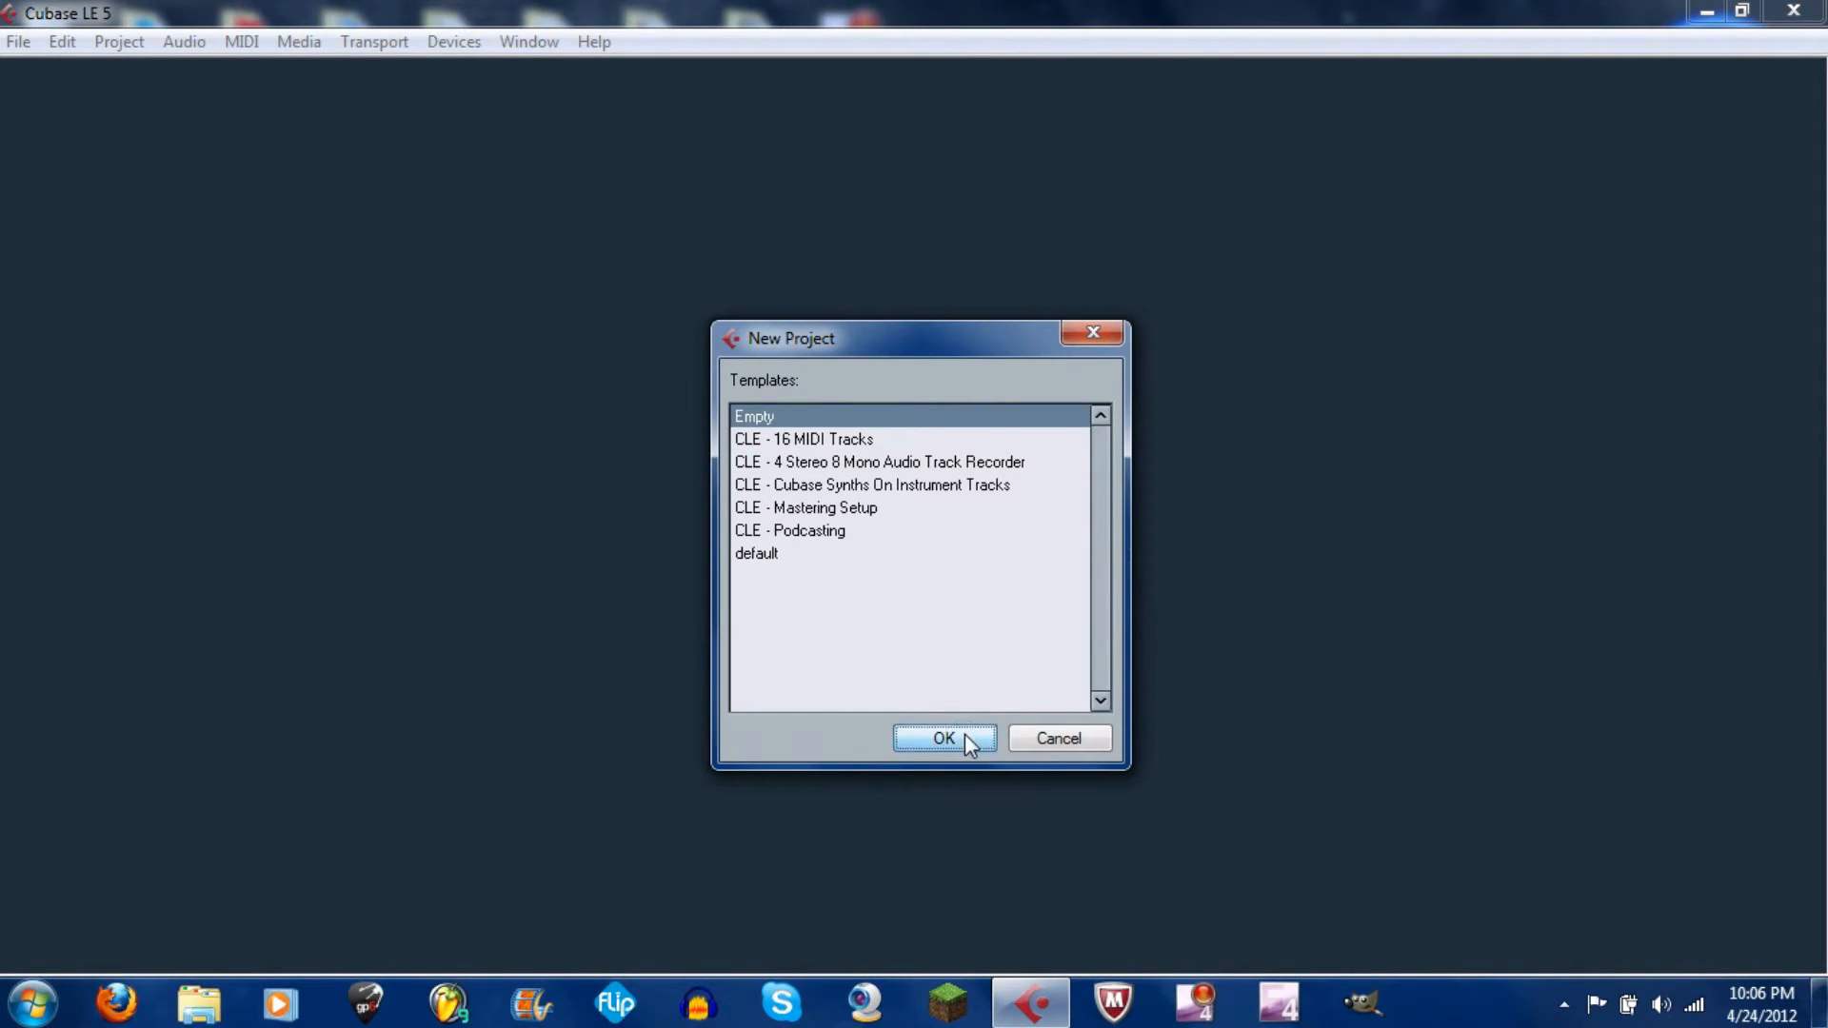
left_click(945, 738)
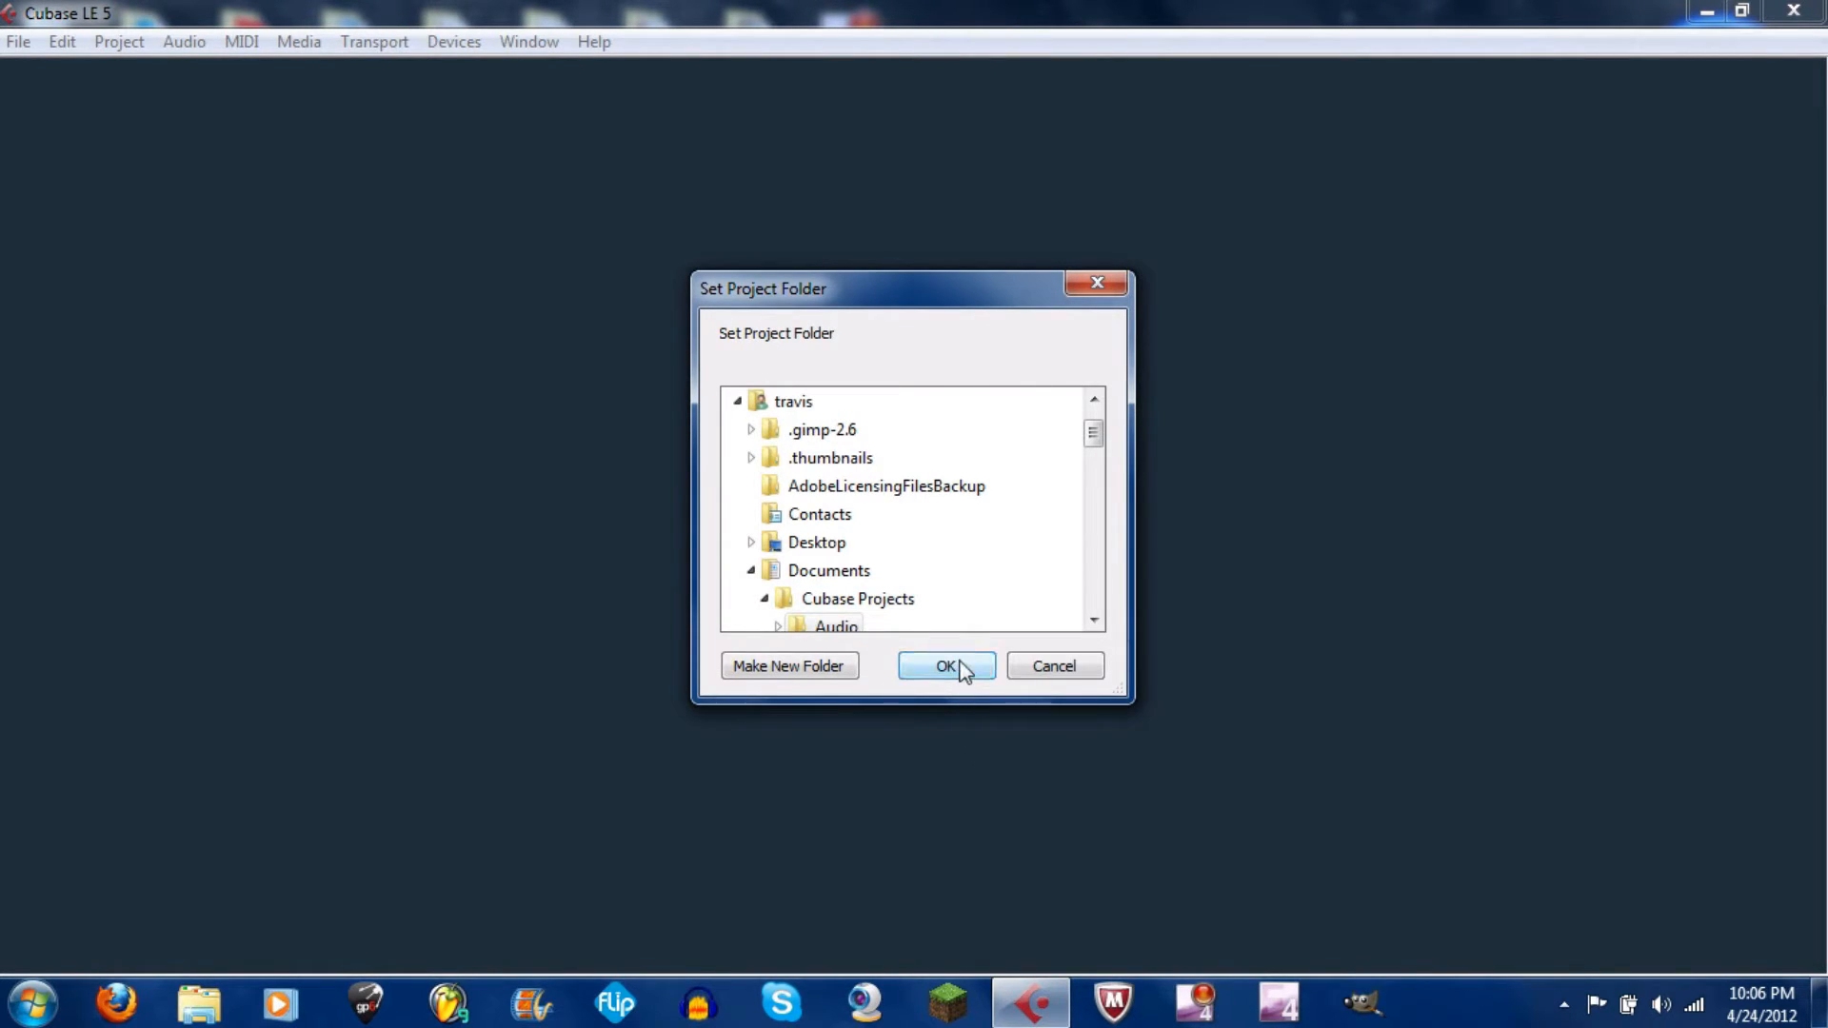
left_click(946, 666)
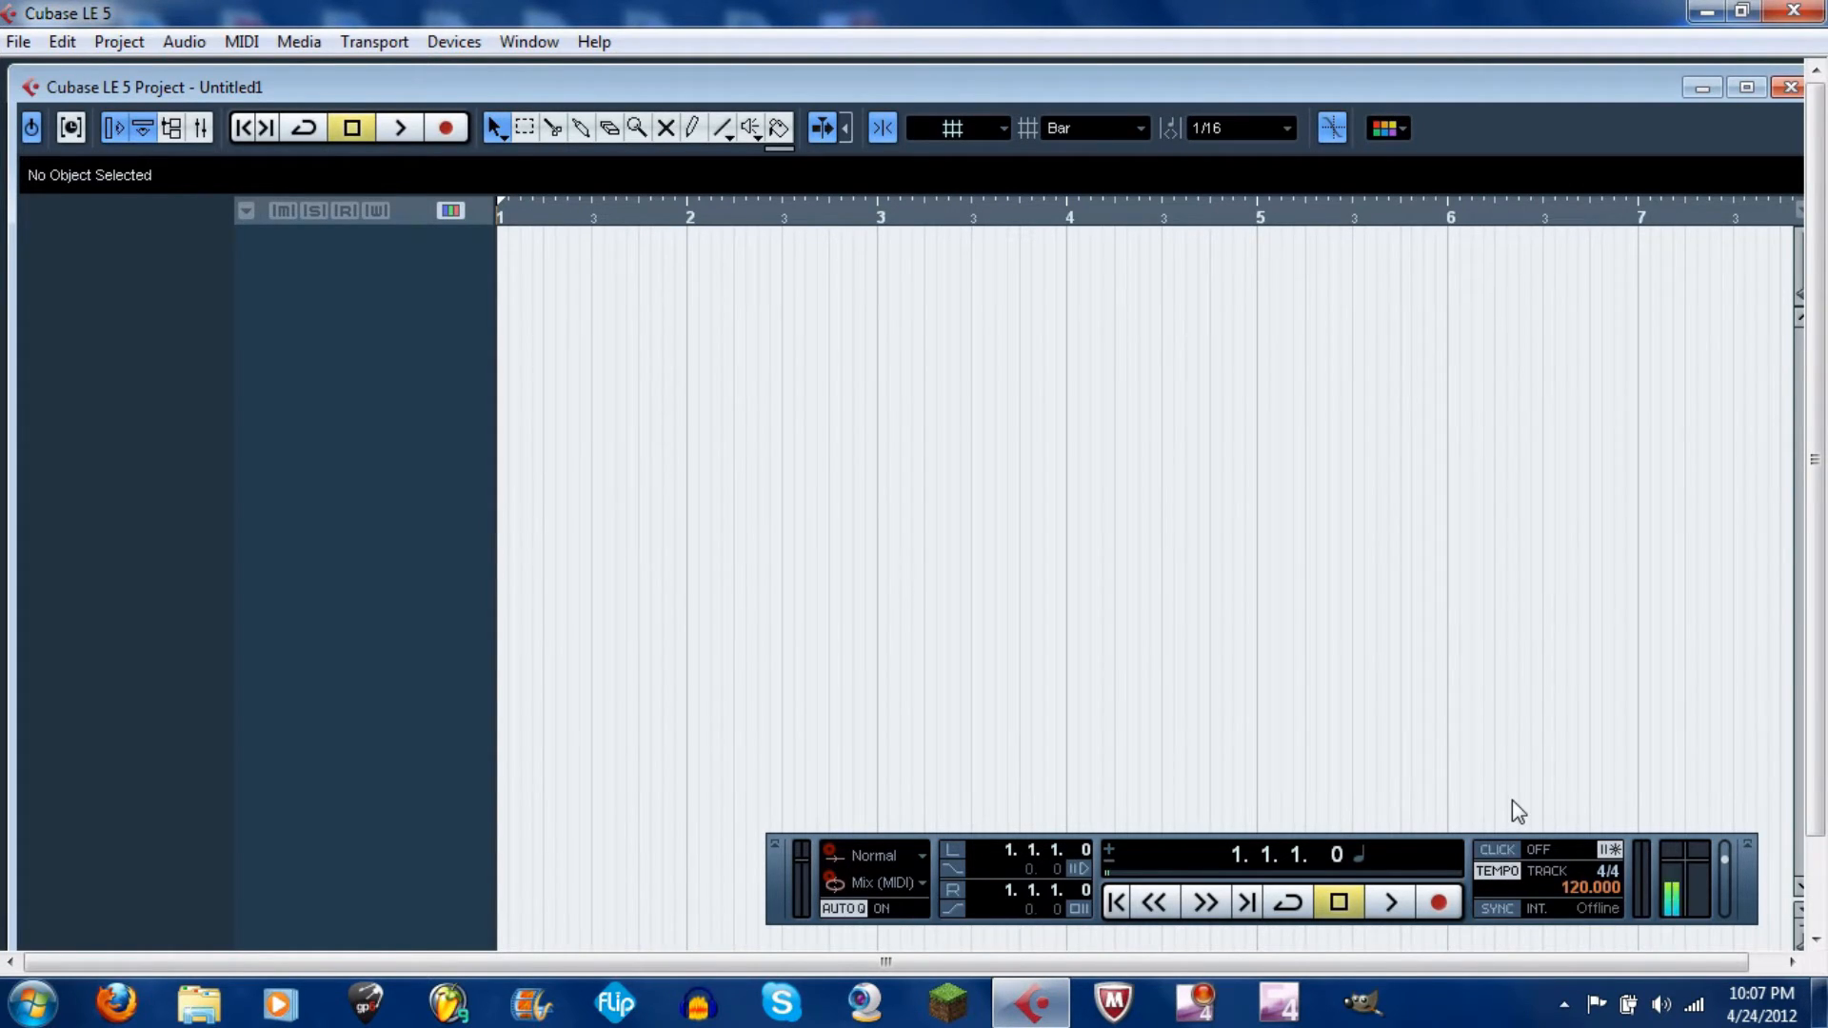
mouse_move(767, 307)
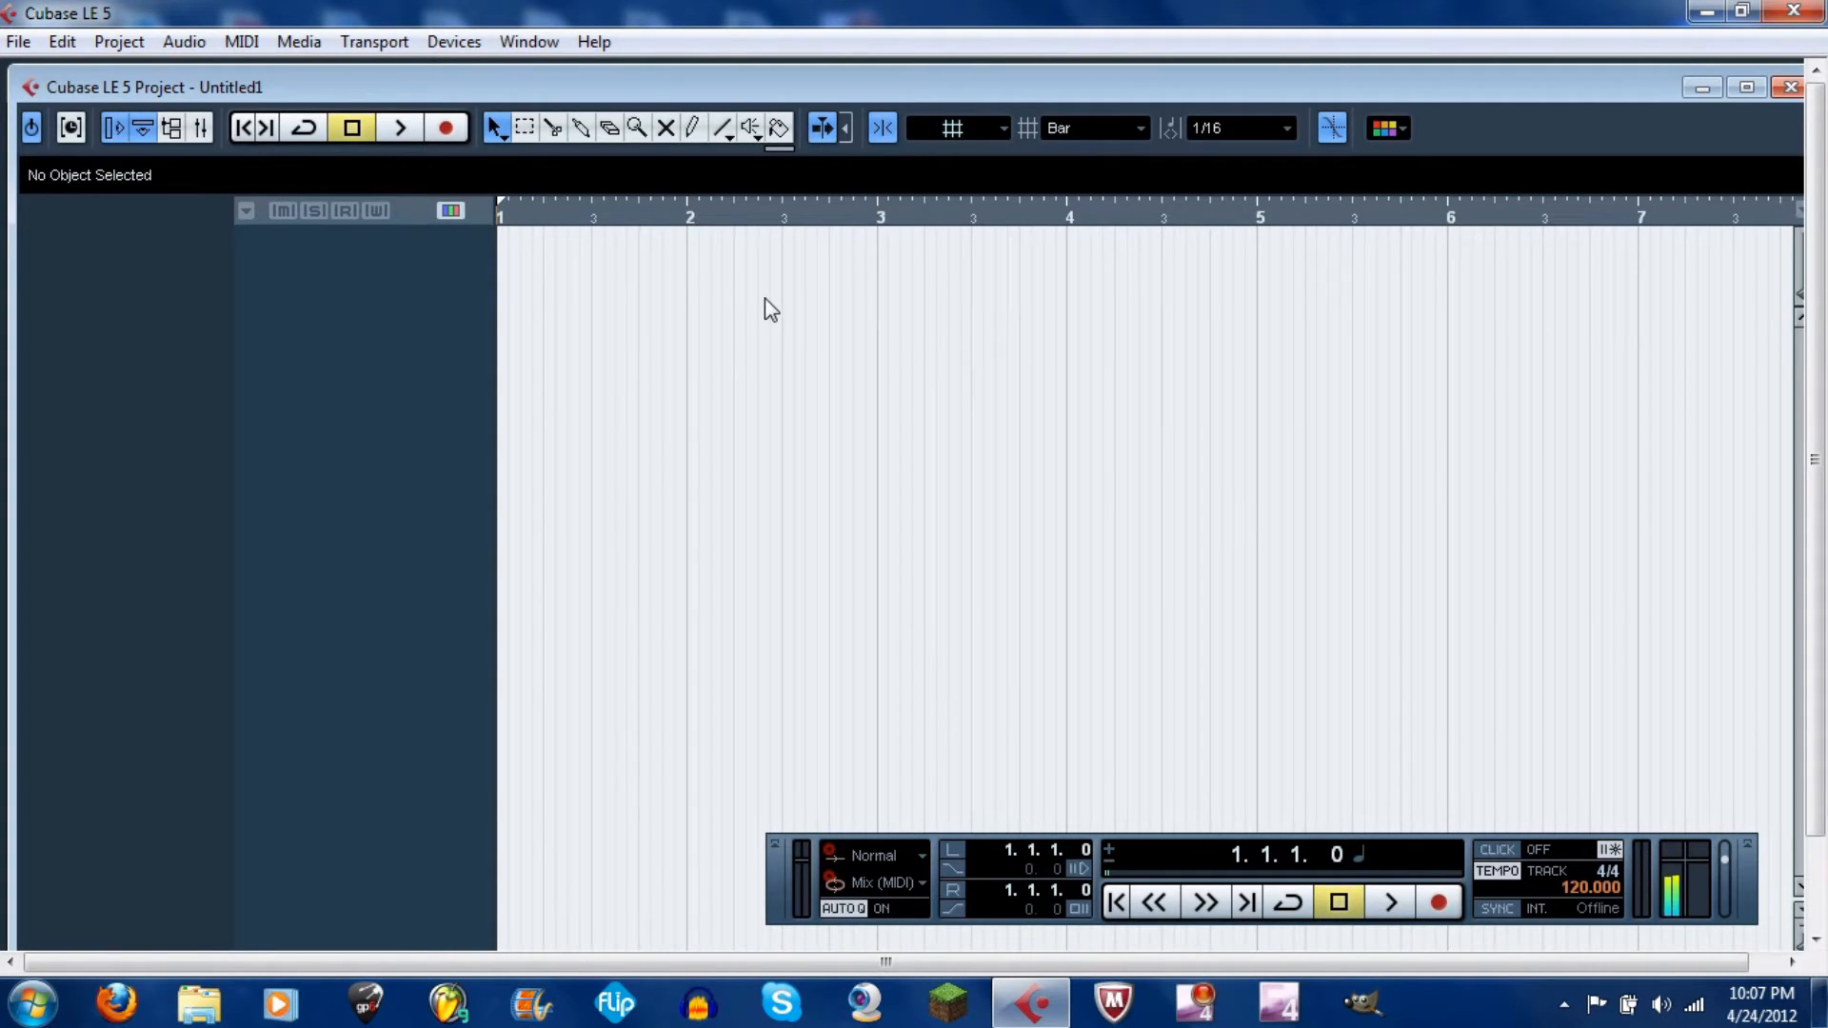
In Device Setup, keep ASIO DirectX Full Duplex Driver and review its input and output ports
left_click(452, 42)
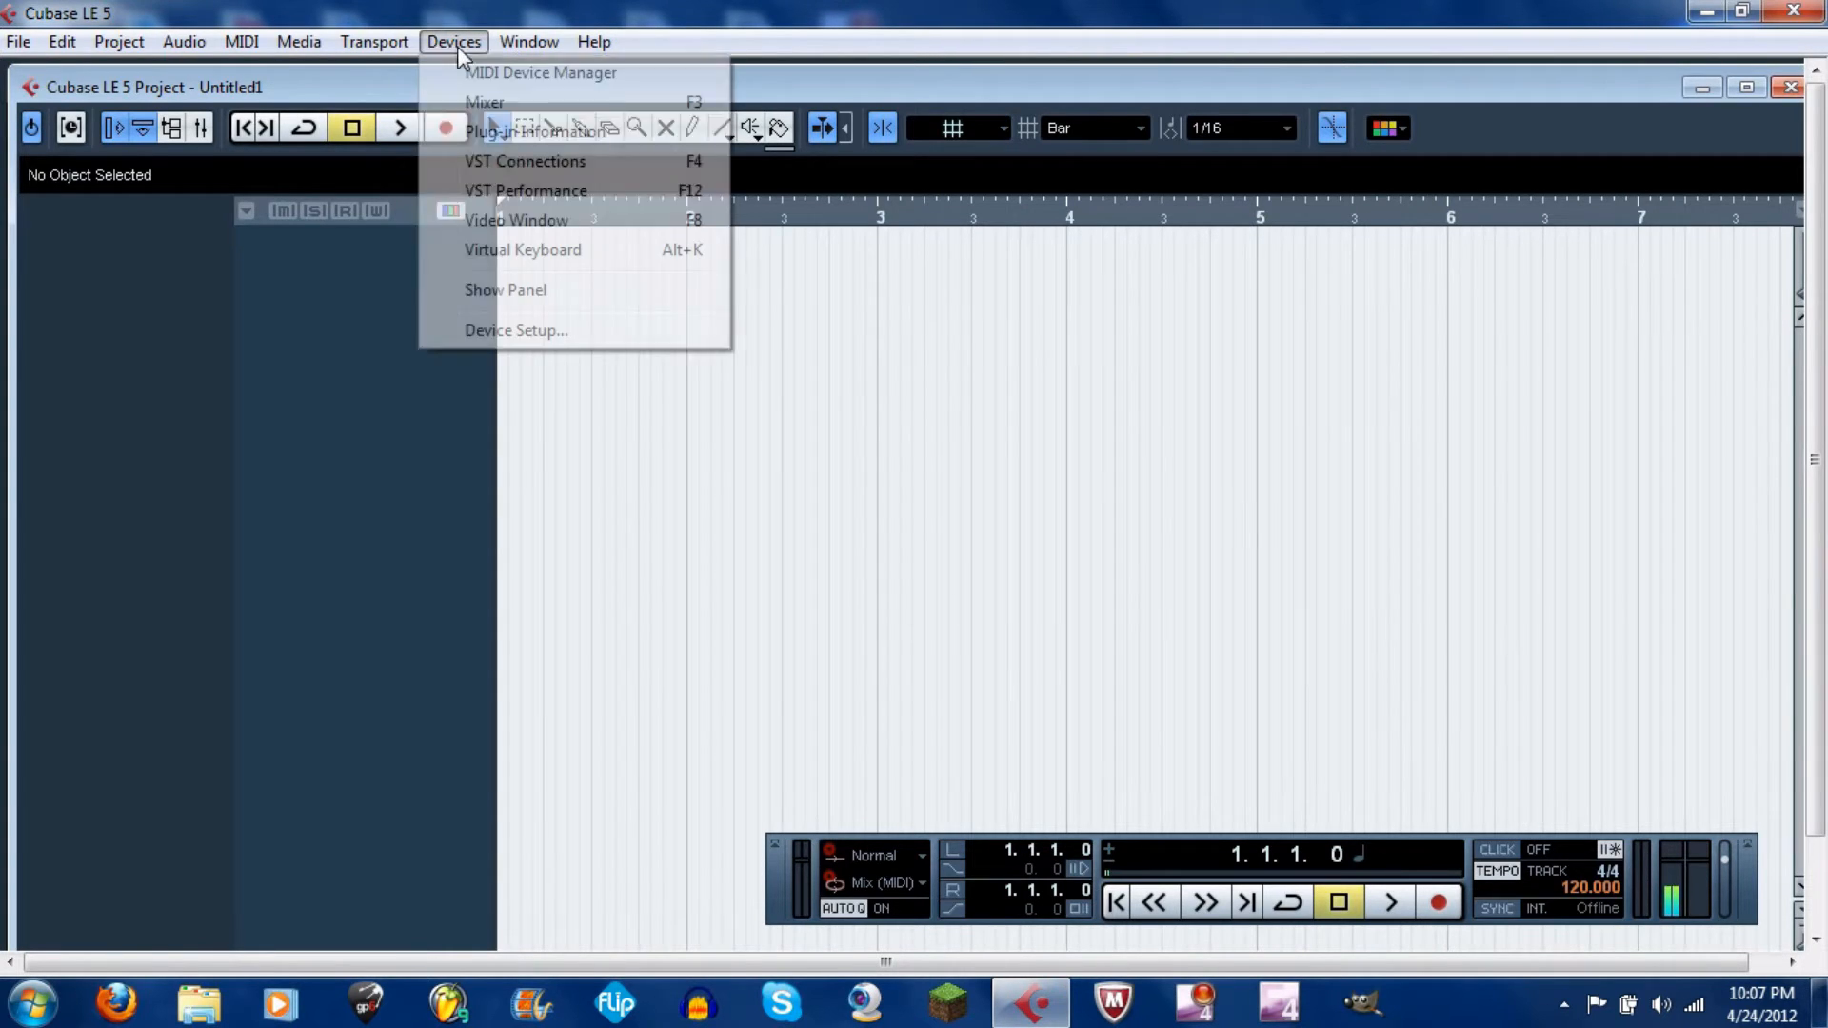
left_click(515, 330)
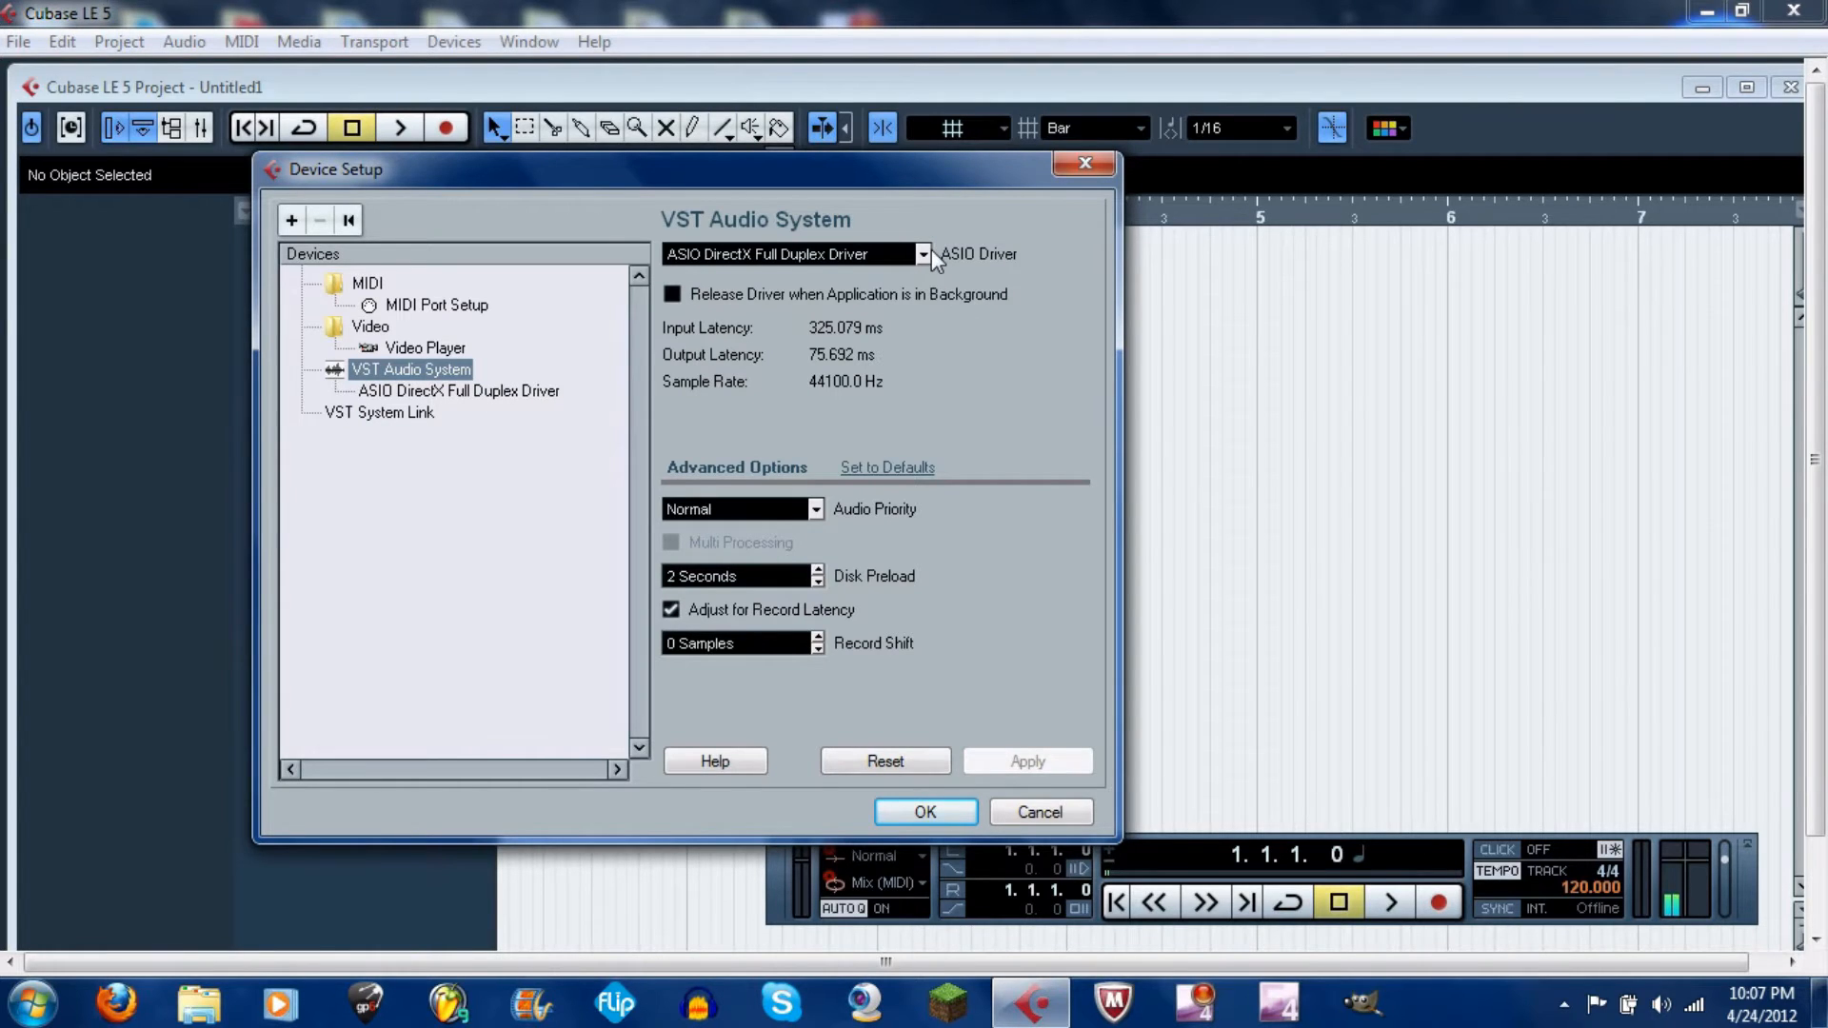
left_click(919, 254)
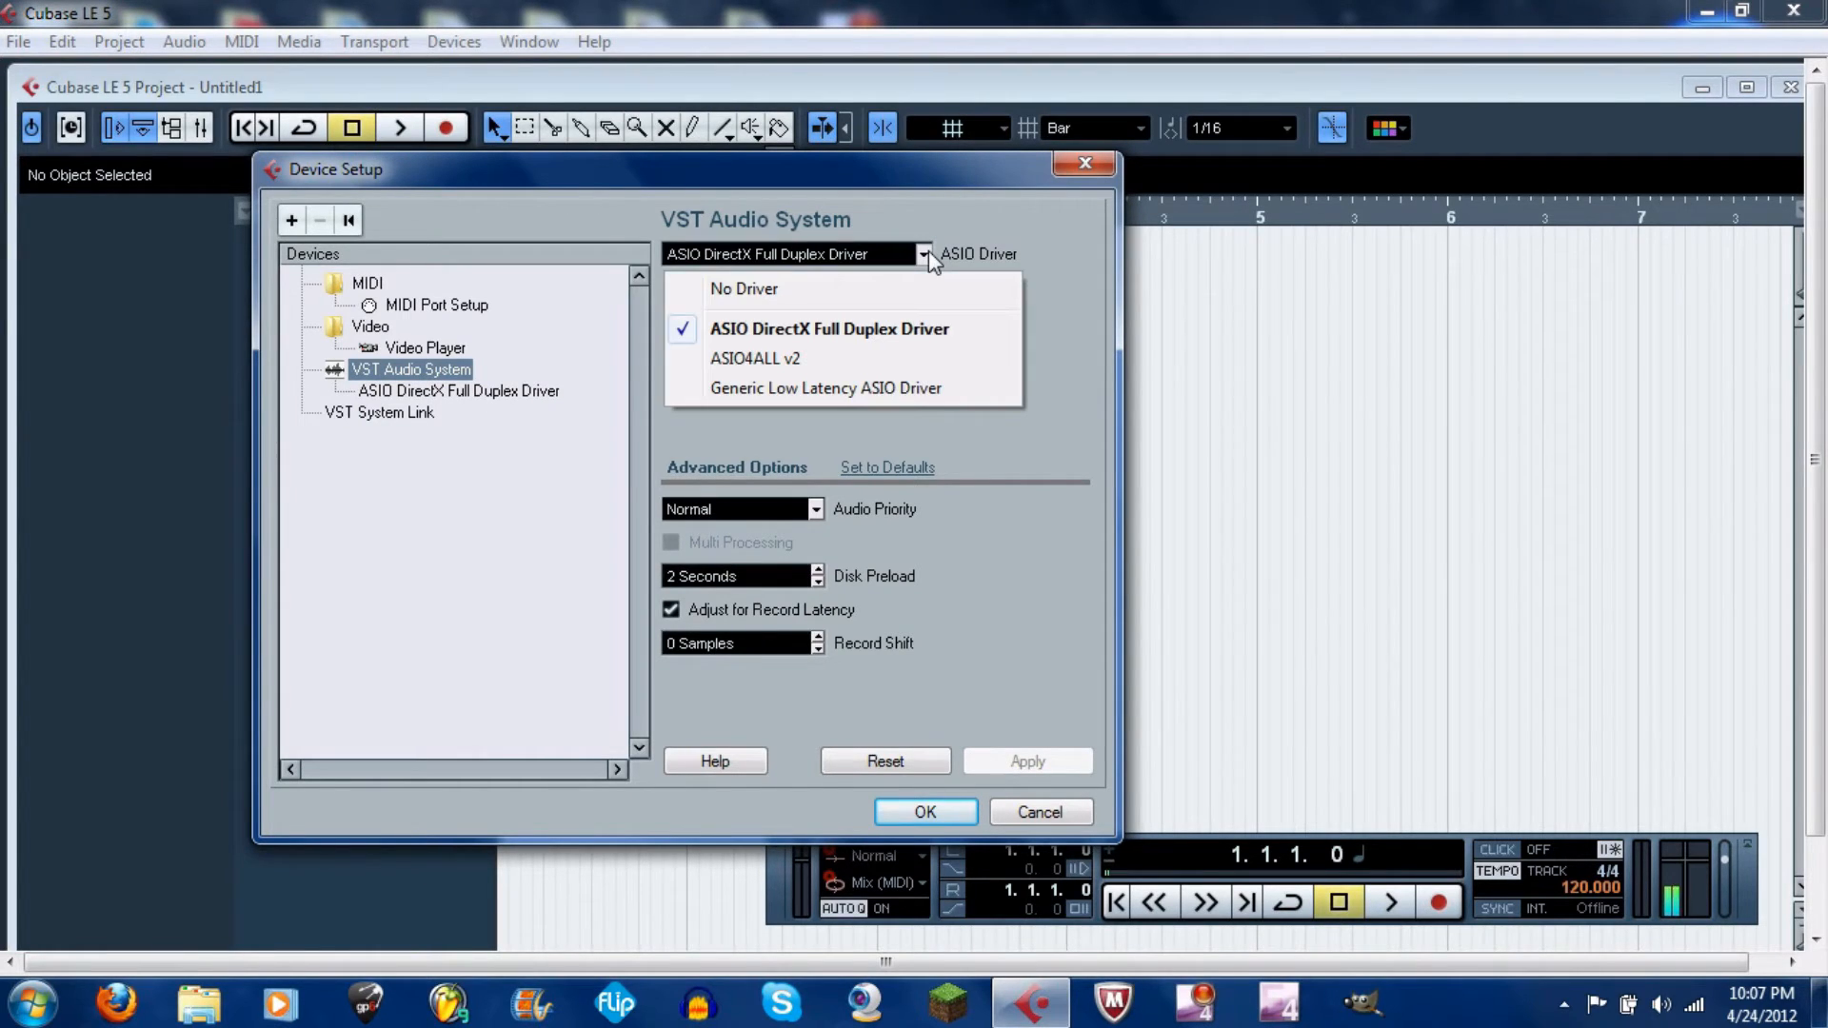
left_click(826, 328)
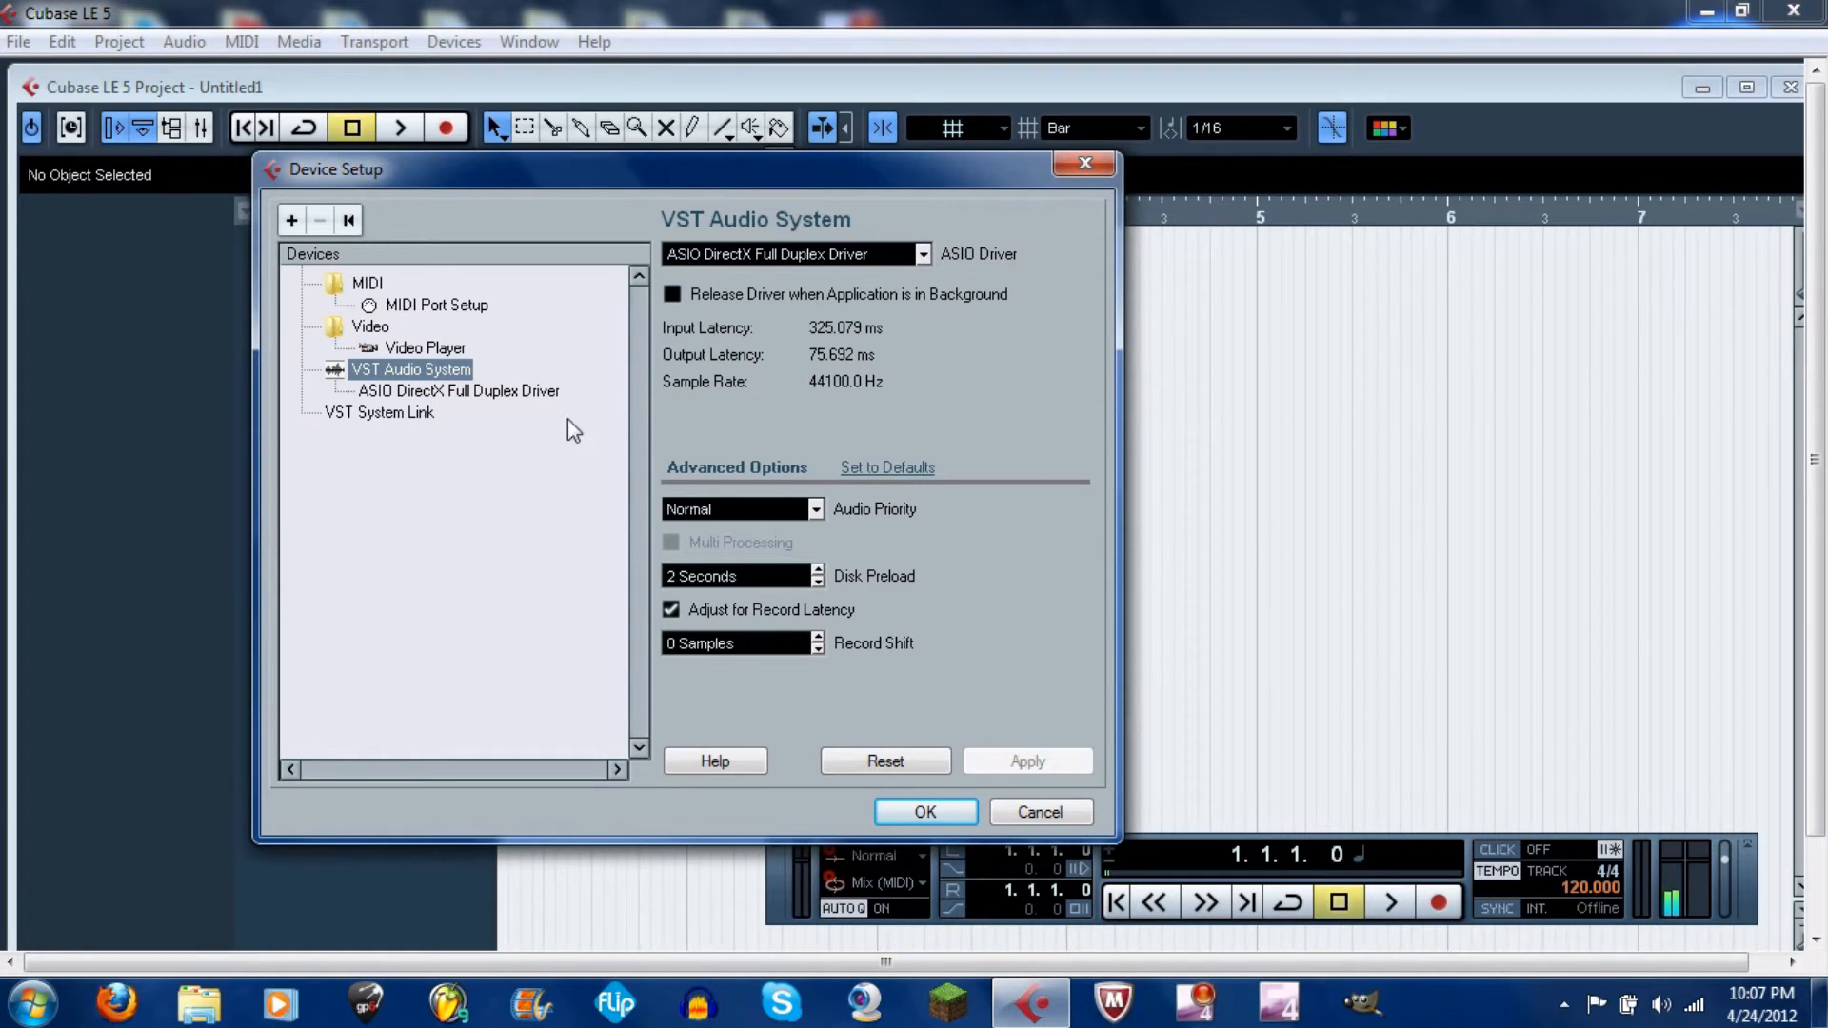
left_click(458, 390)
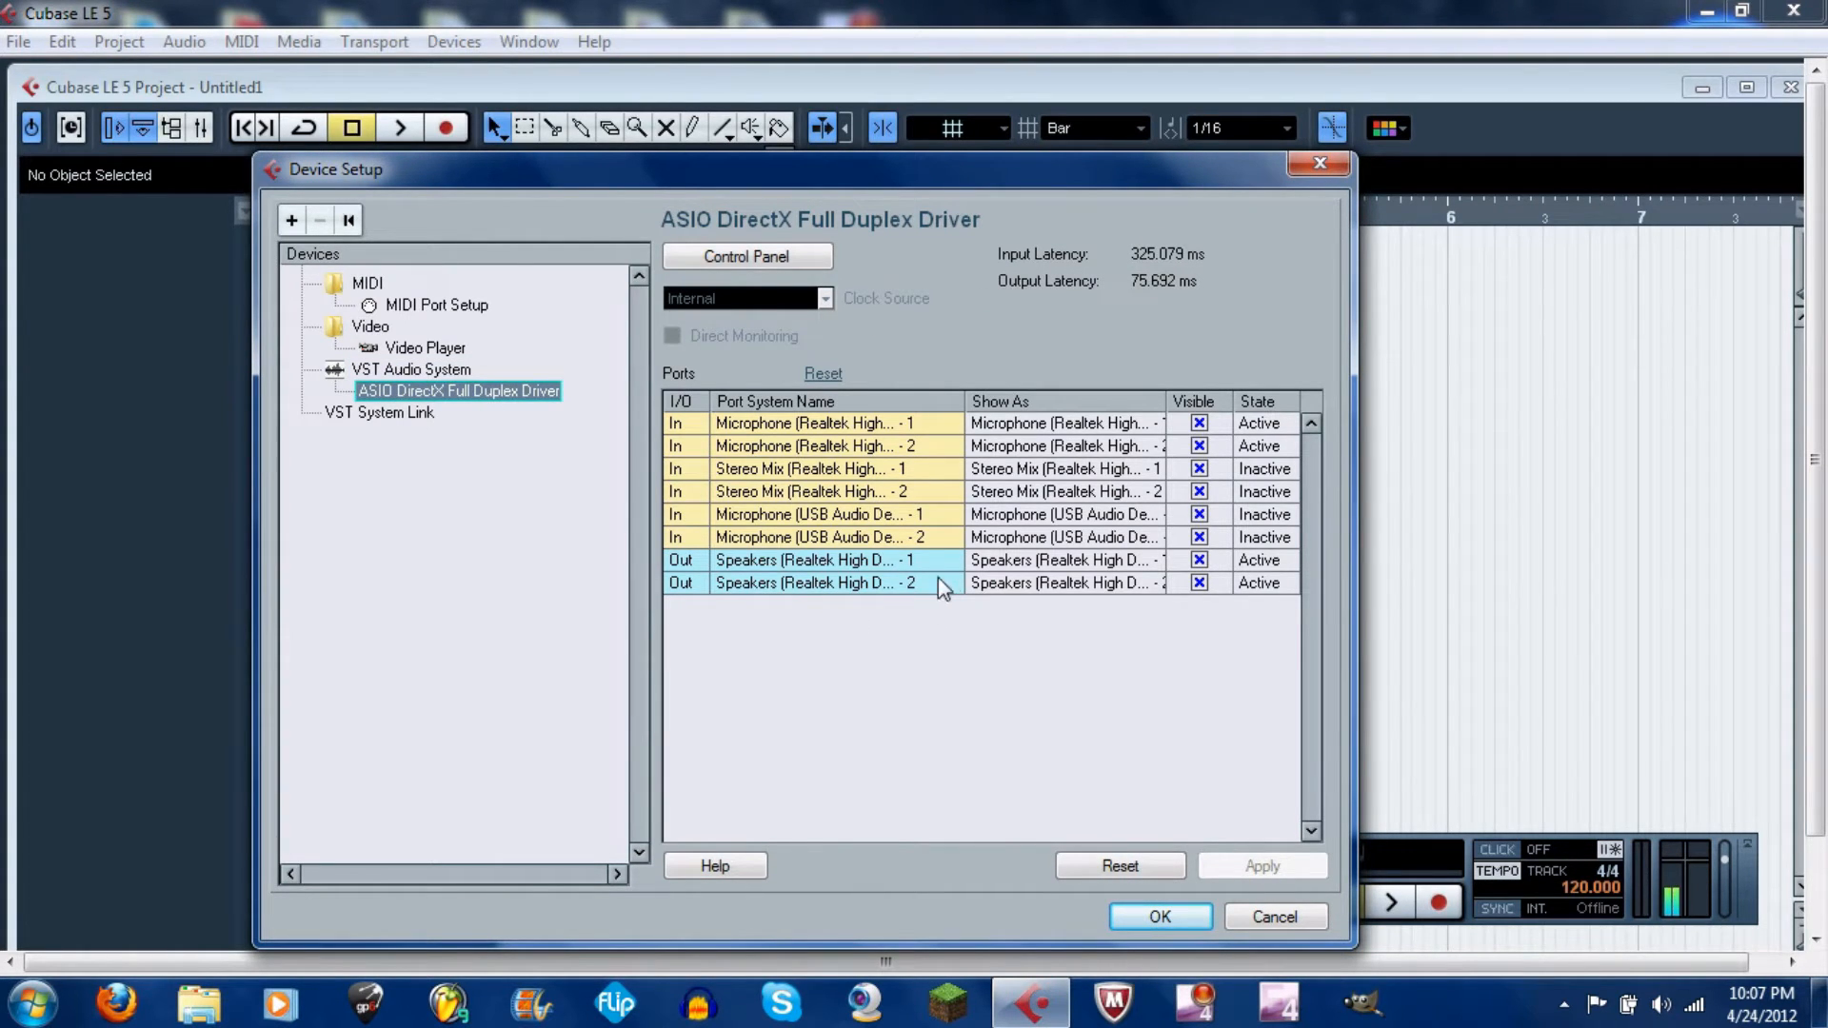
mouse_move(914, 599)
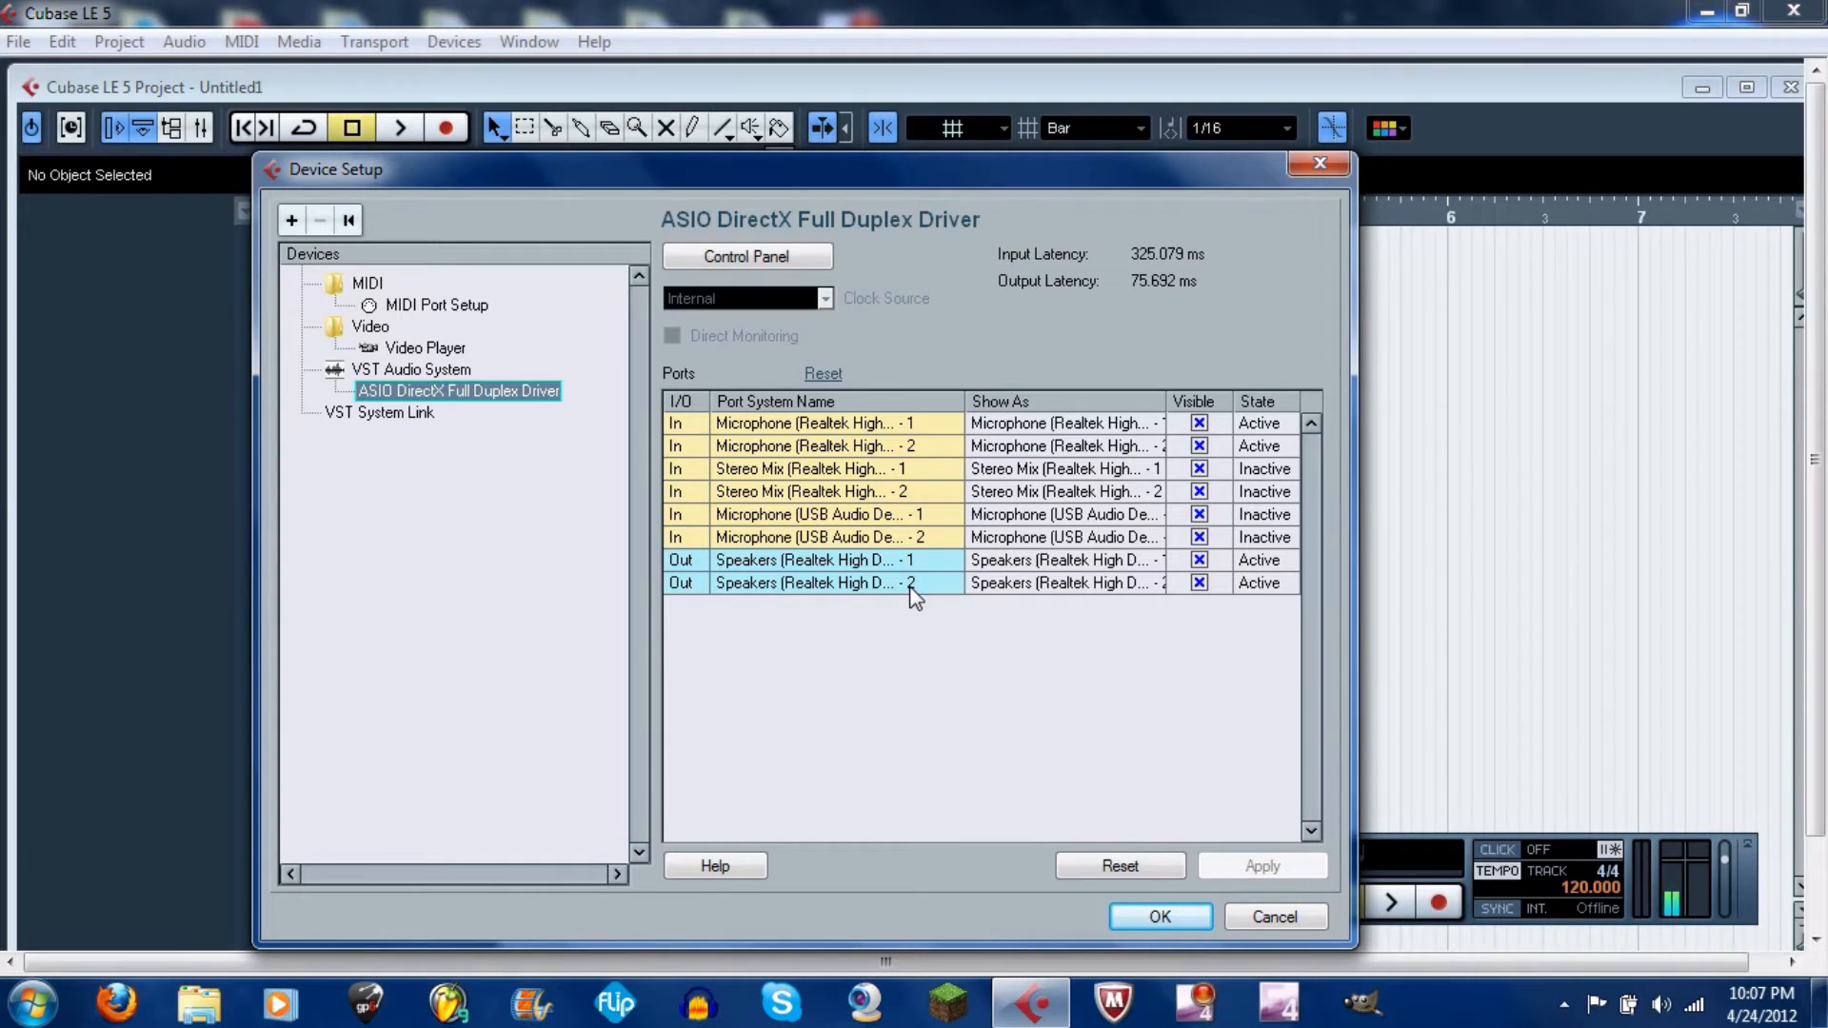
mouse_move(874, 519)
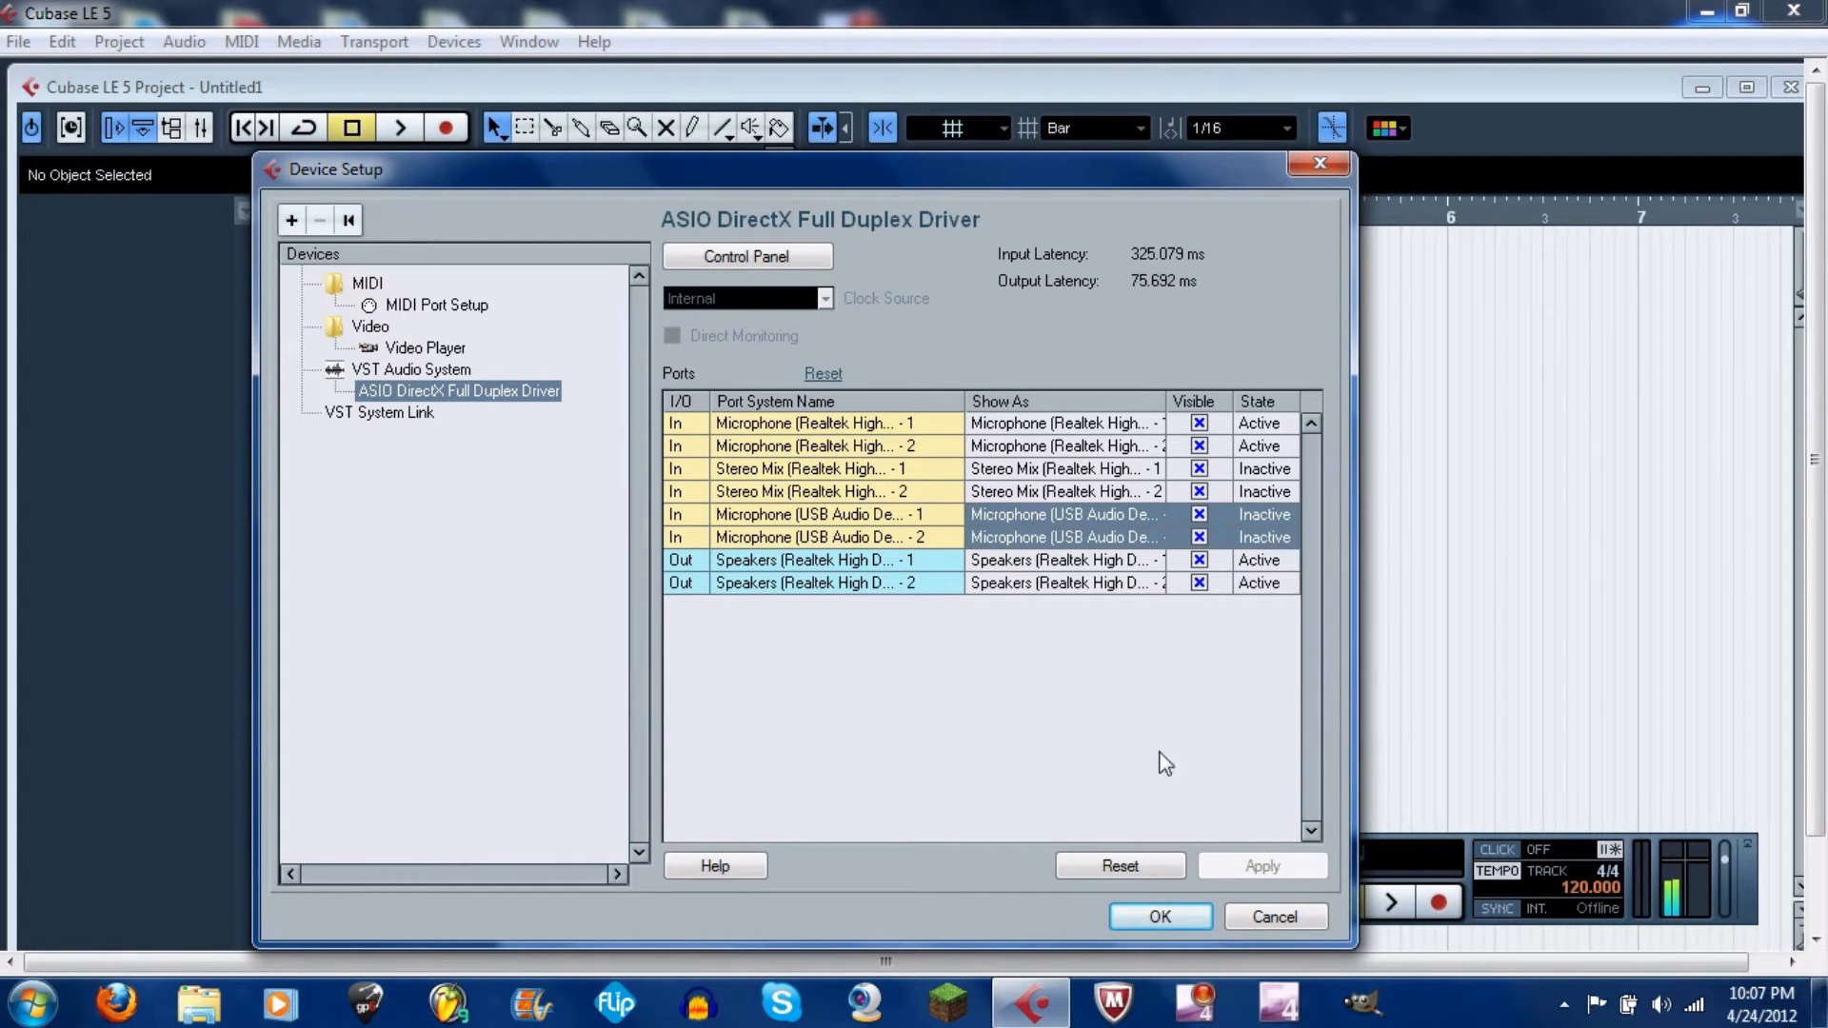
mouse_move(1294, 937)
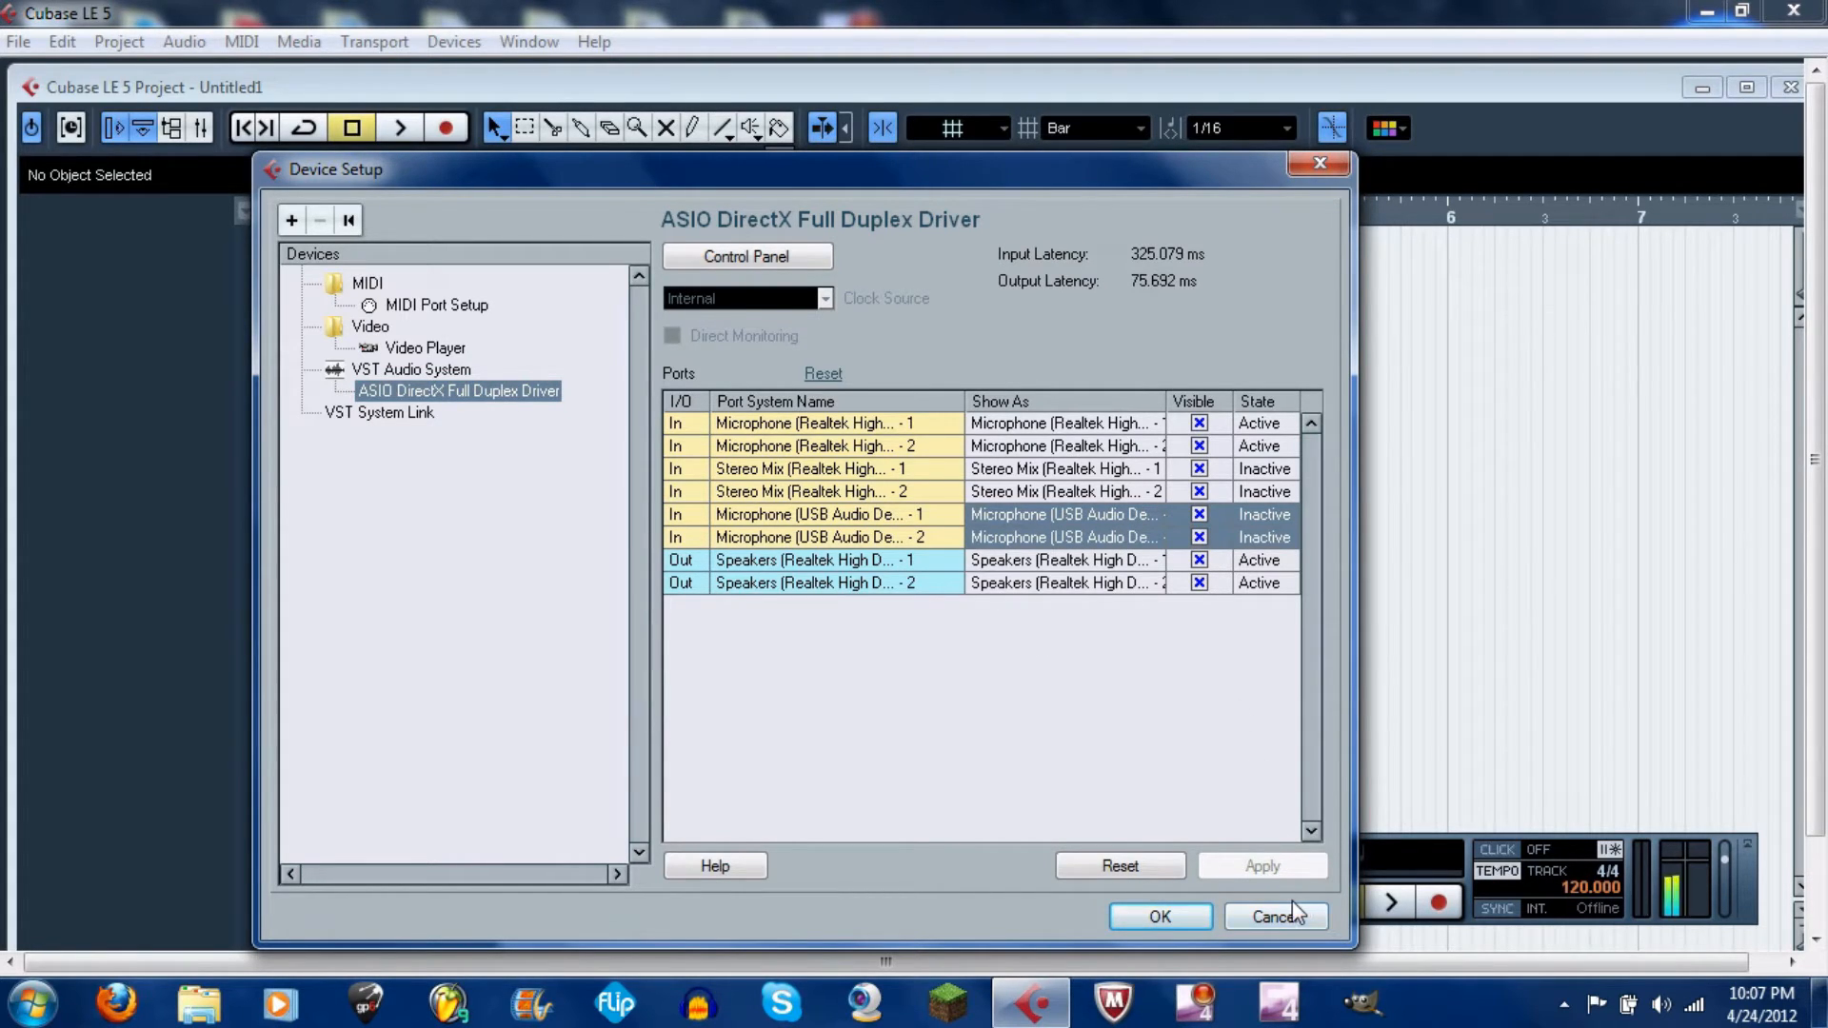
left_click(410, 369)
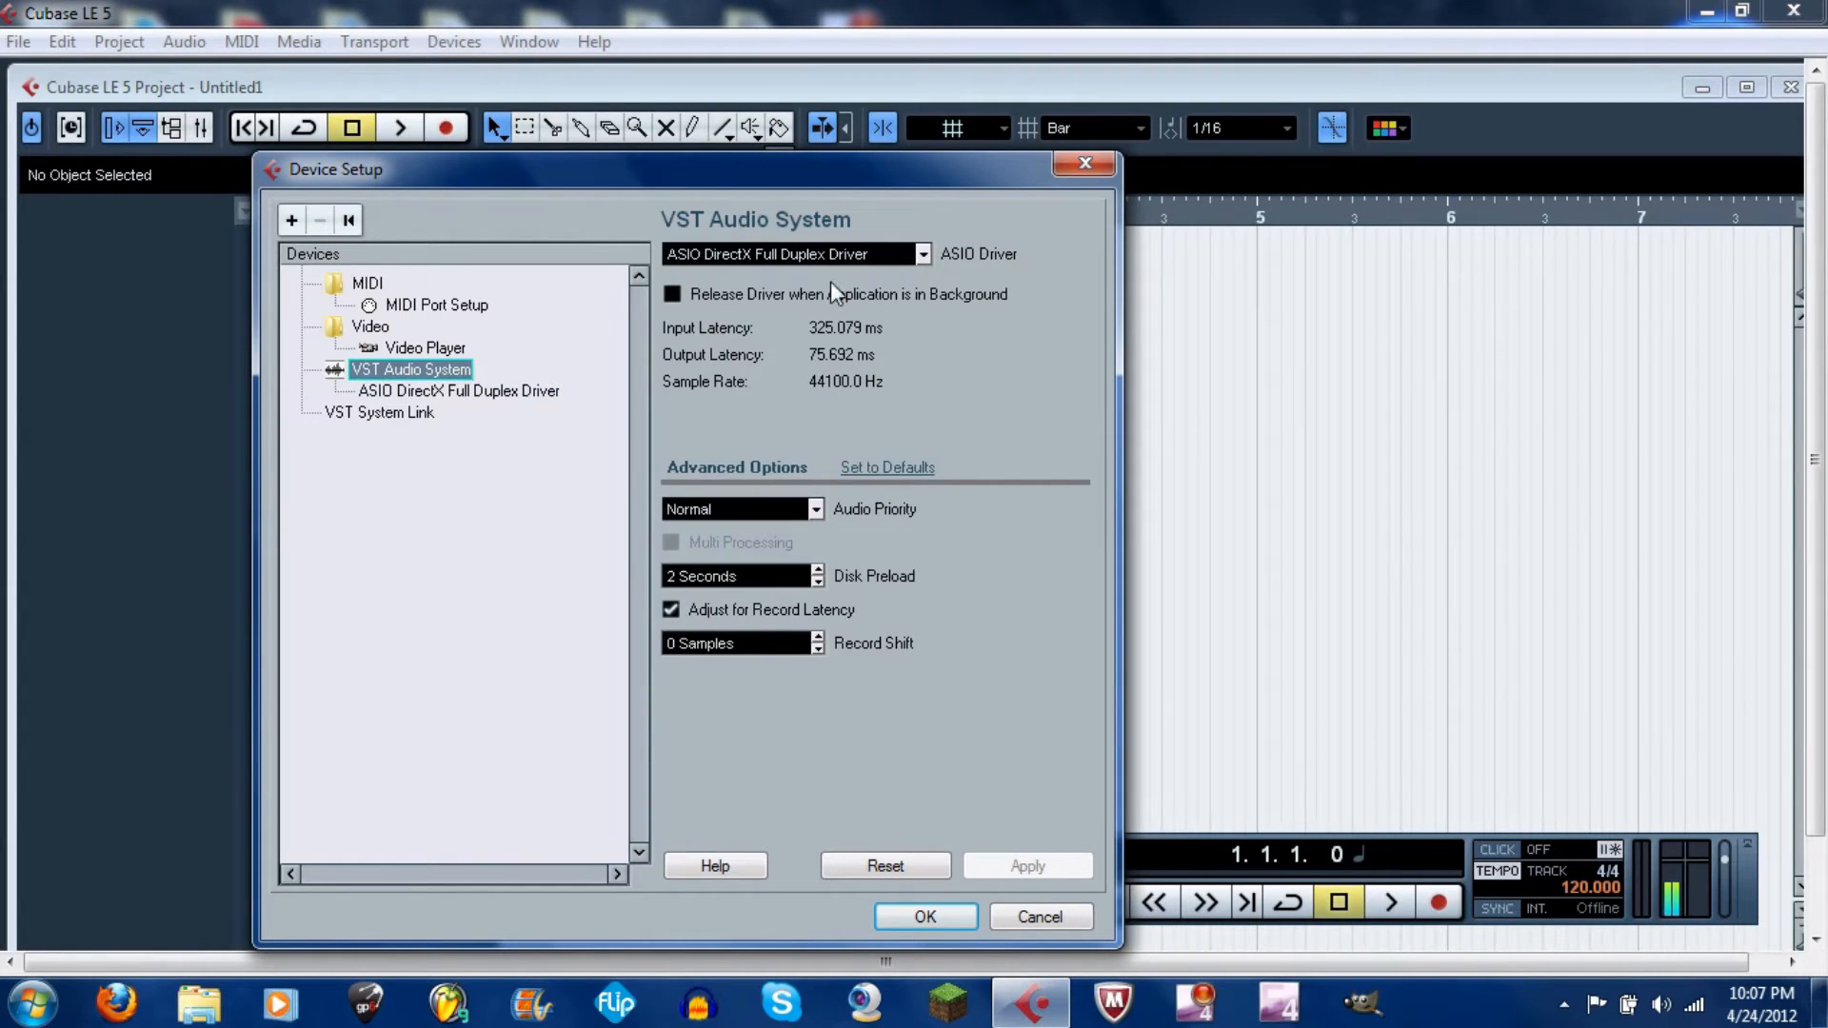
mouse_move(856, 284)
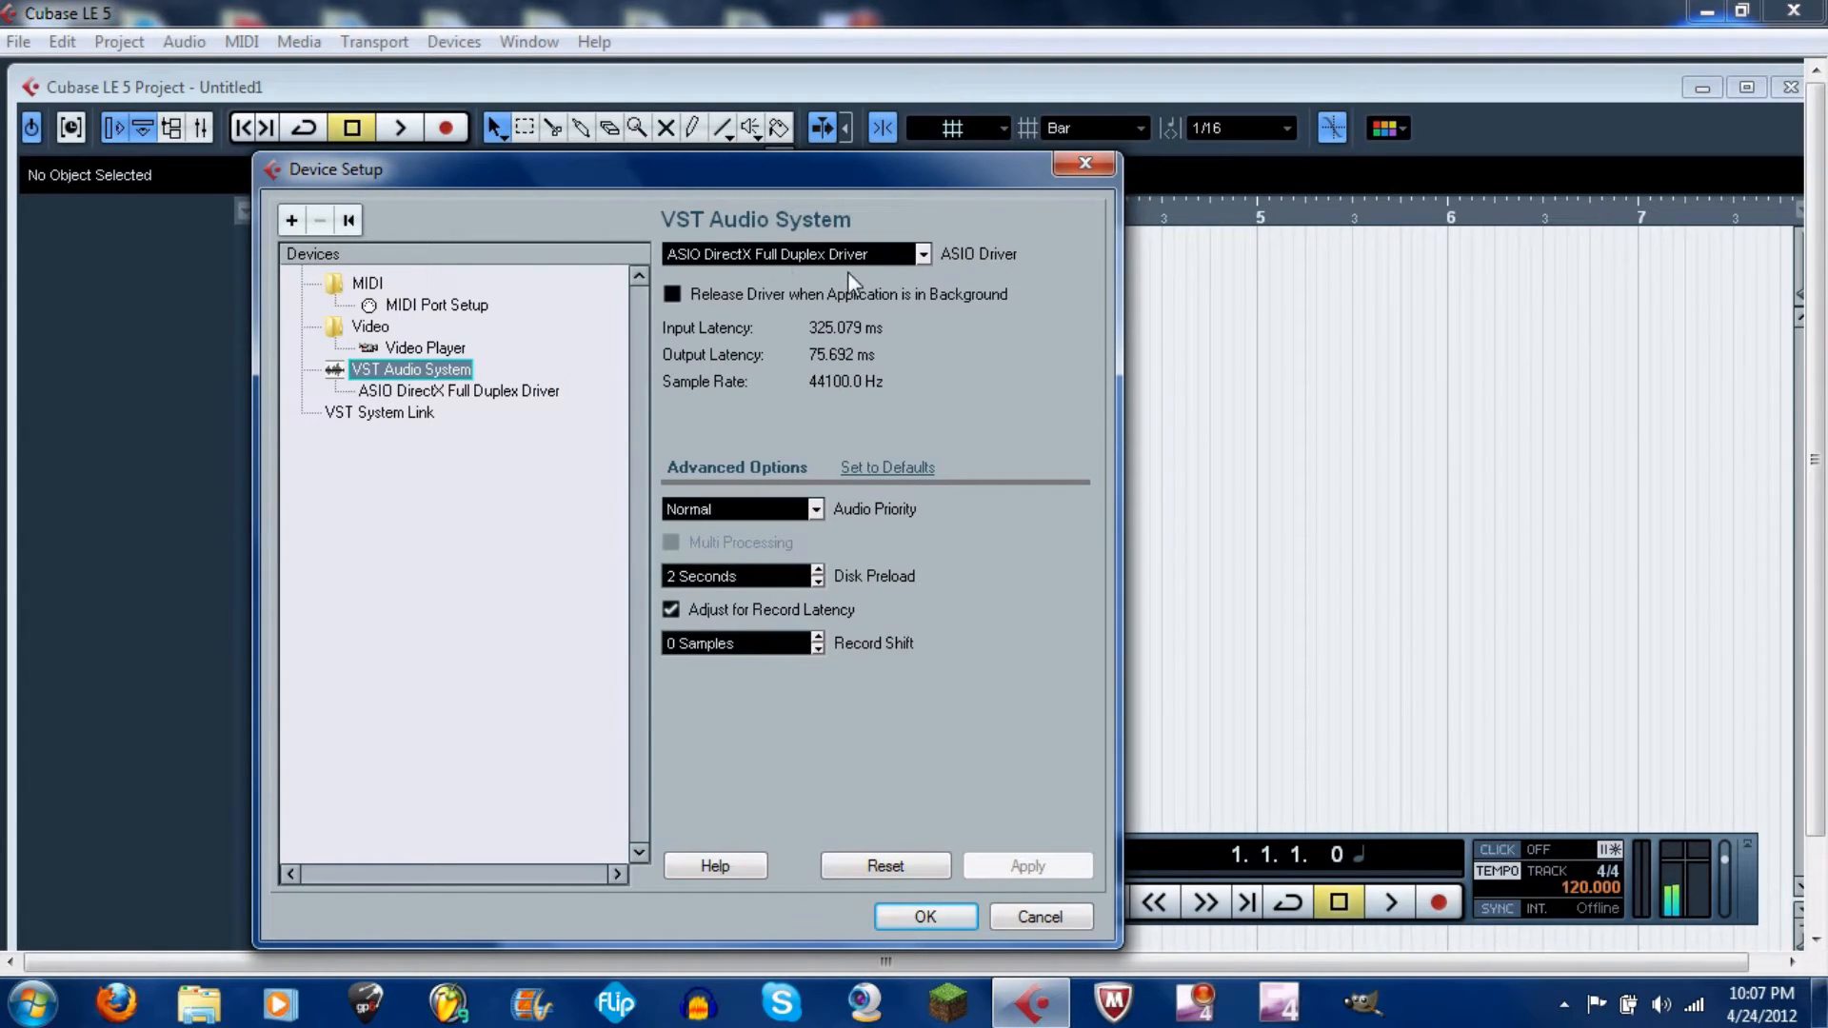
mouse_move(1044, 924)
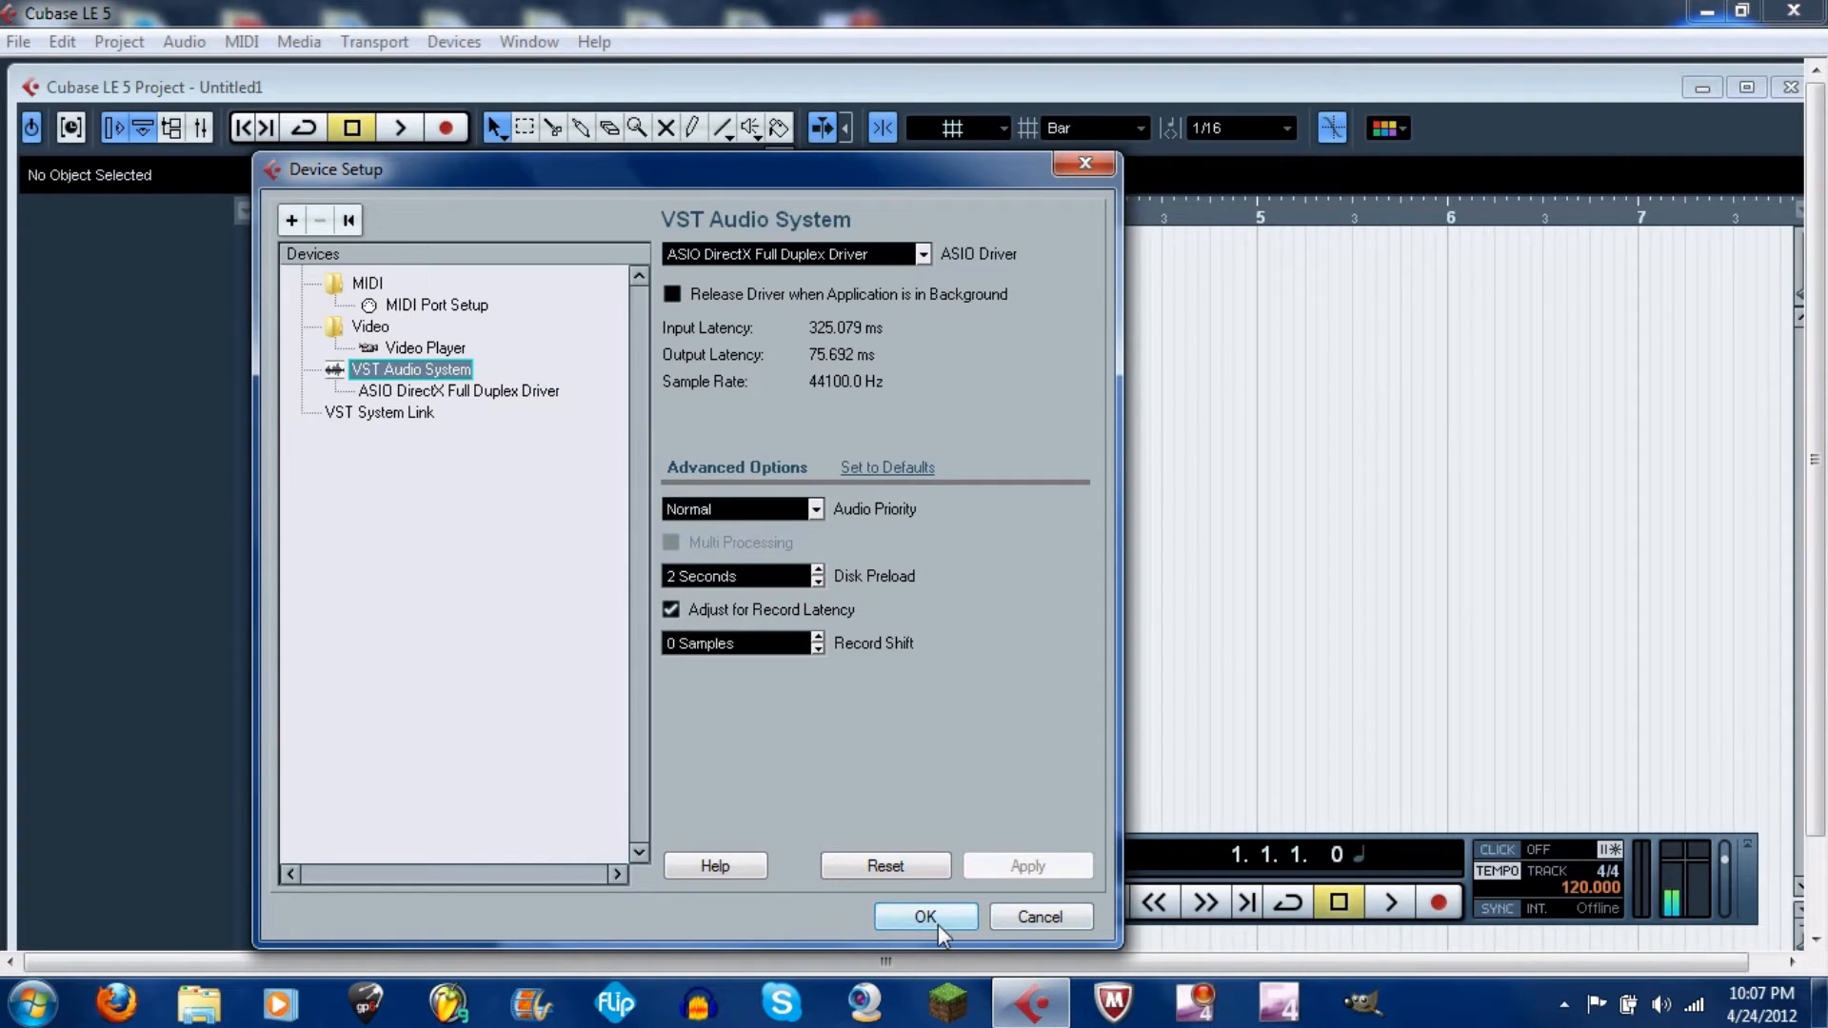
left_click(925, 917)
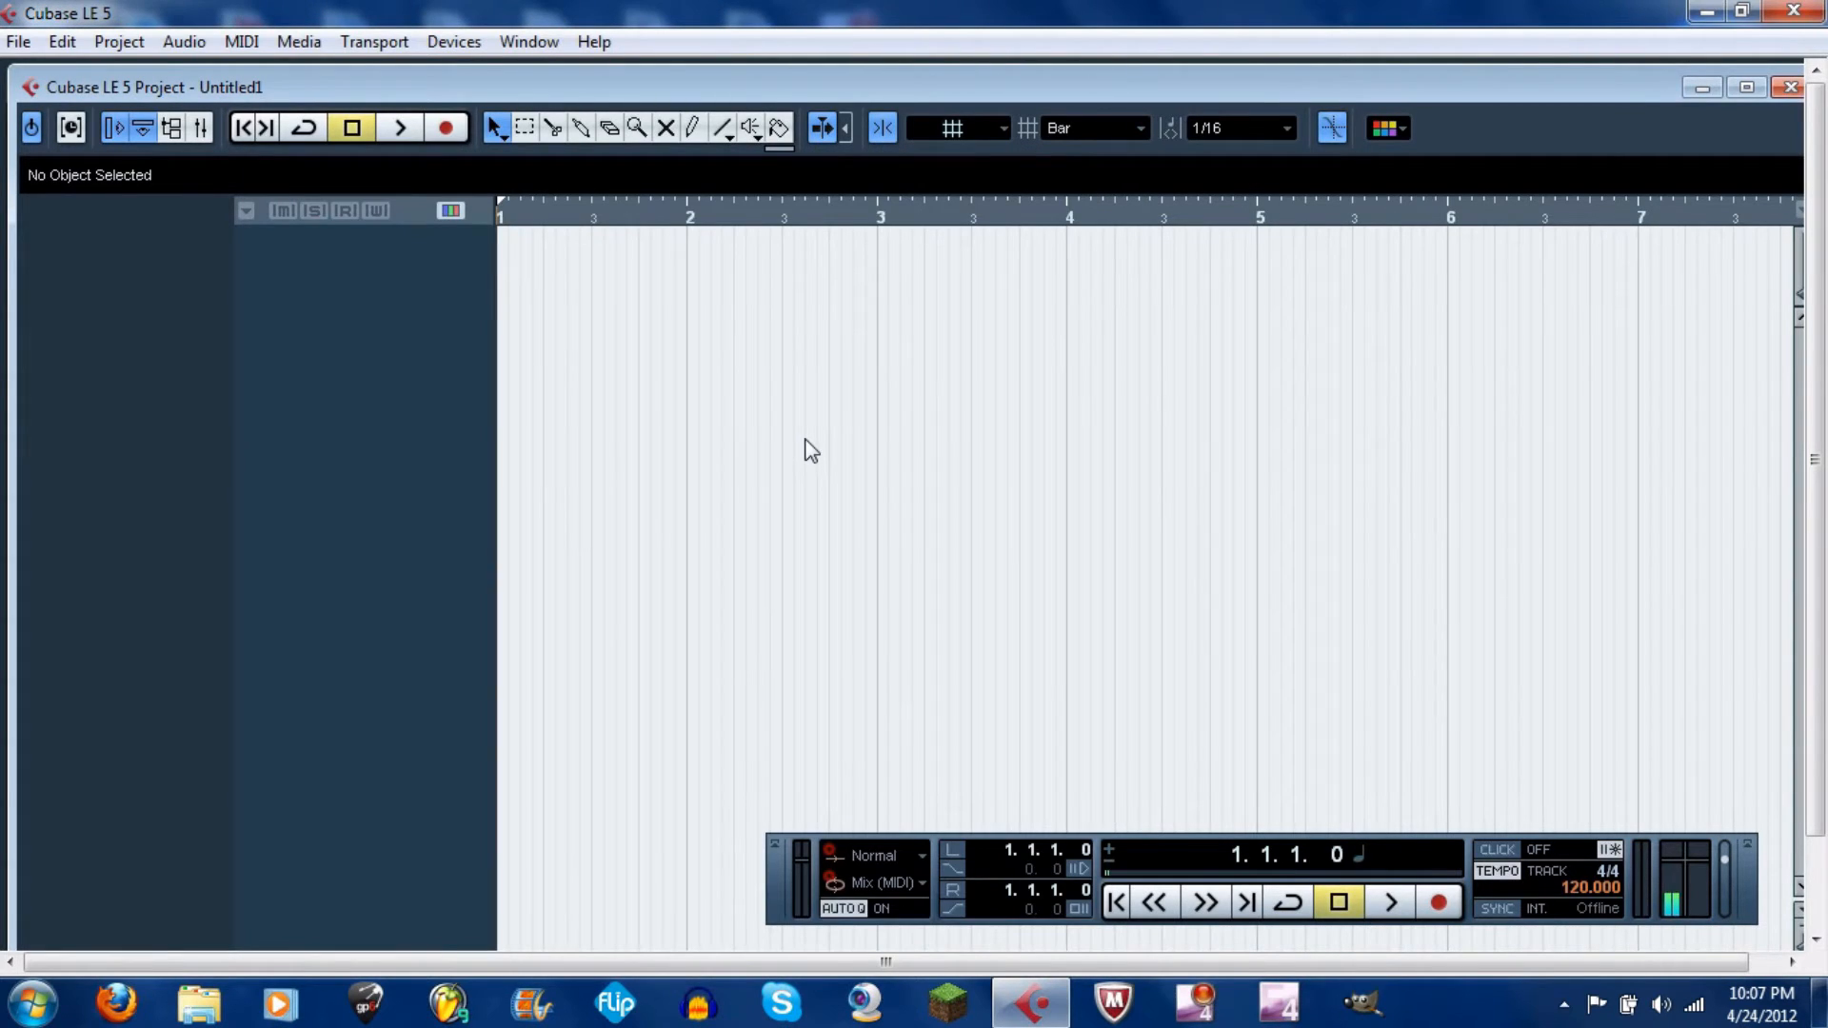
mouse_move(557, 69)
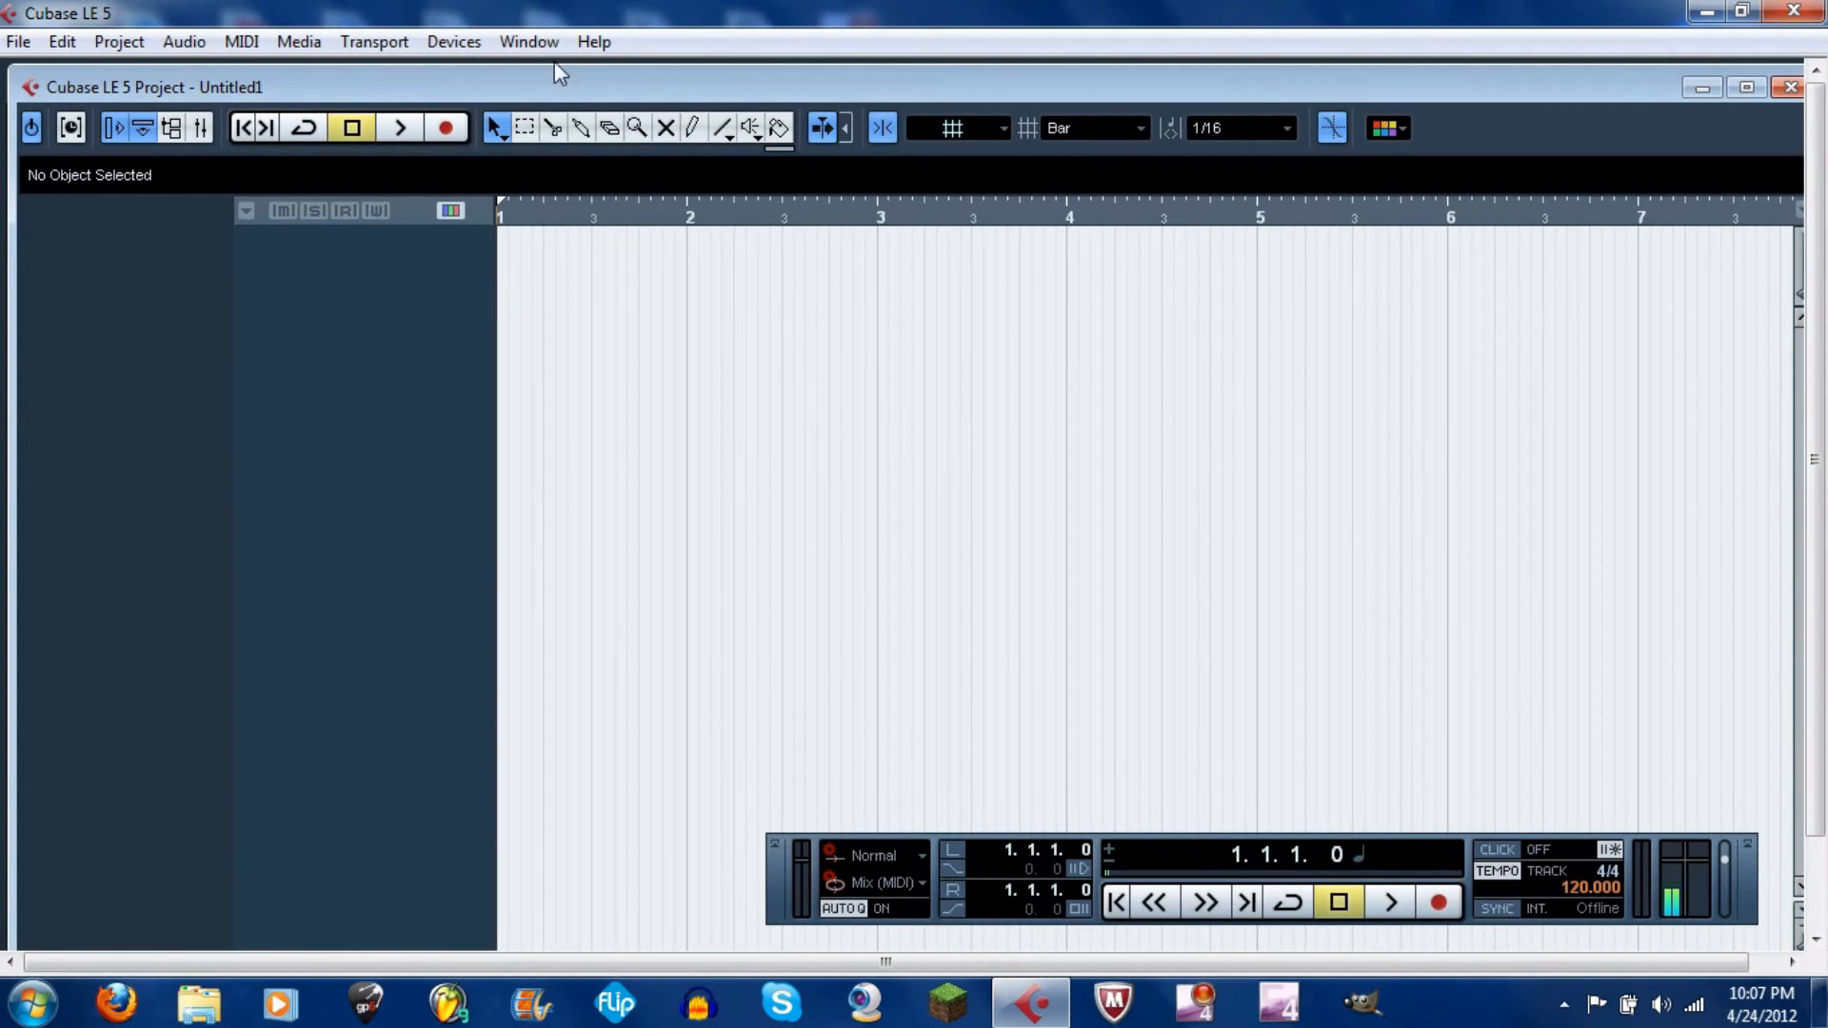
left_click(452, 41)
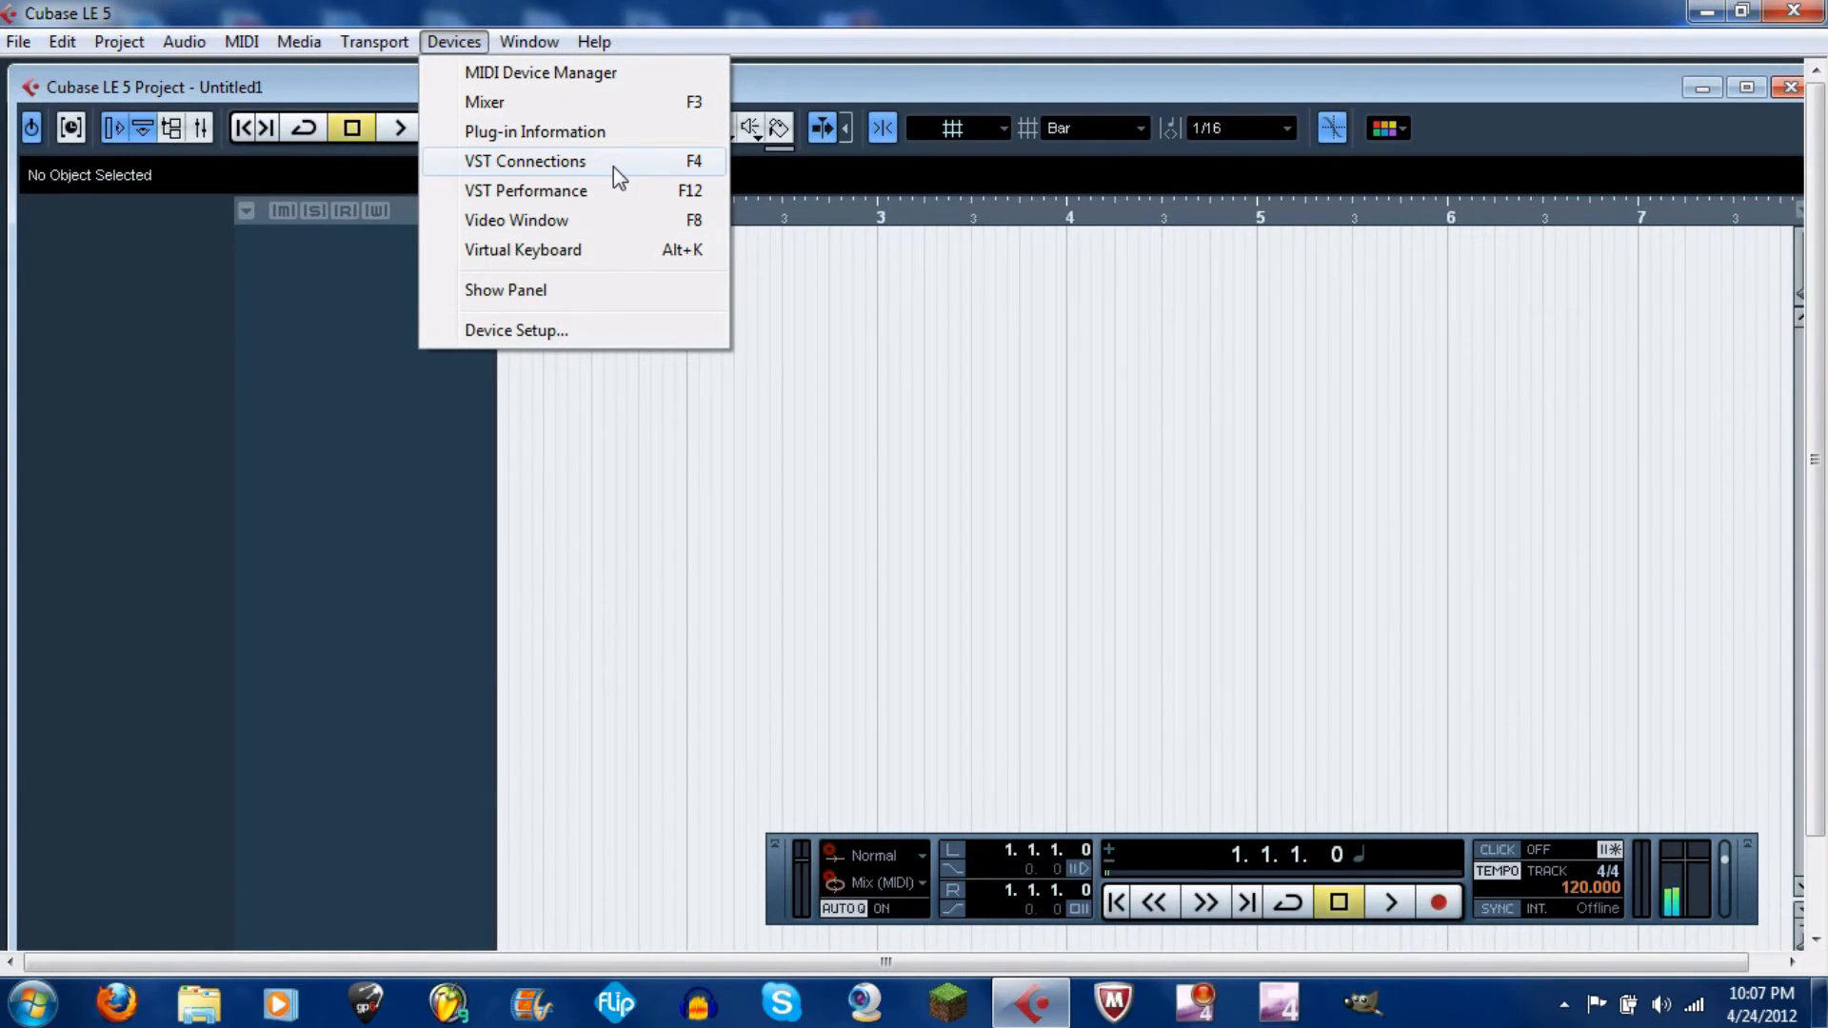
left_click(524, 160)
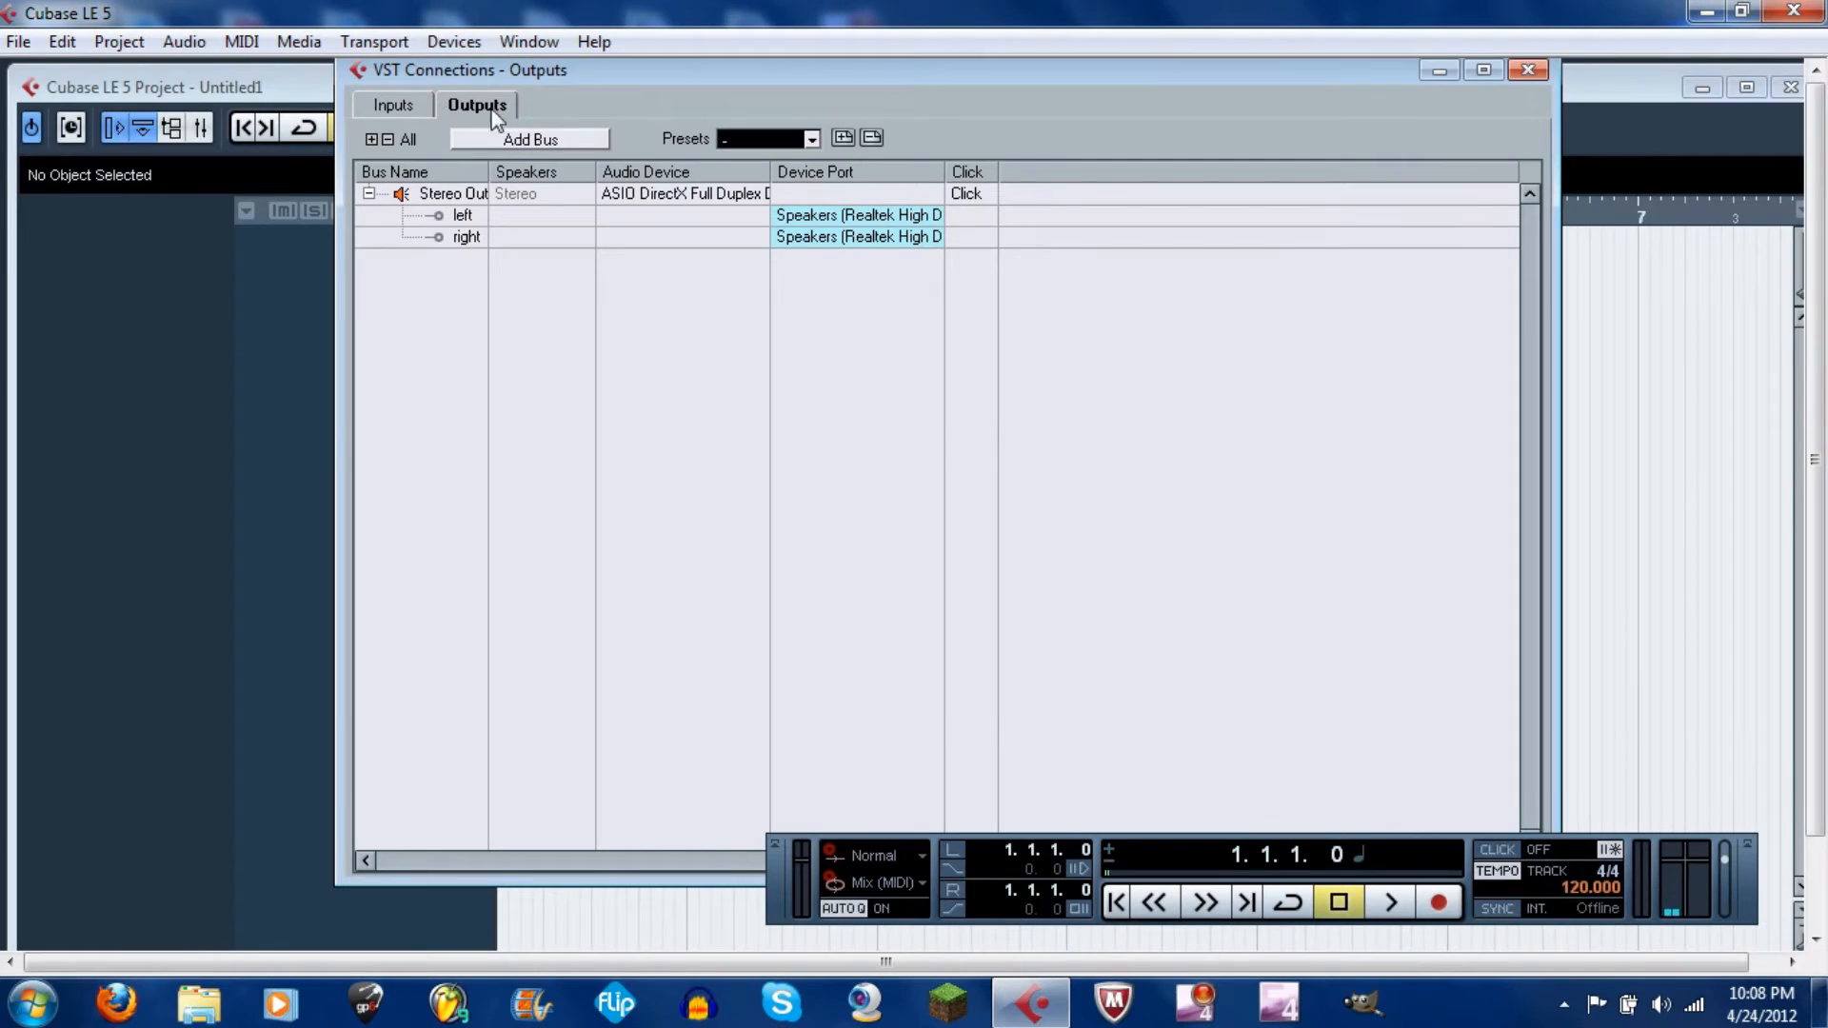
left_click(390, 105)
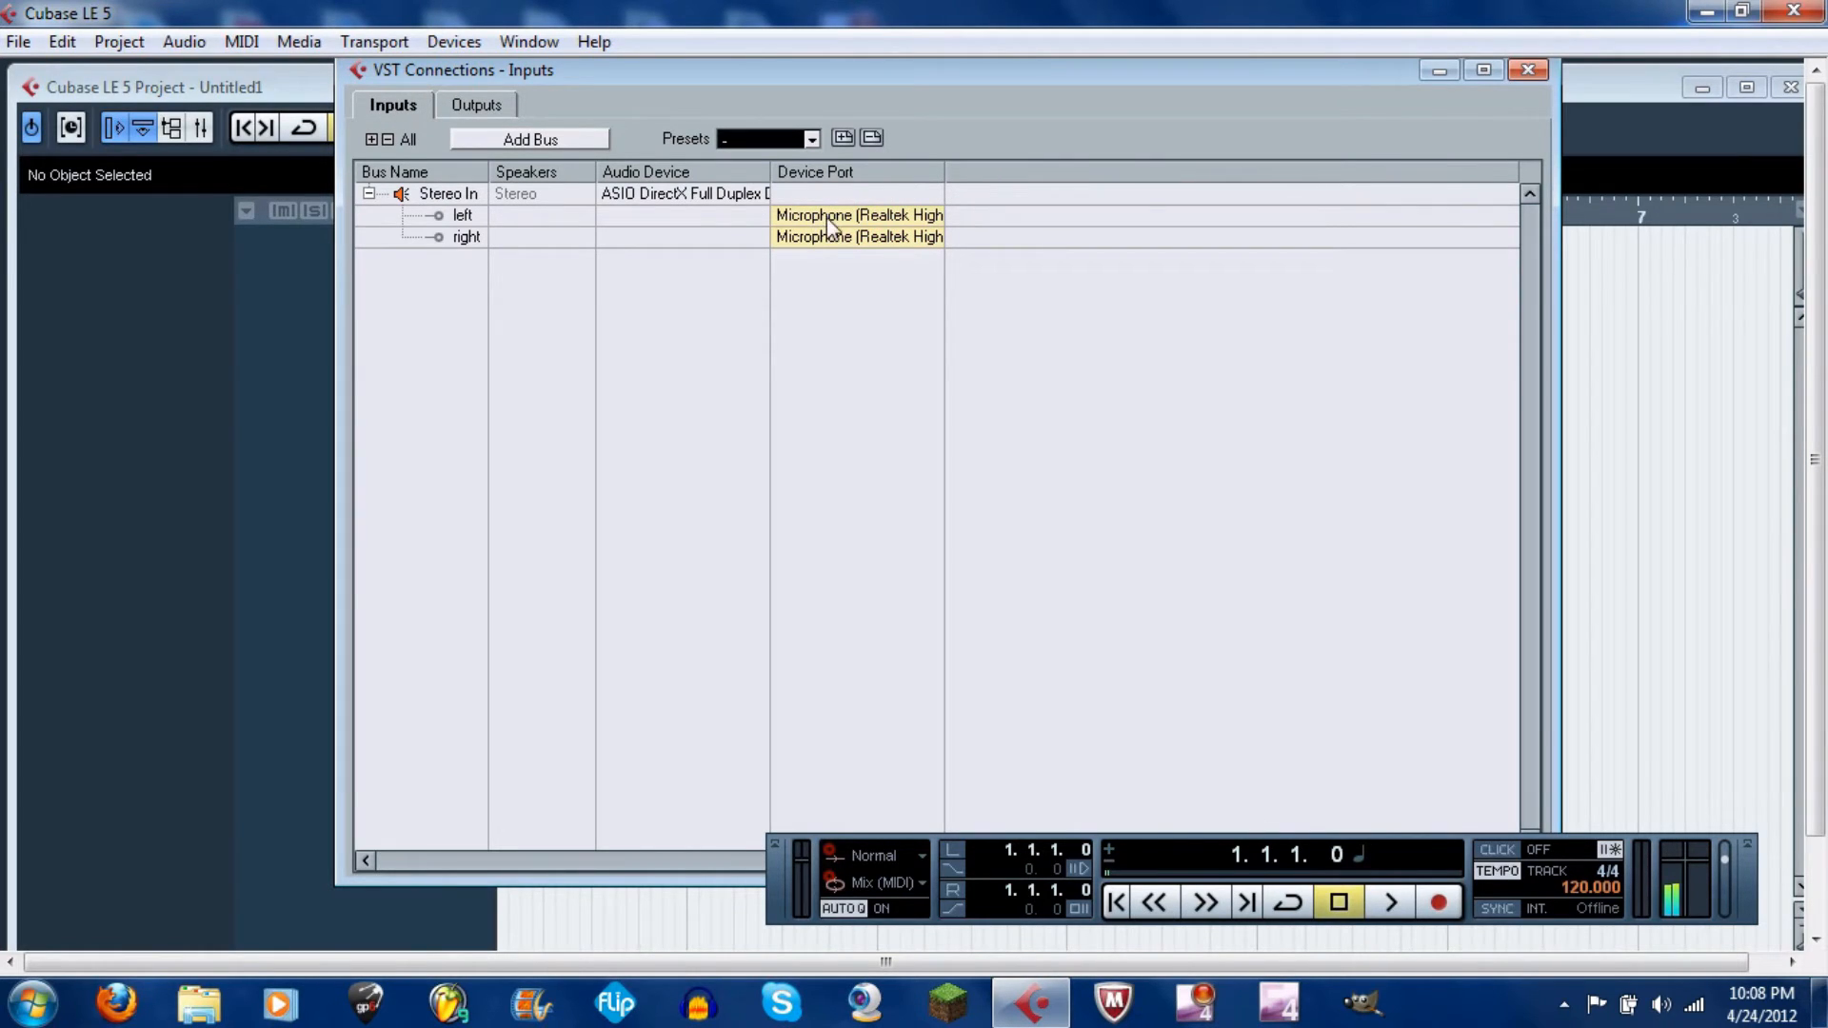
mouse_move(899, 217)
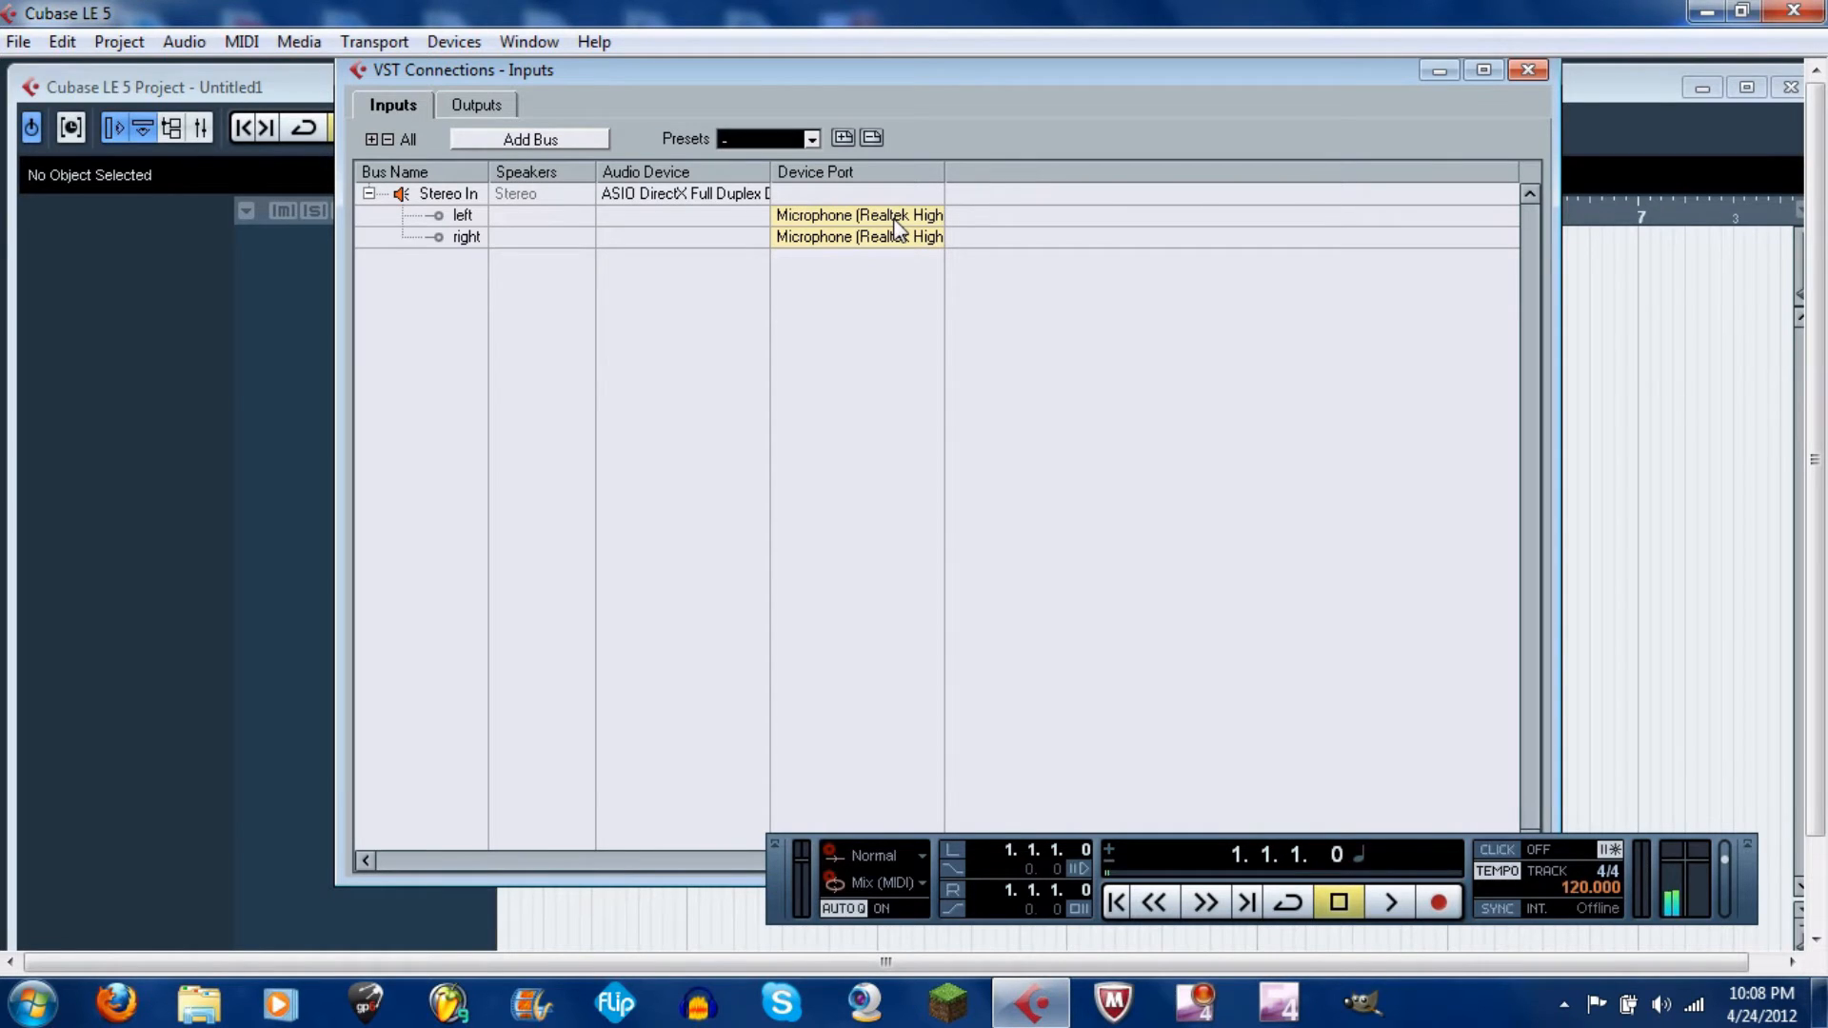
Route Stereo In left to Microphone (USB Audio Device) port 1 and right to port 2
left_click(858, 214)
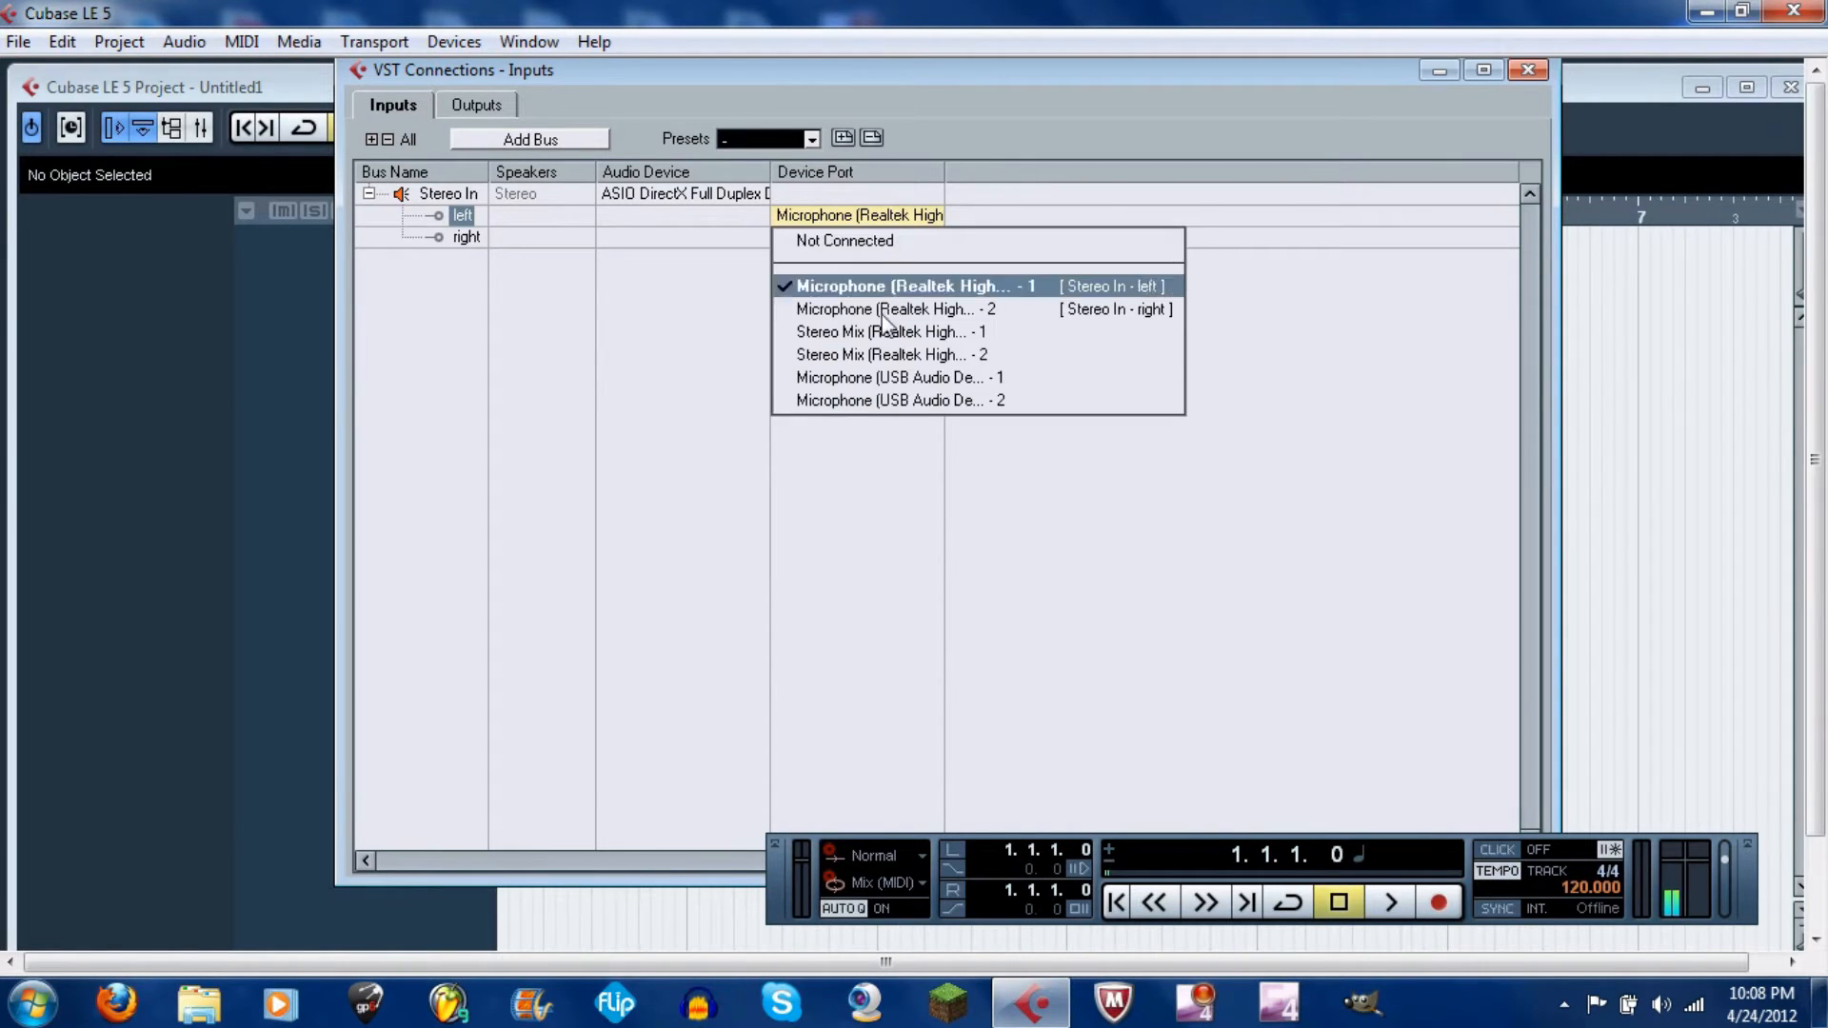
mouse_move(871, 378)
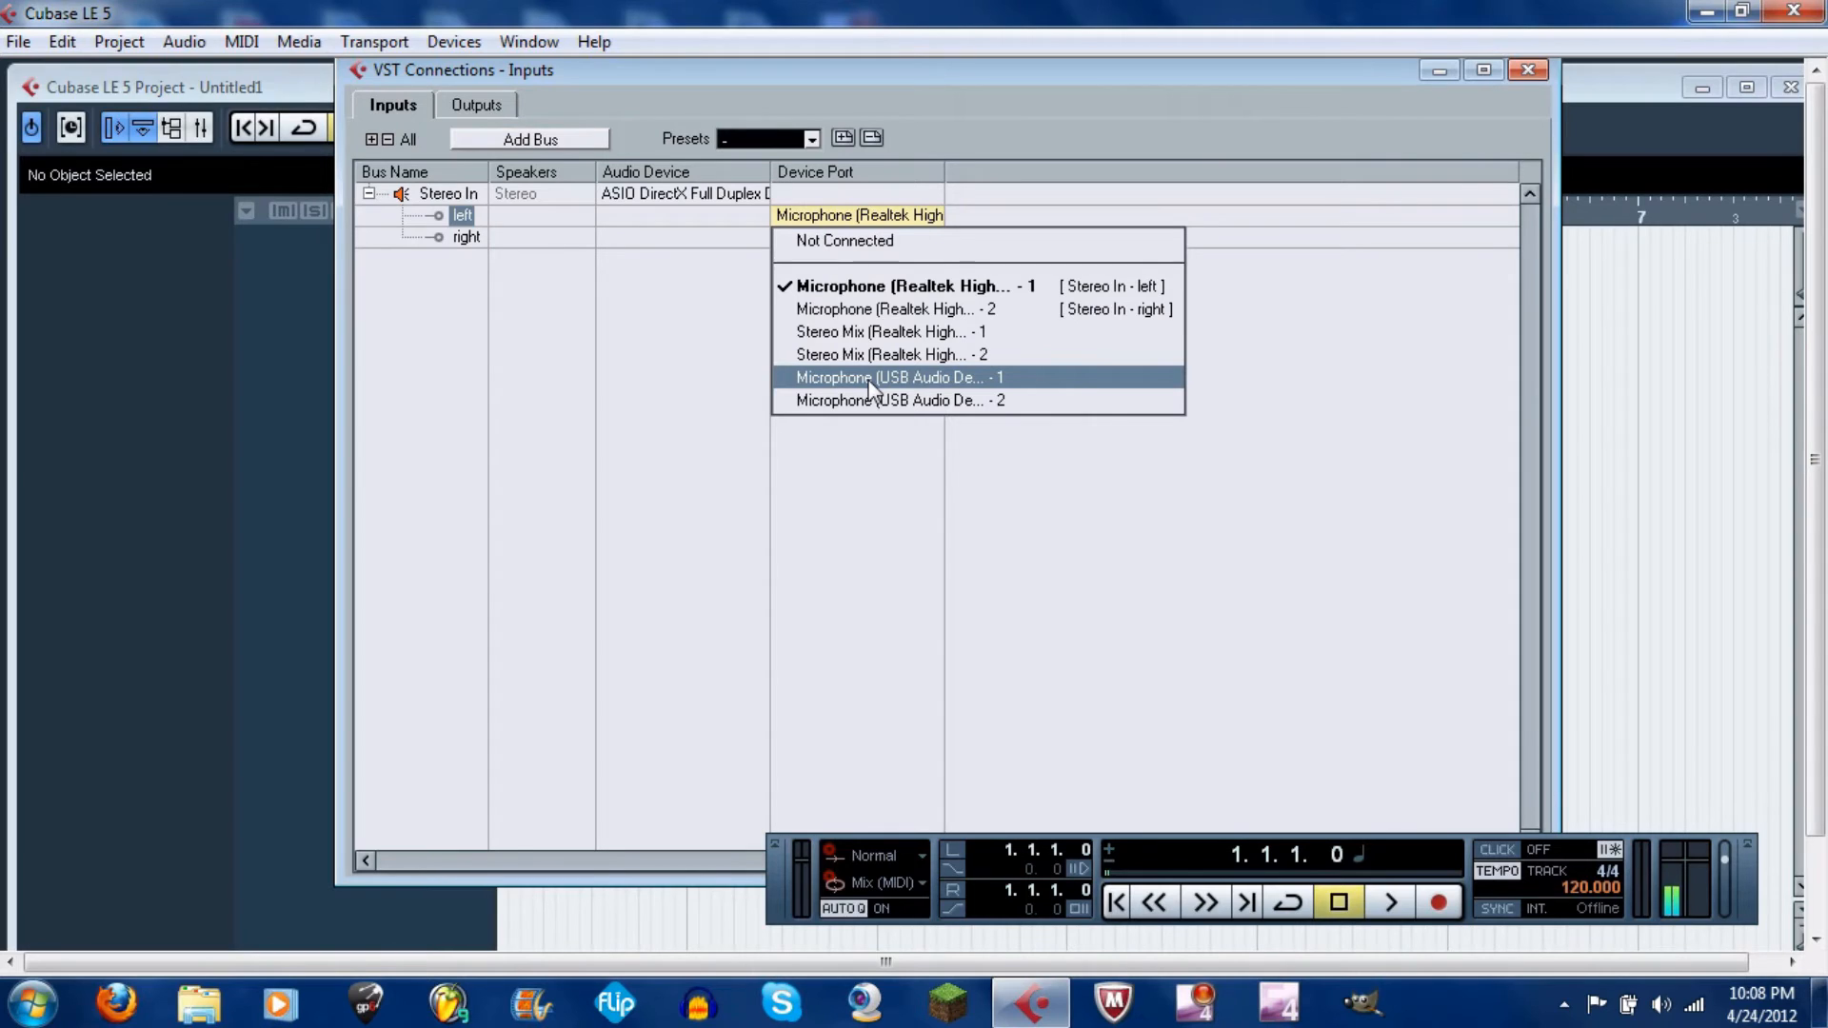
mouse_move(909, 390)
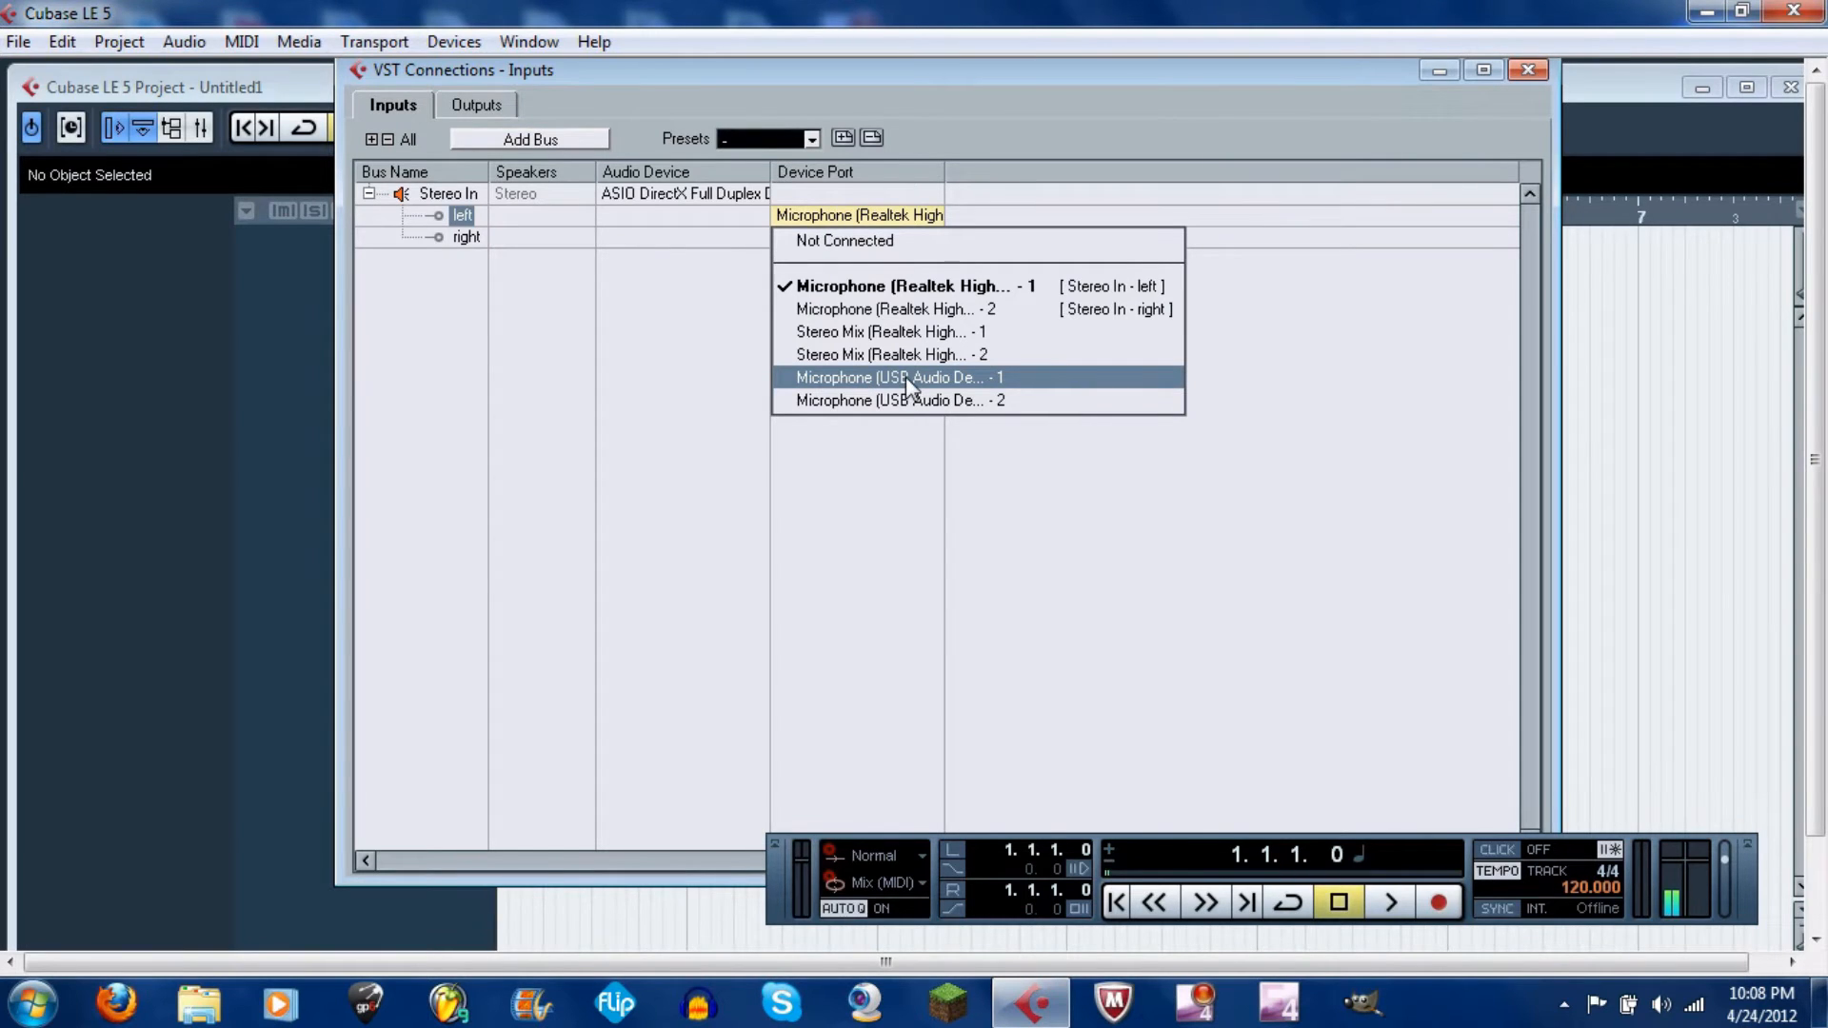
left_click(899, 377)
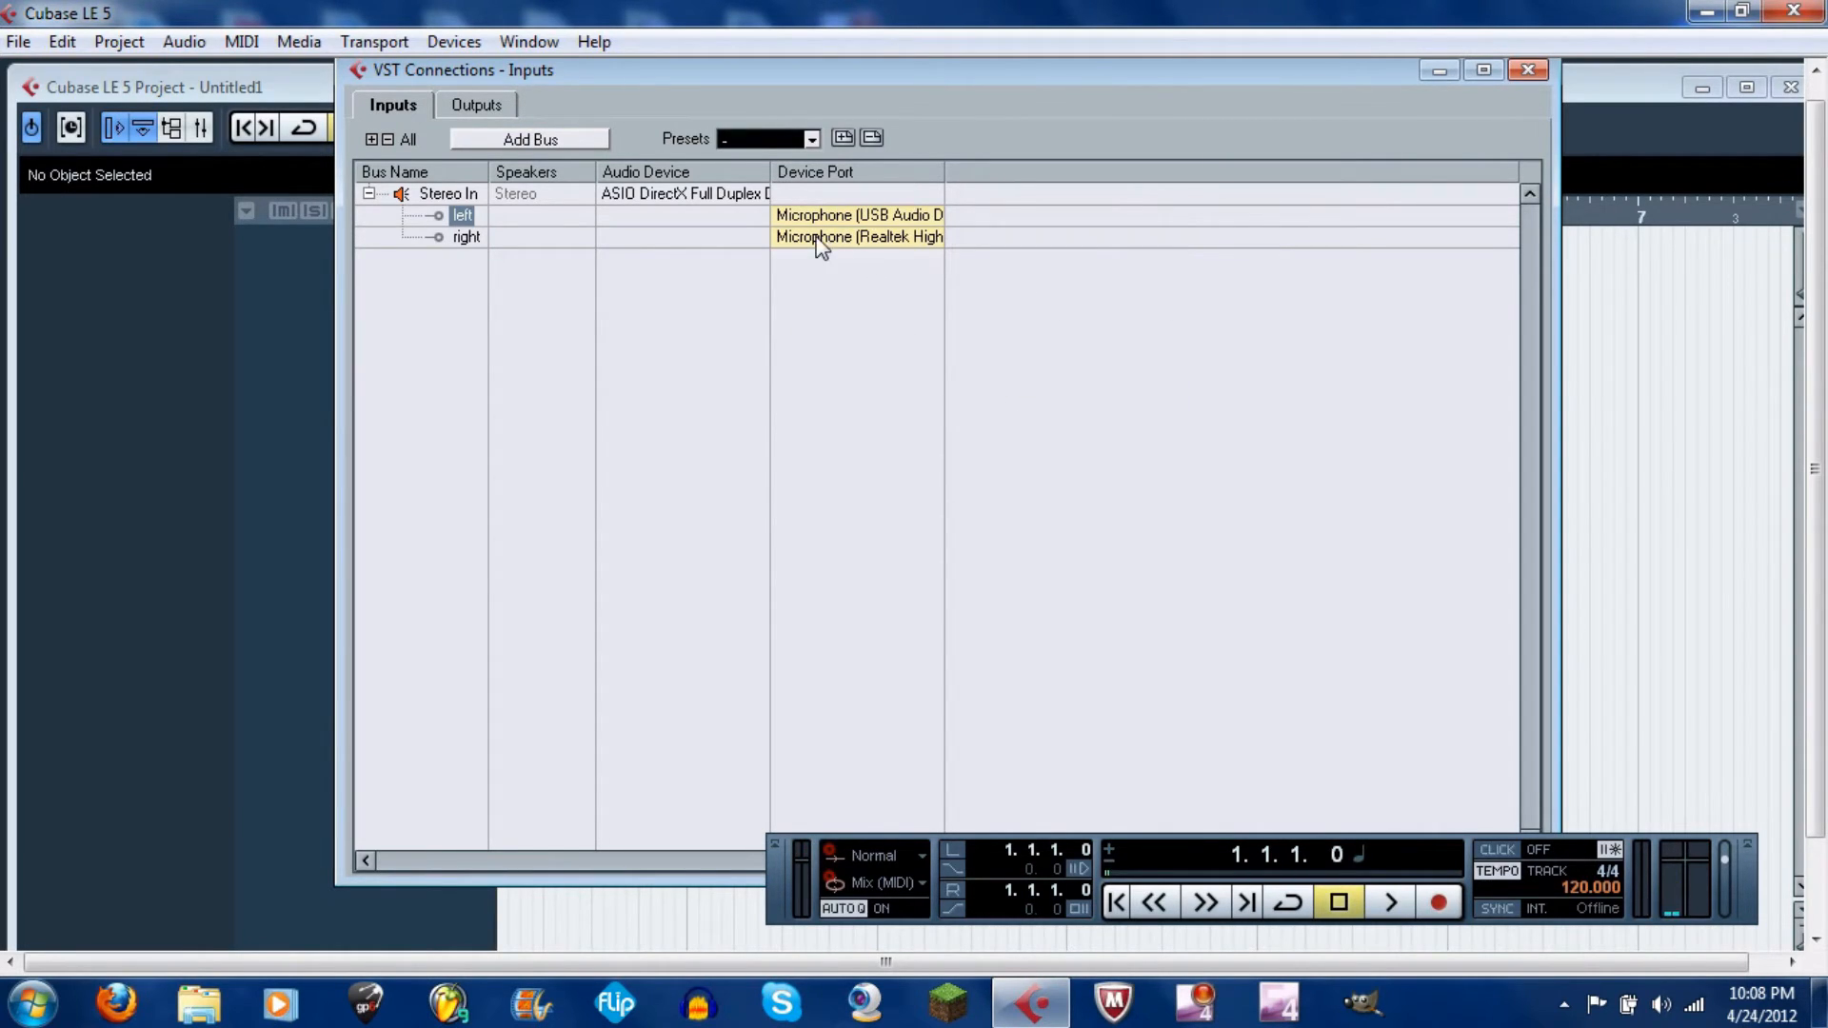
left_click(847, 237)
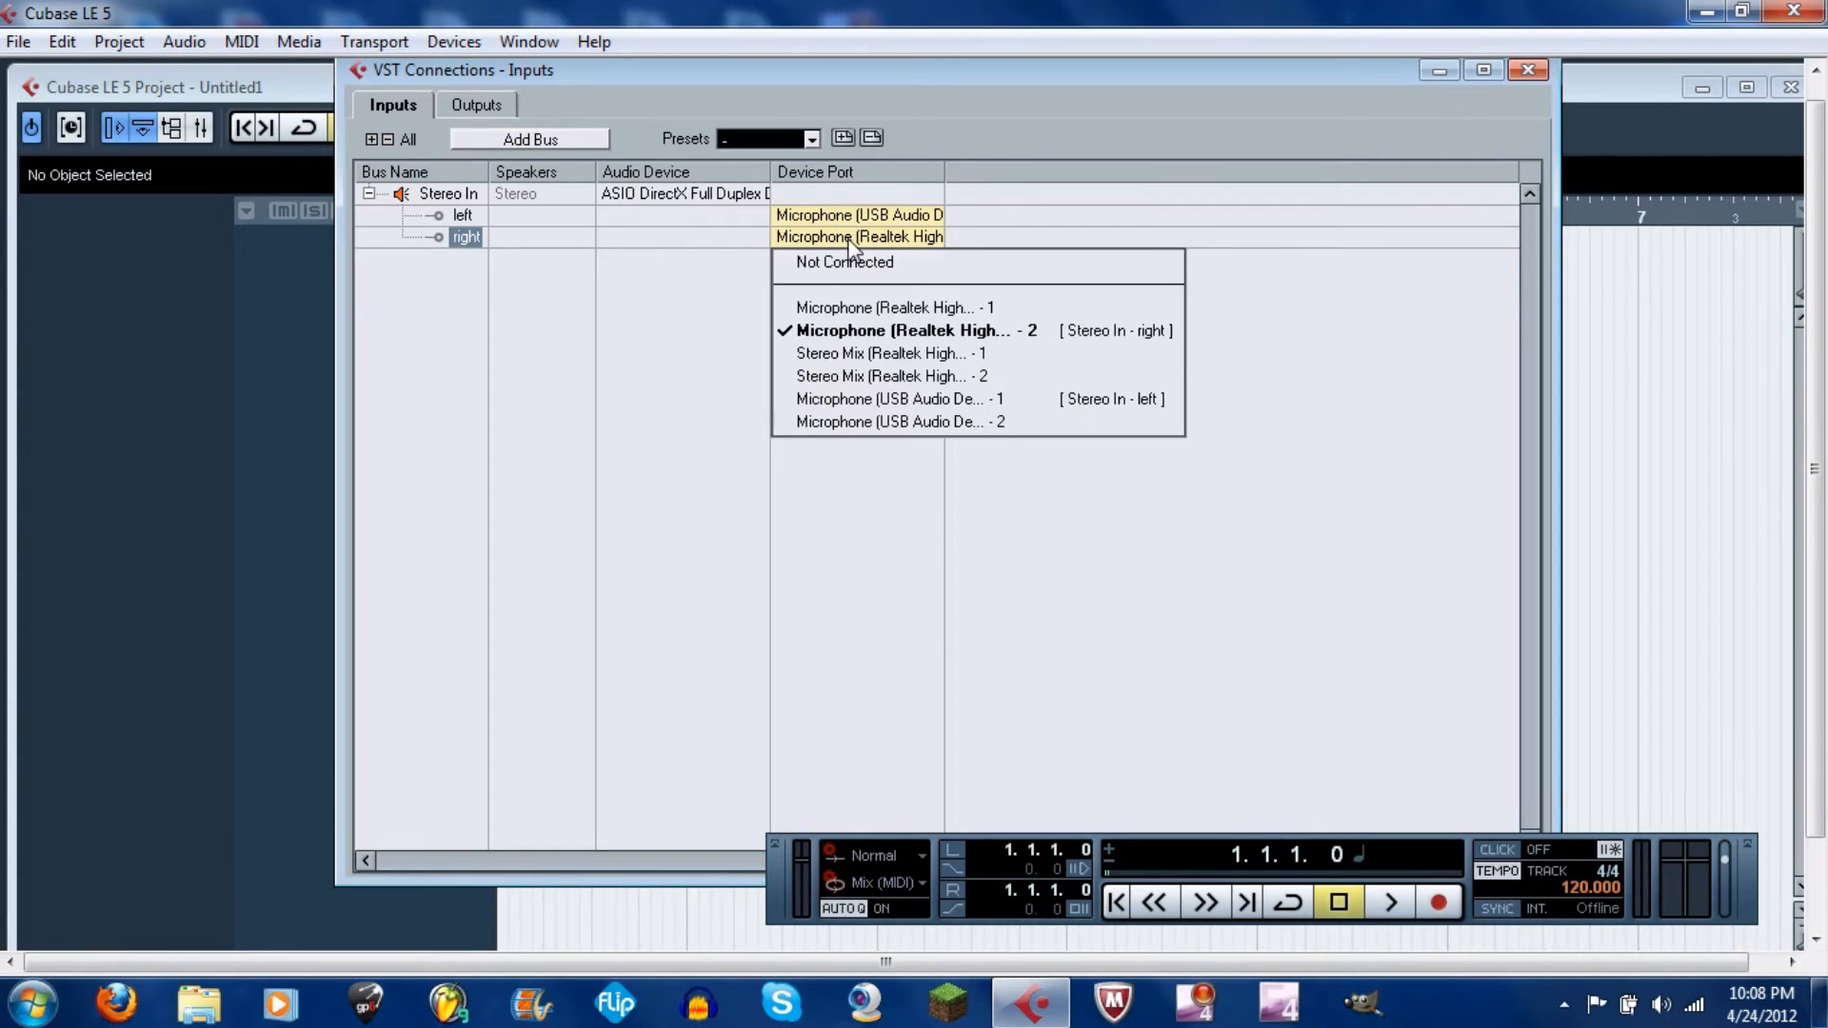
mouse_move(899, 423)
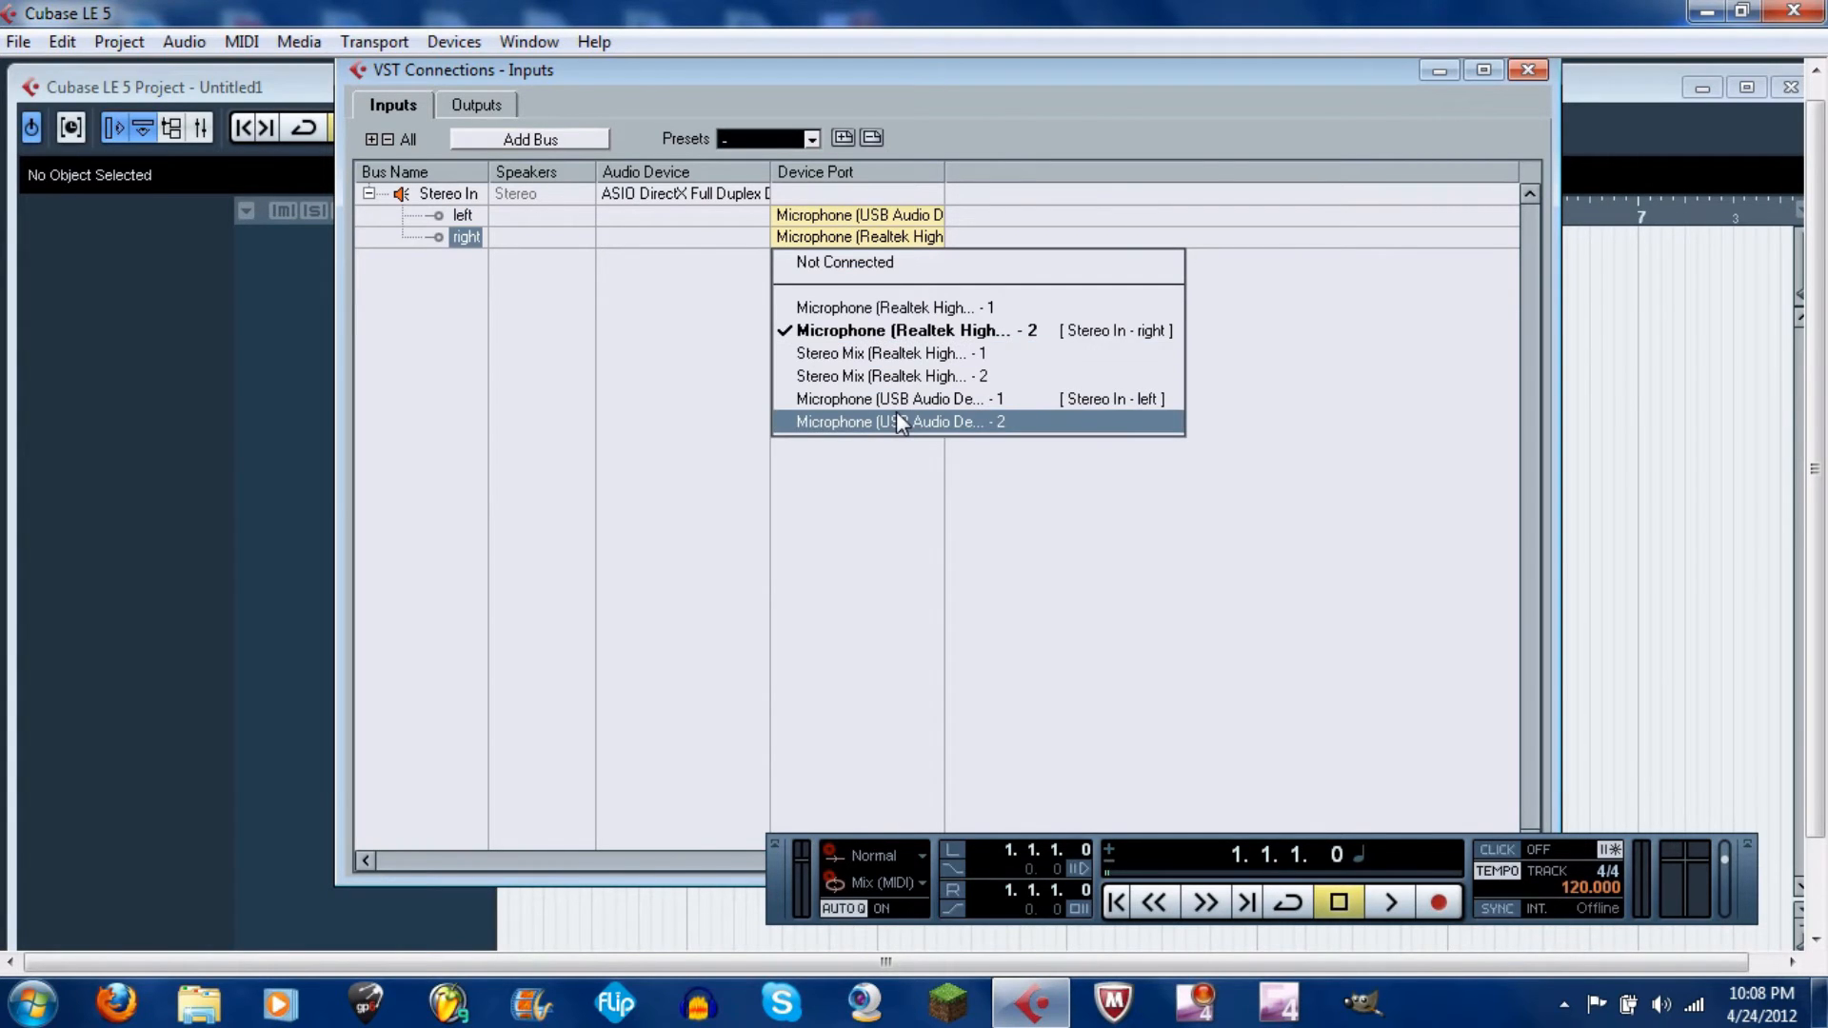
left_click(897, 422)
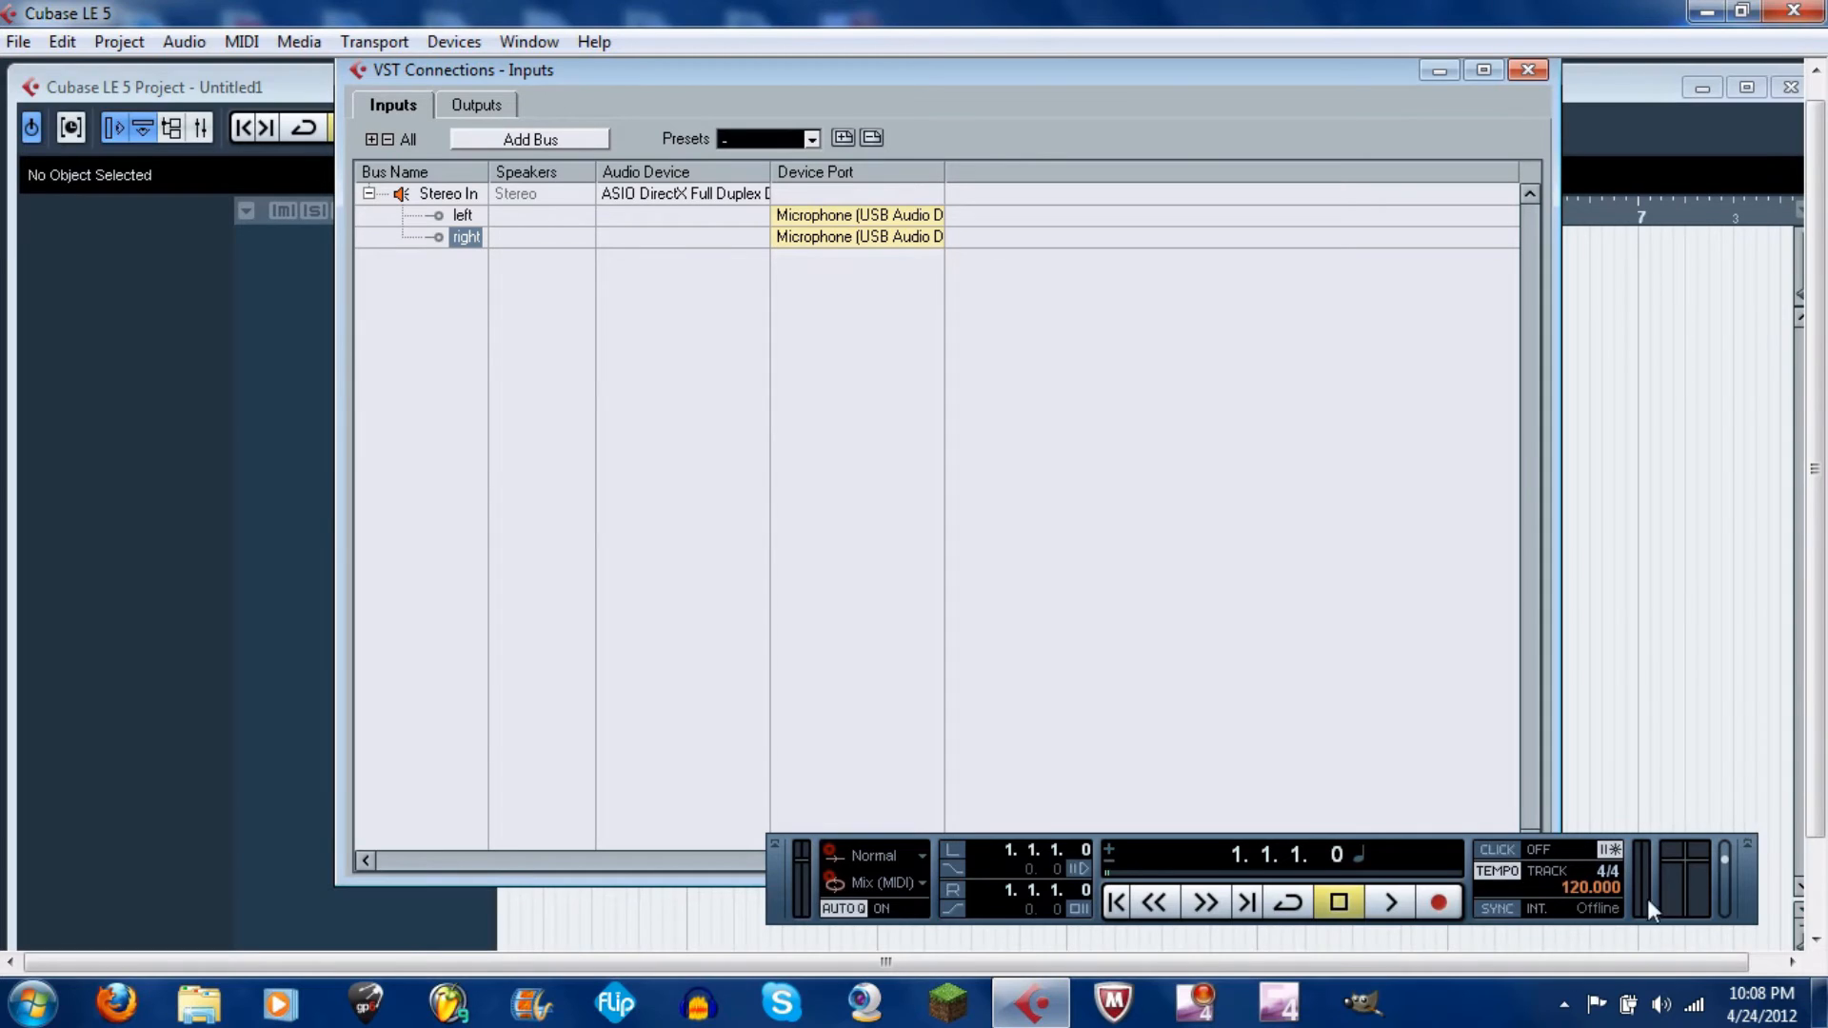
mouse_move(1730, 872)
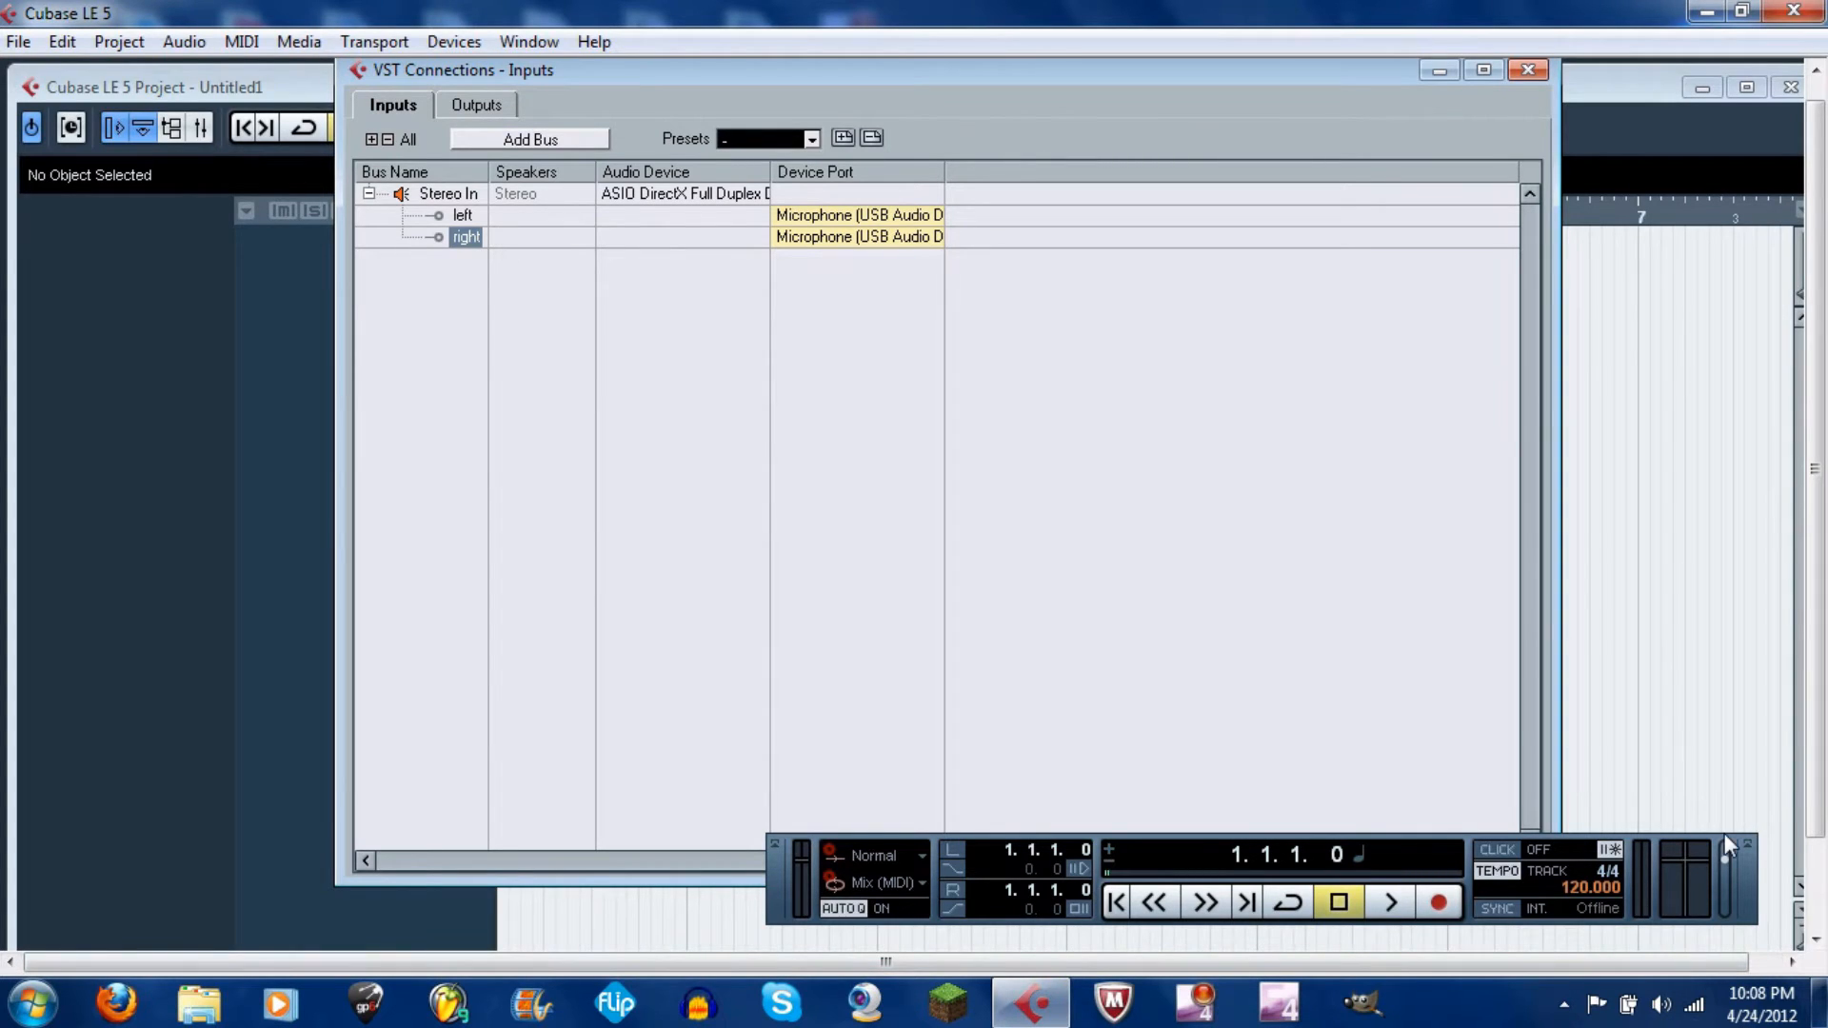
mouse_move(1220, 78)
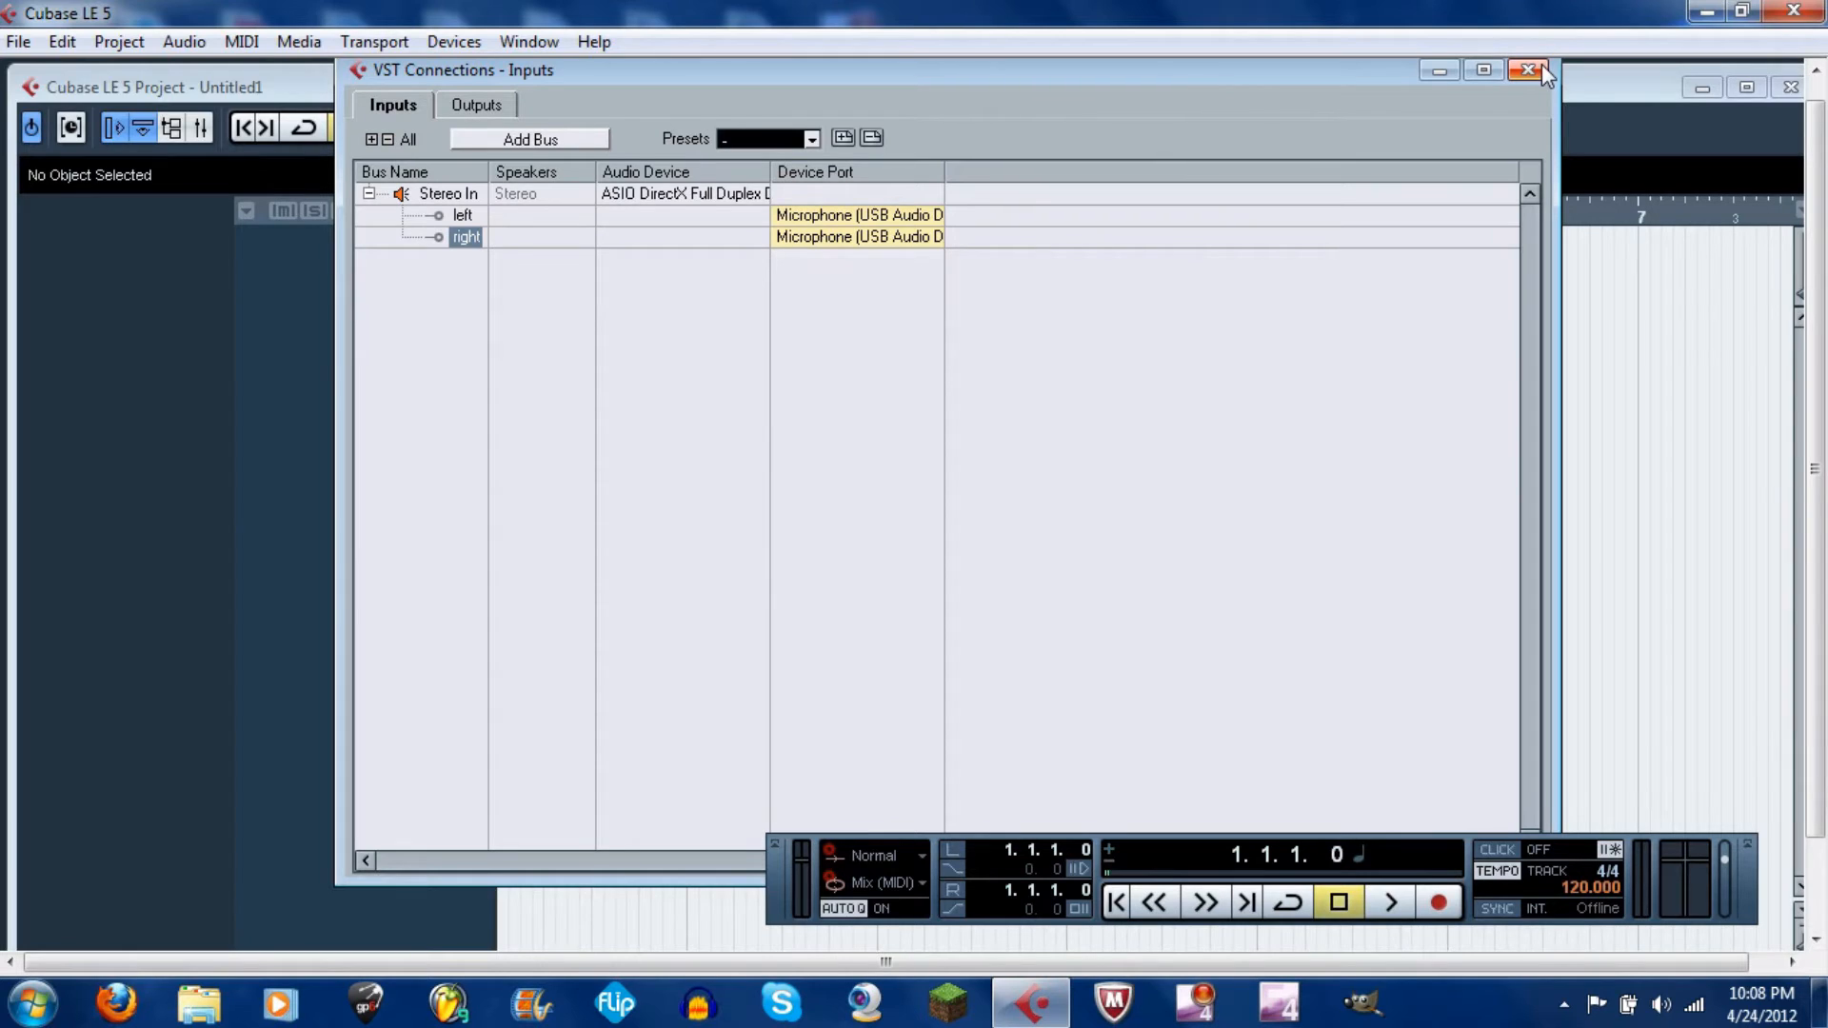
mouse_move(1535, 74)
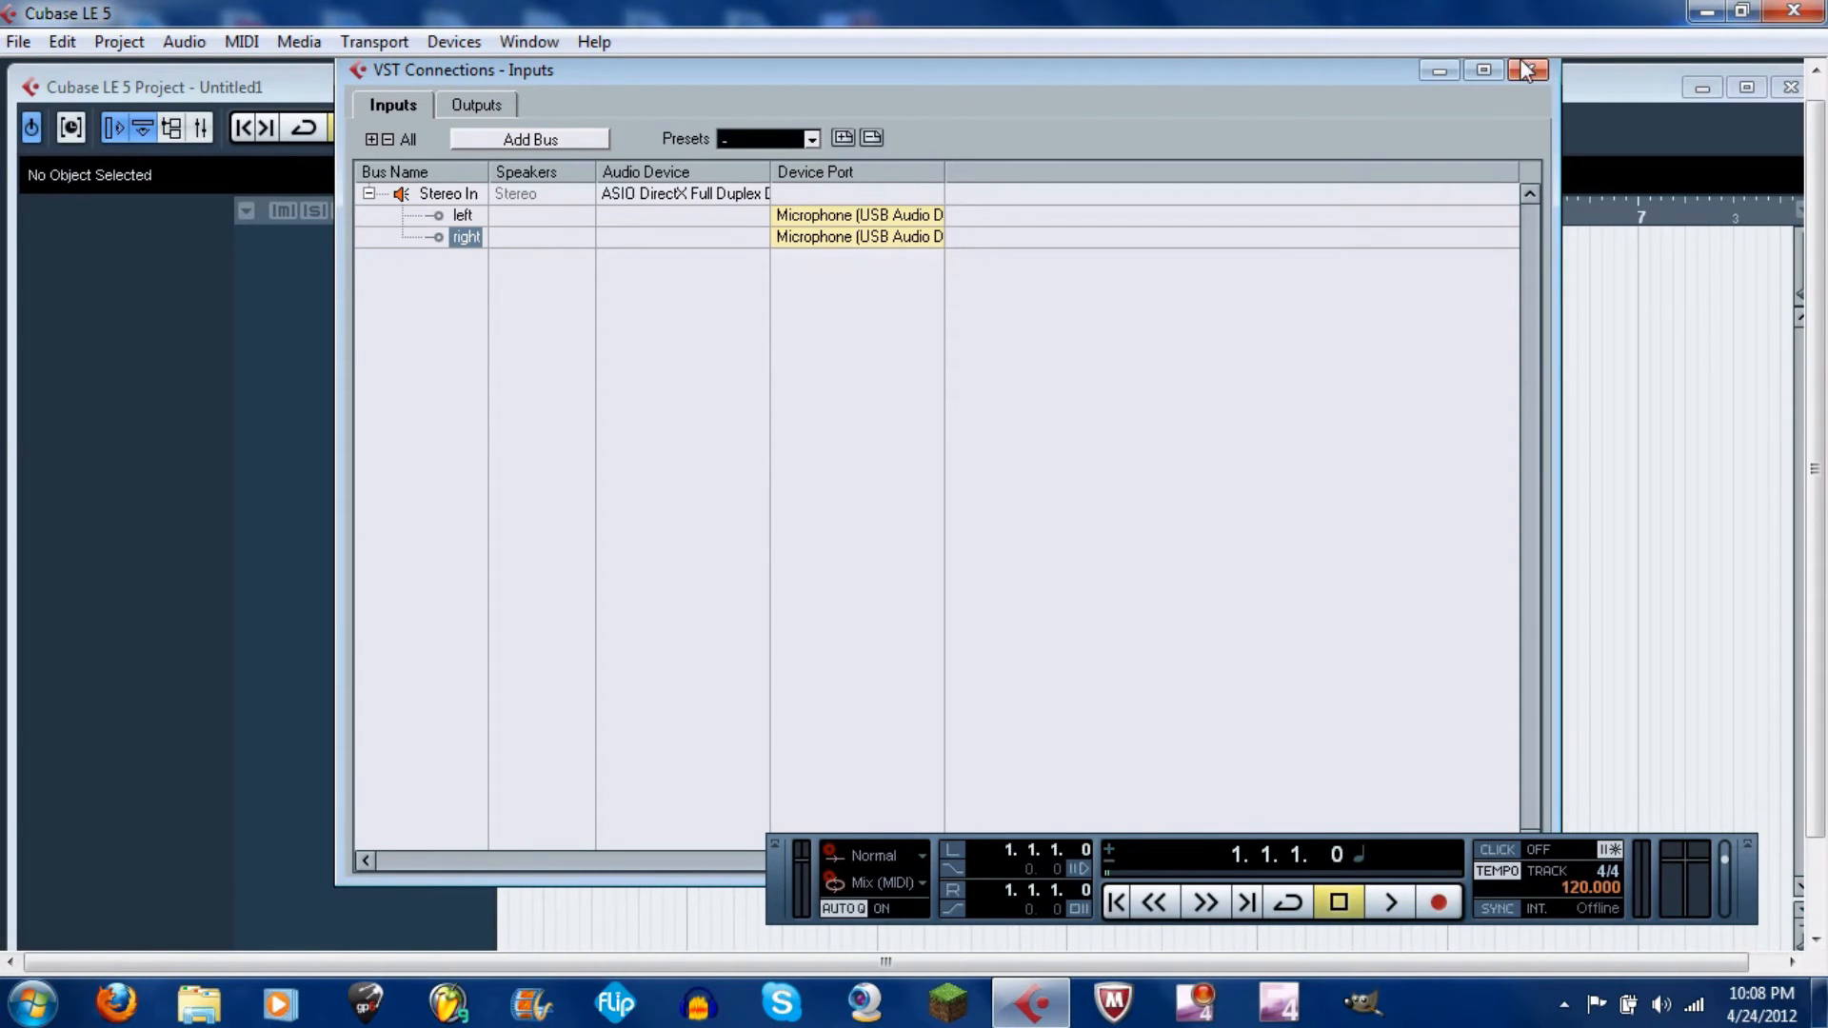
Close the VST Connections window
left_click(1524, 69)
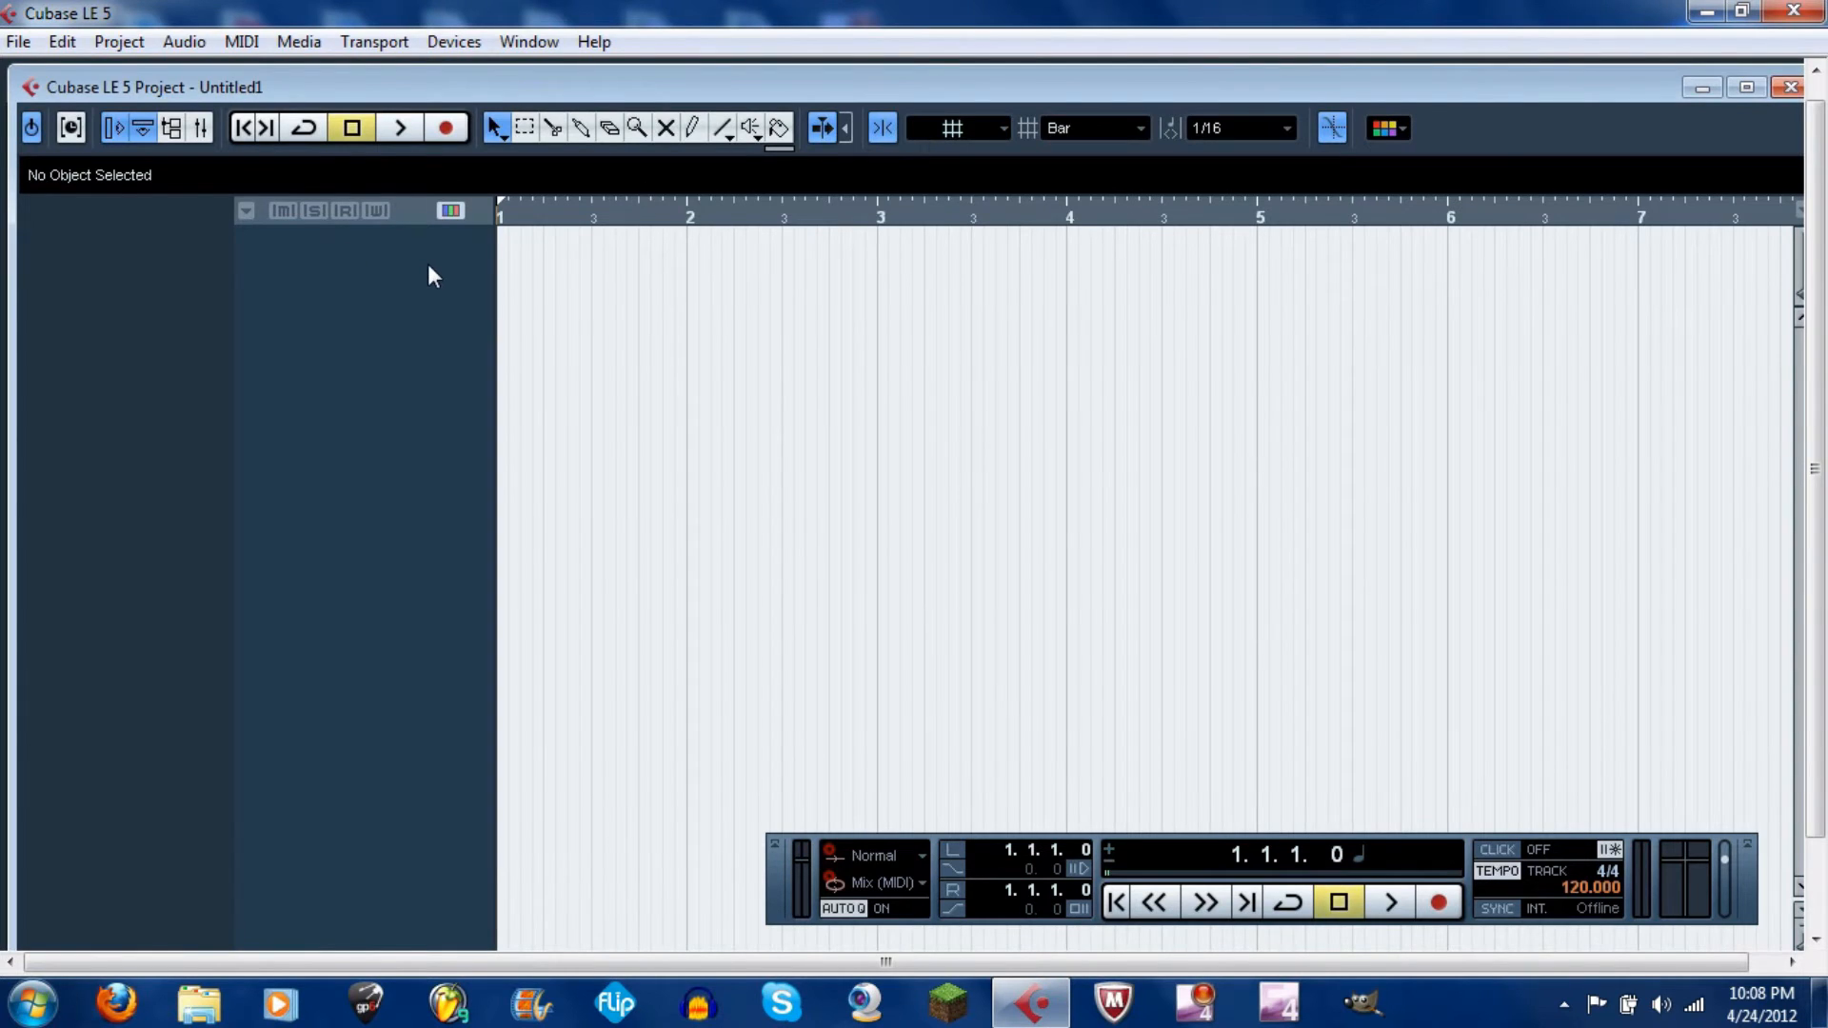
Add a single stereo audio track, Audio 01, from the track list menu
right_click(431, 276)
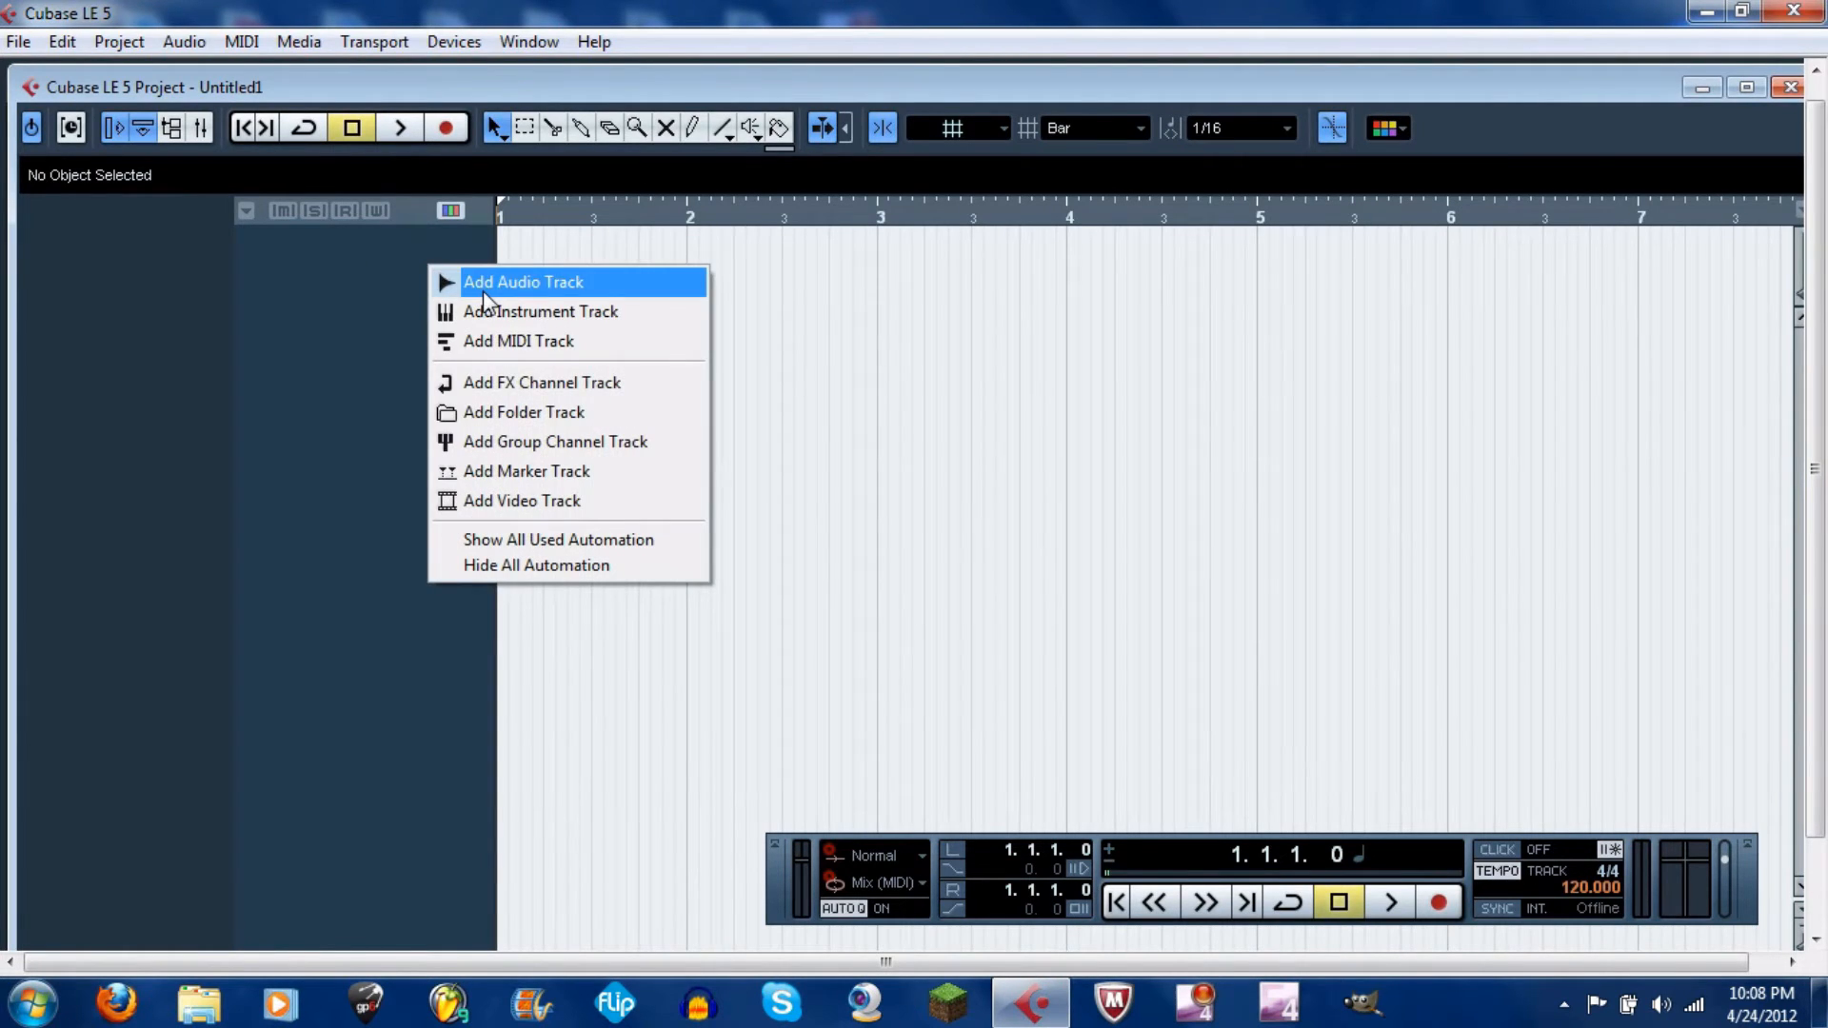
left_click(524, 281)
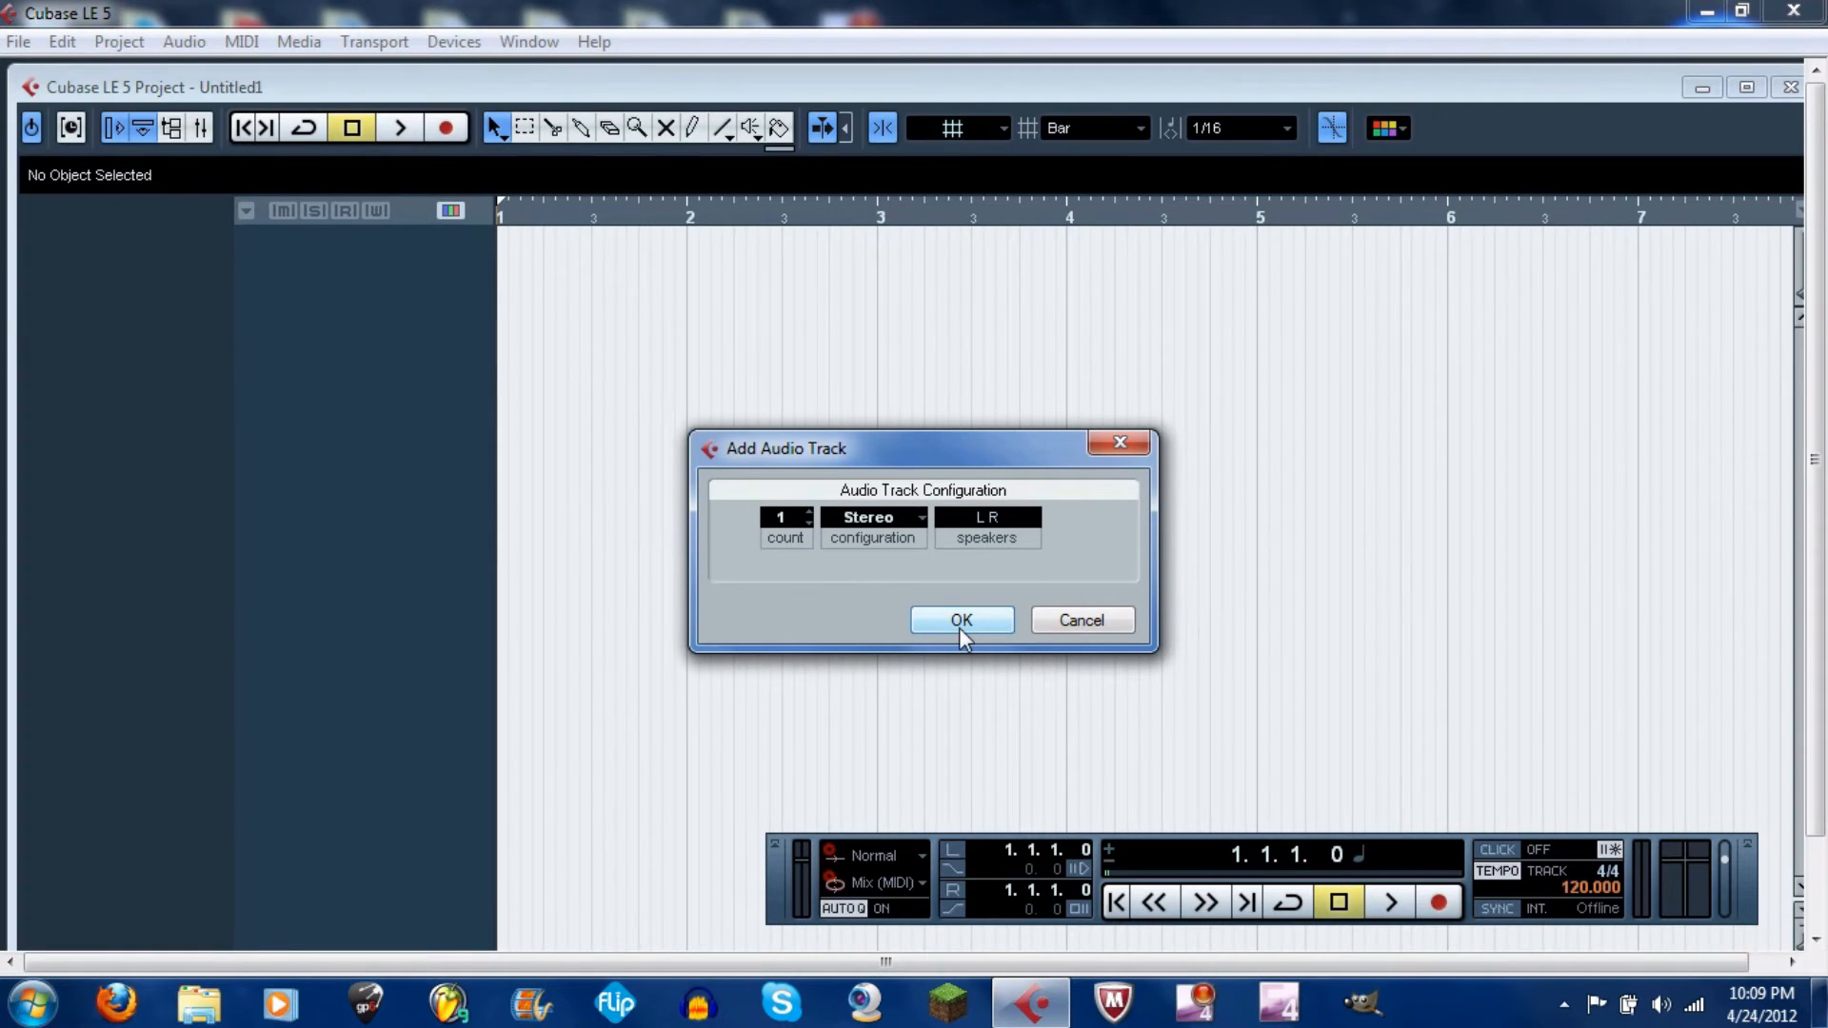
left_click(807, 513)
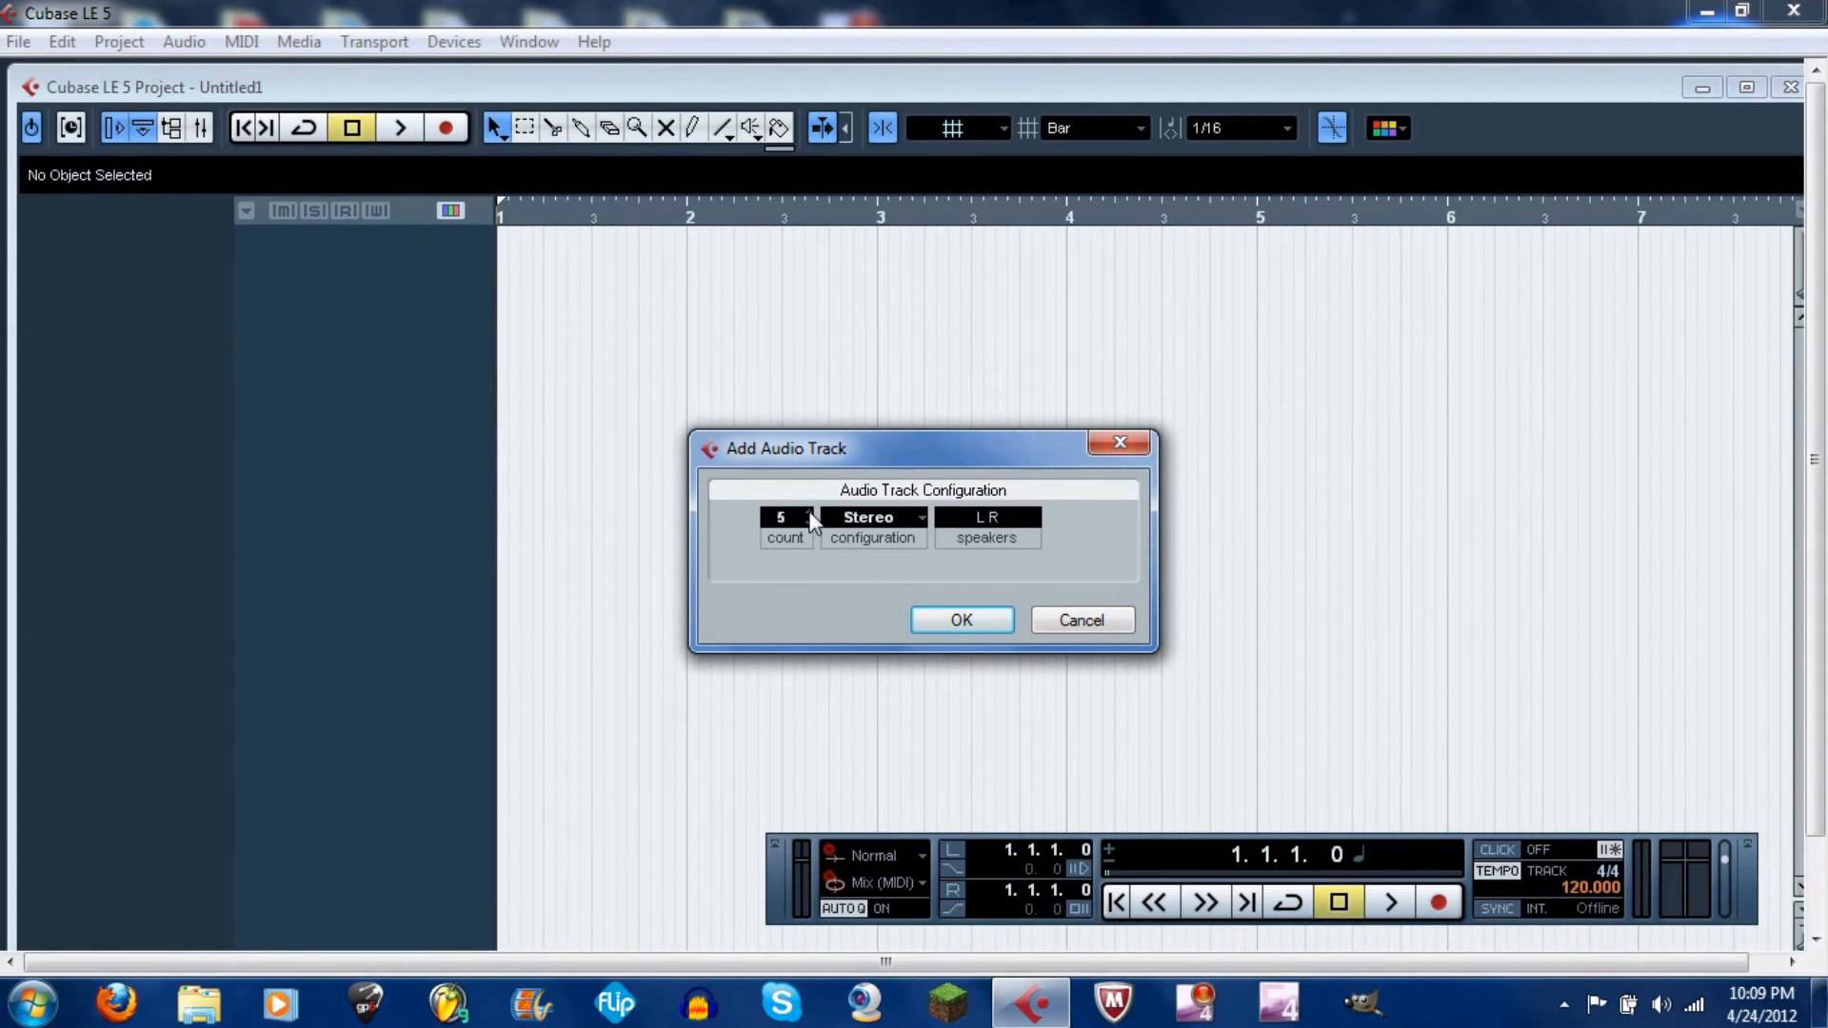
left_click(808, 524)
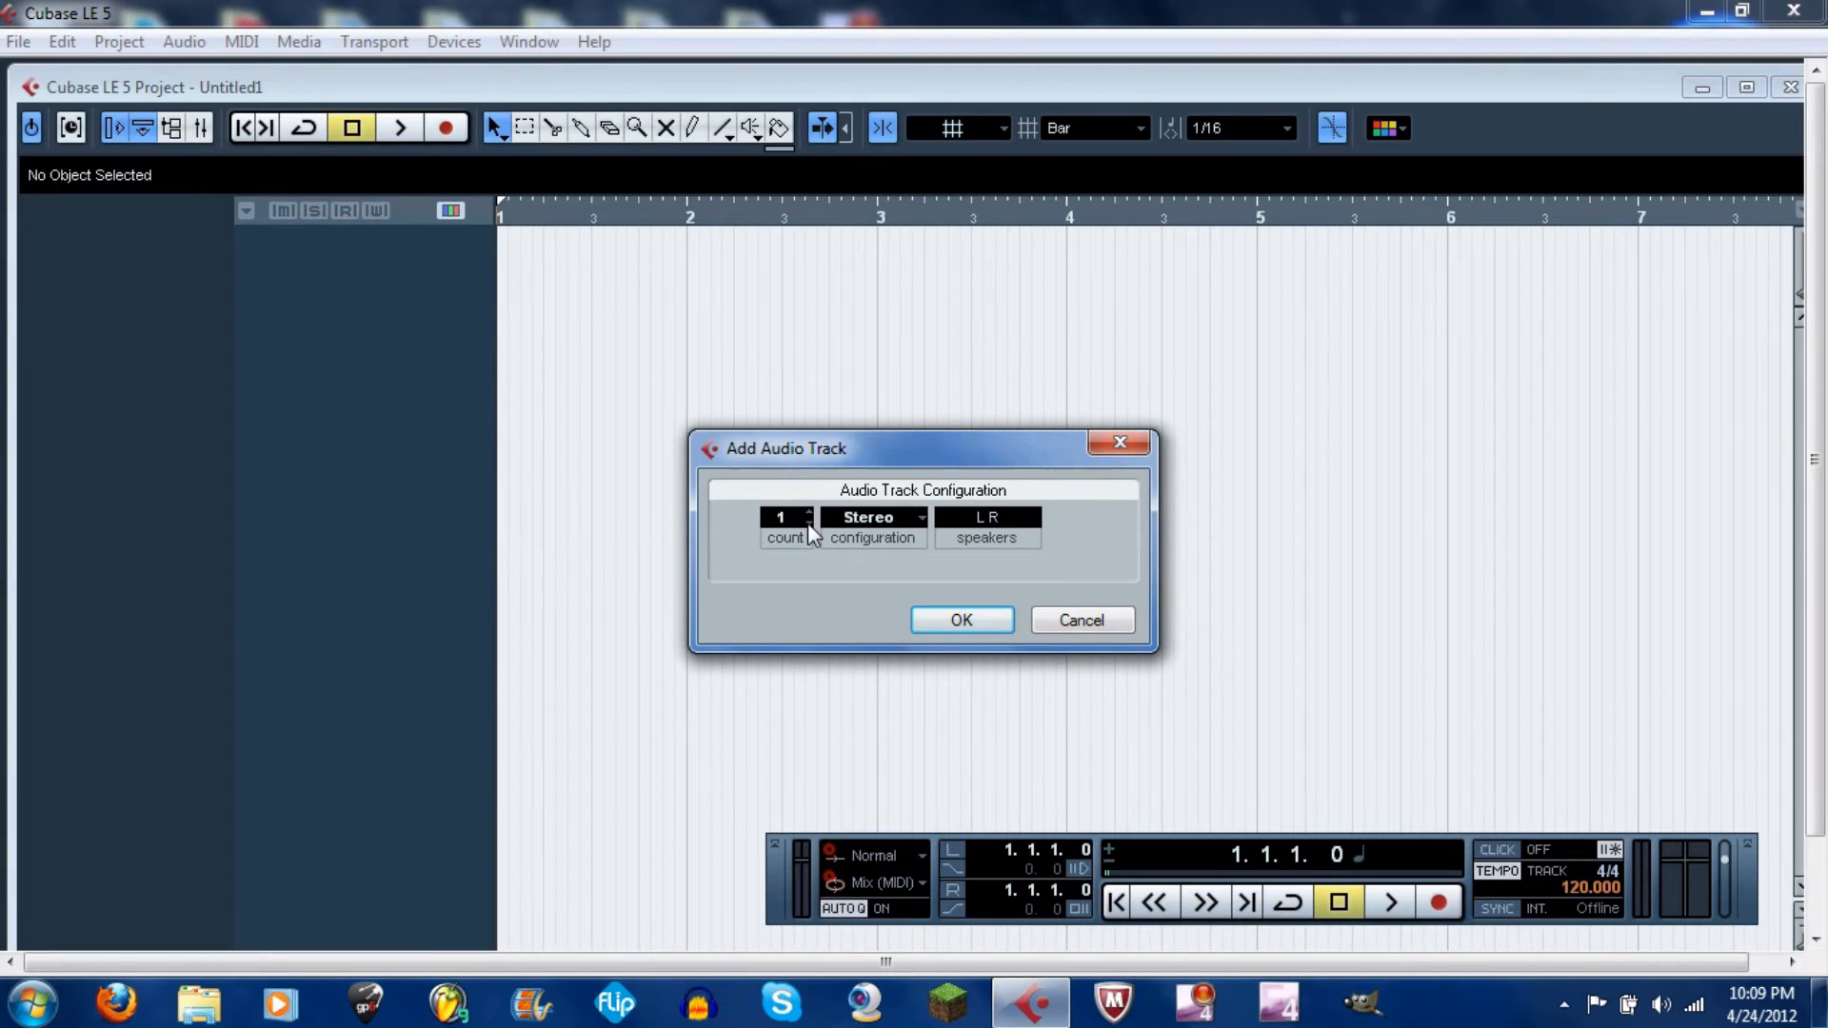
left_click(961, 620)
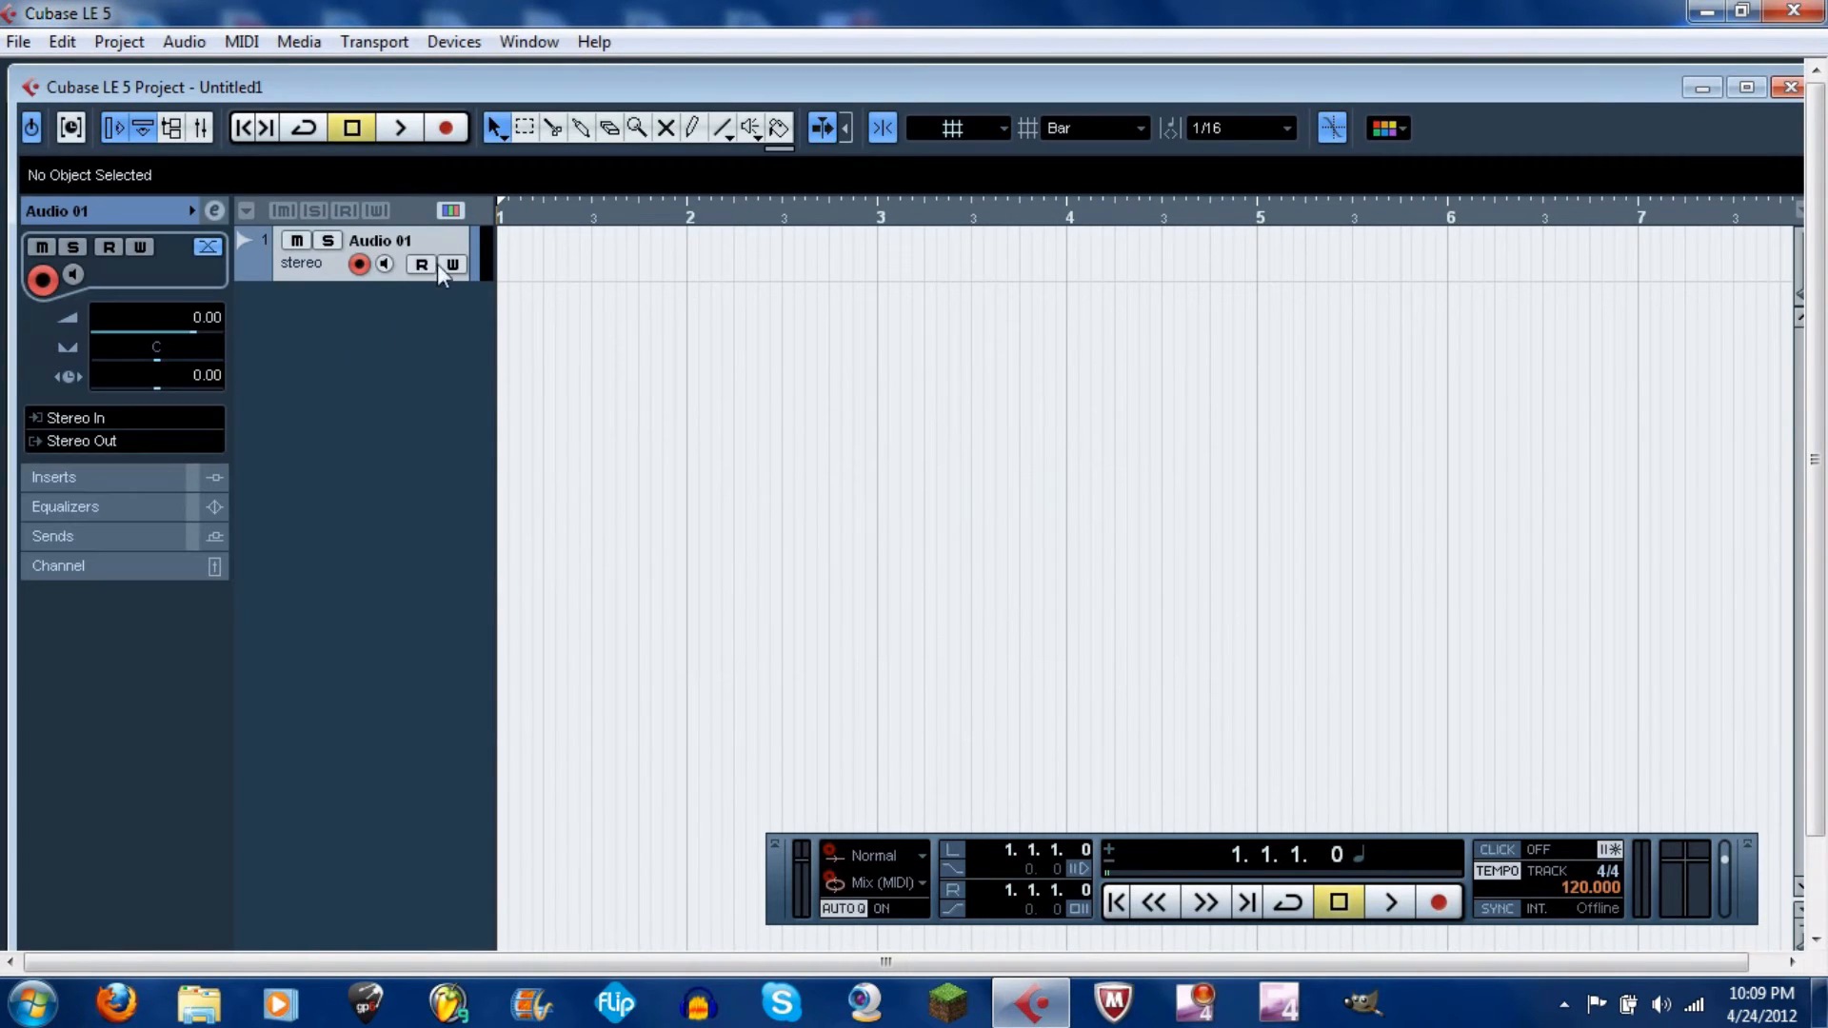
mouse_move(1613, 874)
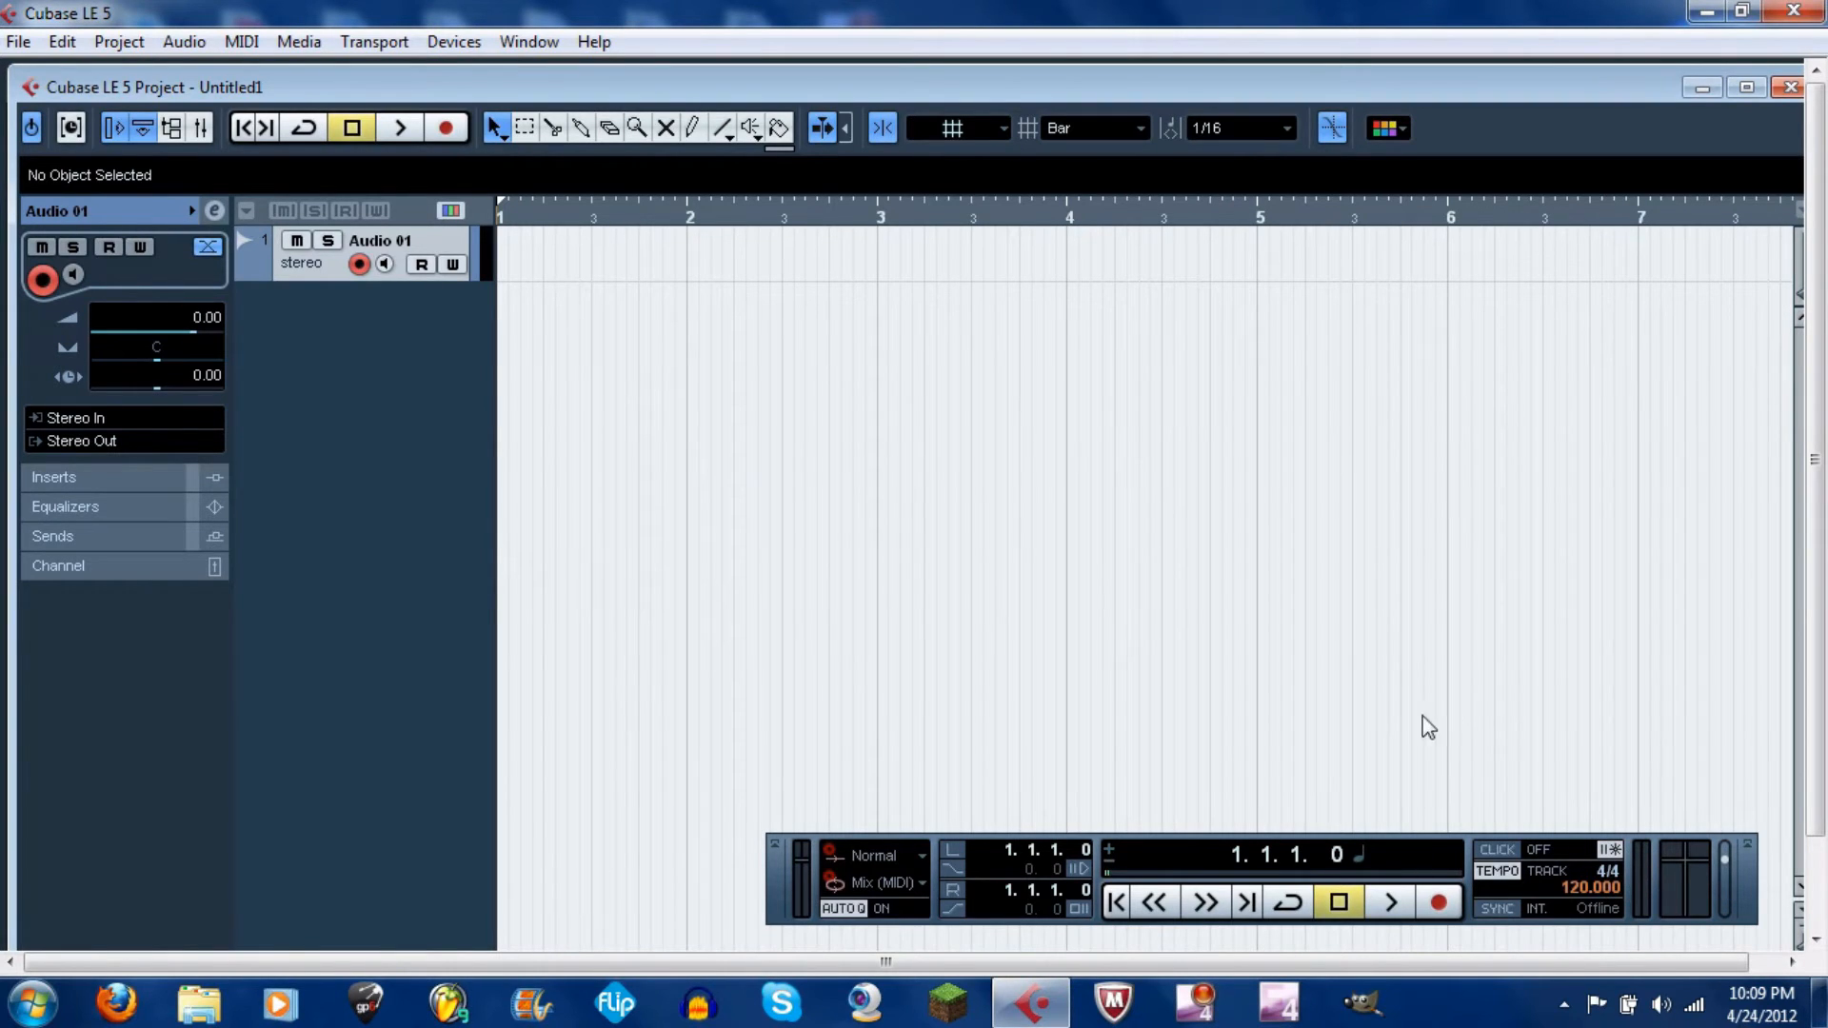
mouse_move(1502, 719)
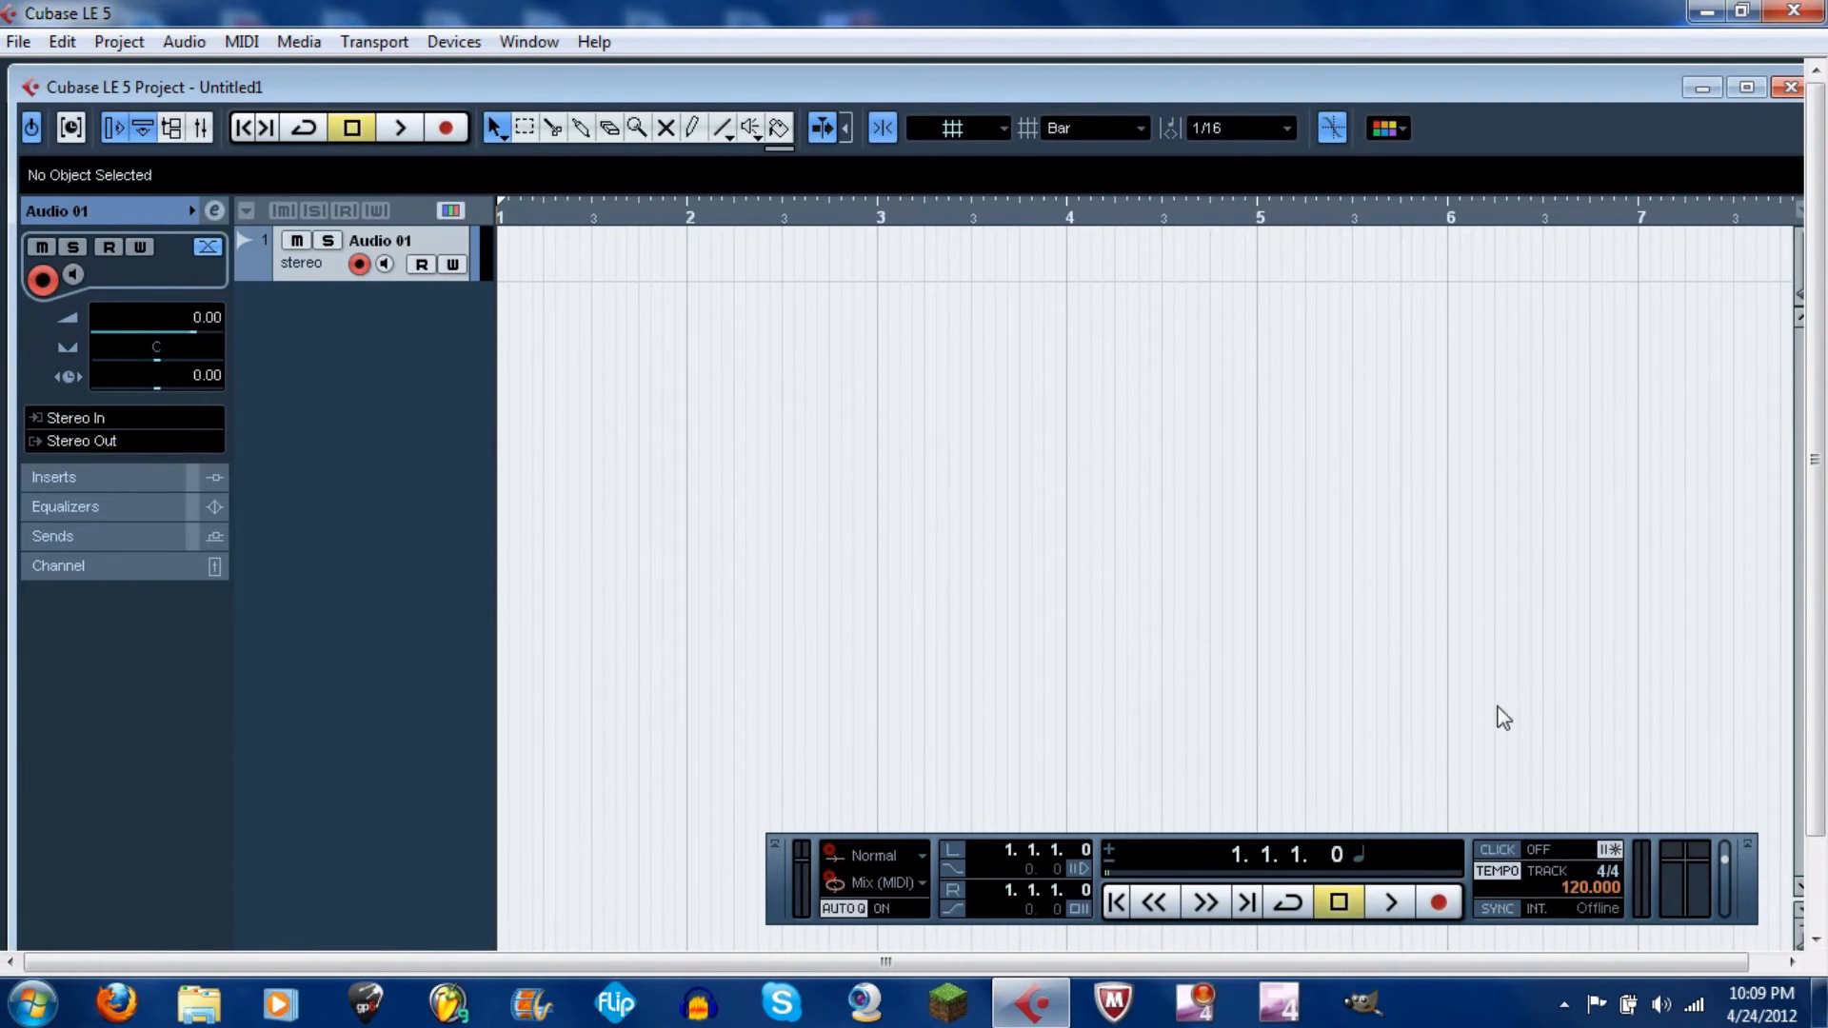
mouse_move(1250, 772)
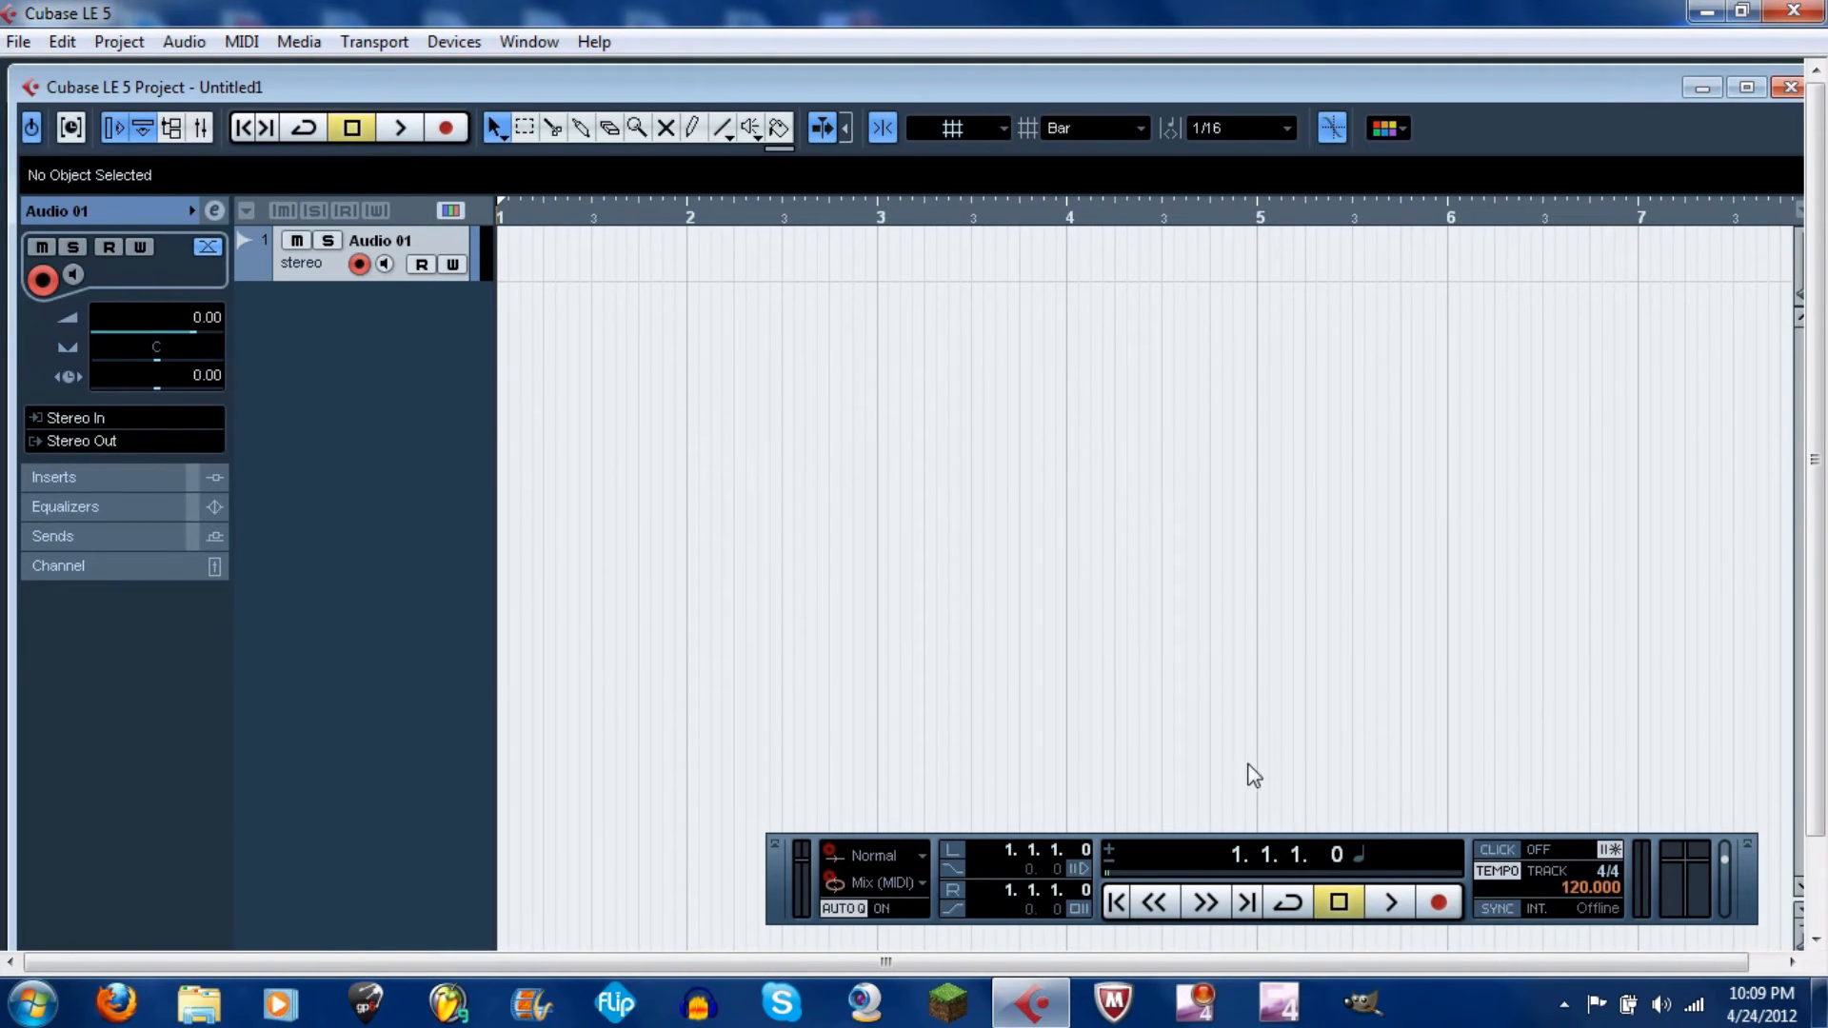
mouse_move(1444, 901)
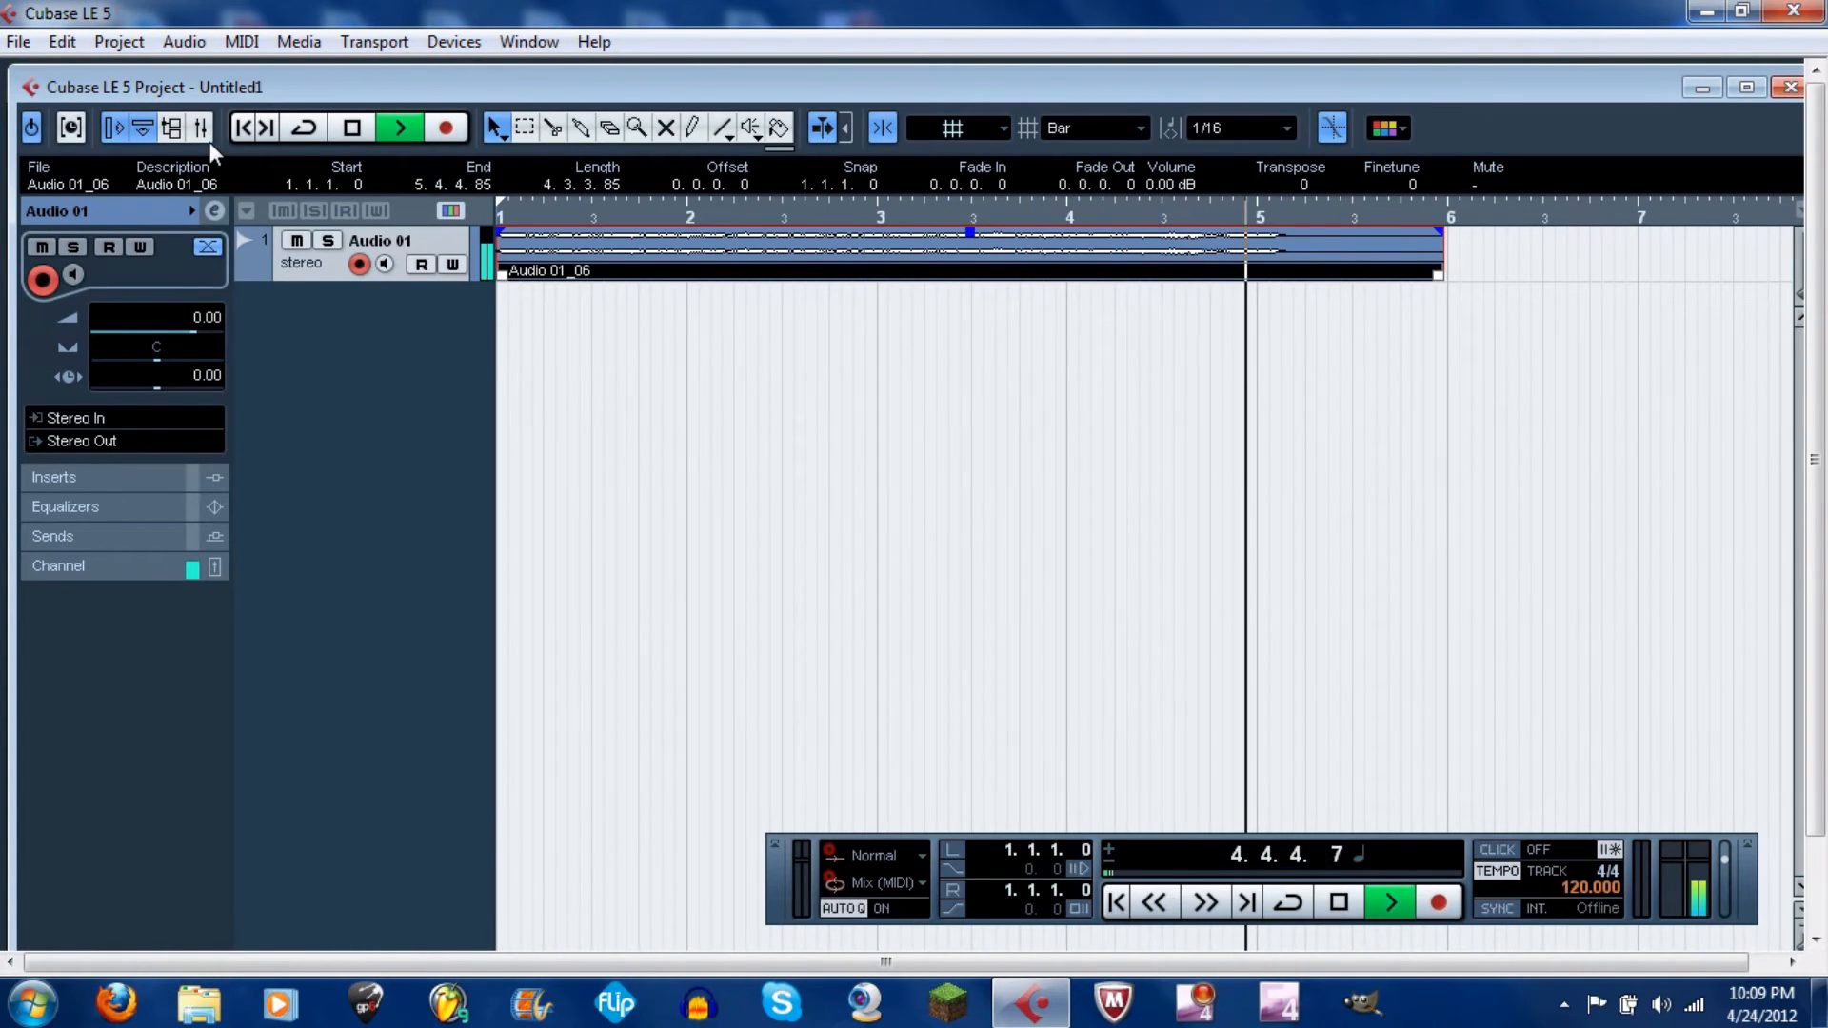
Open the Mixer to check the Audio 01_06 playback level
left_click(190, 129)
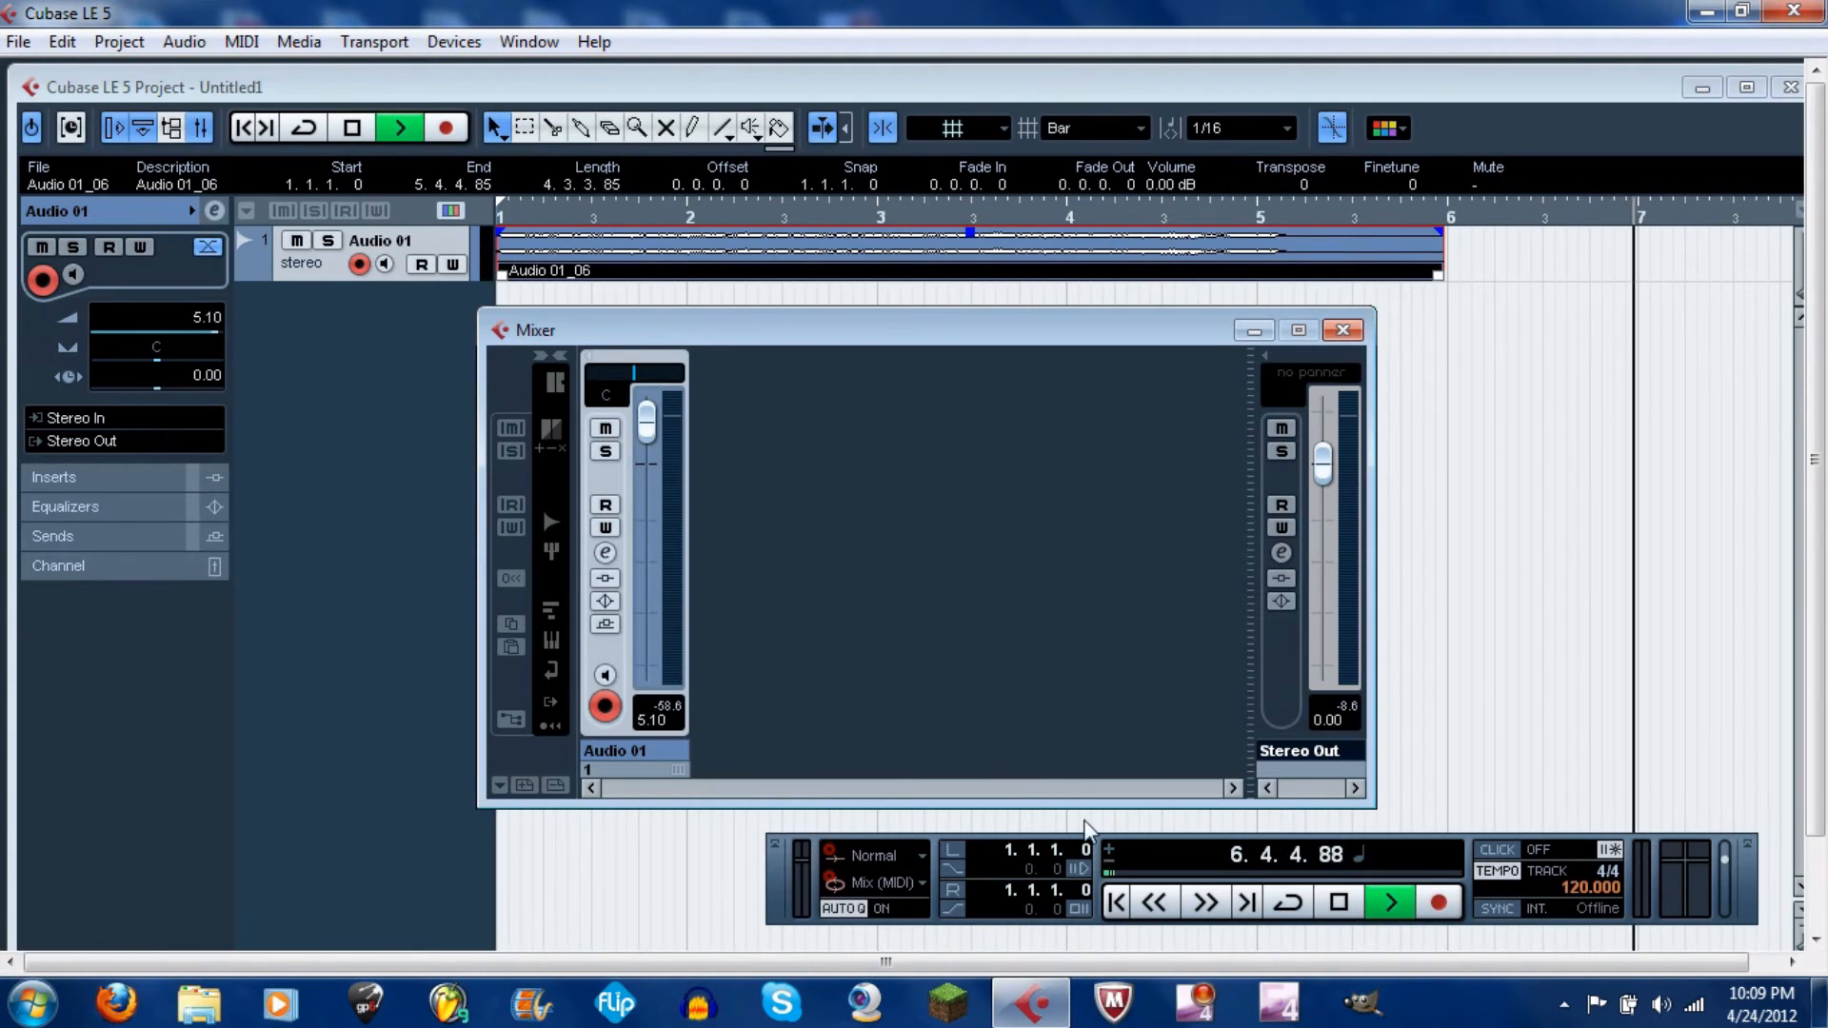
Close the Mixer and stop playback of the Audio 01_06 take
left_click(1388, 902)
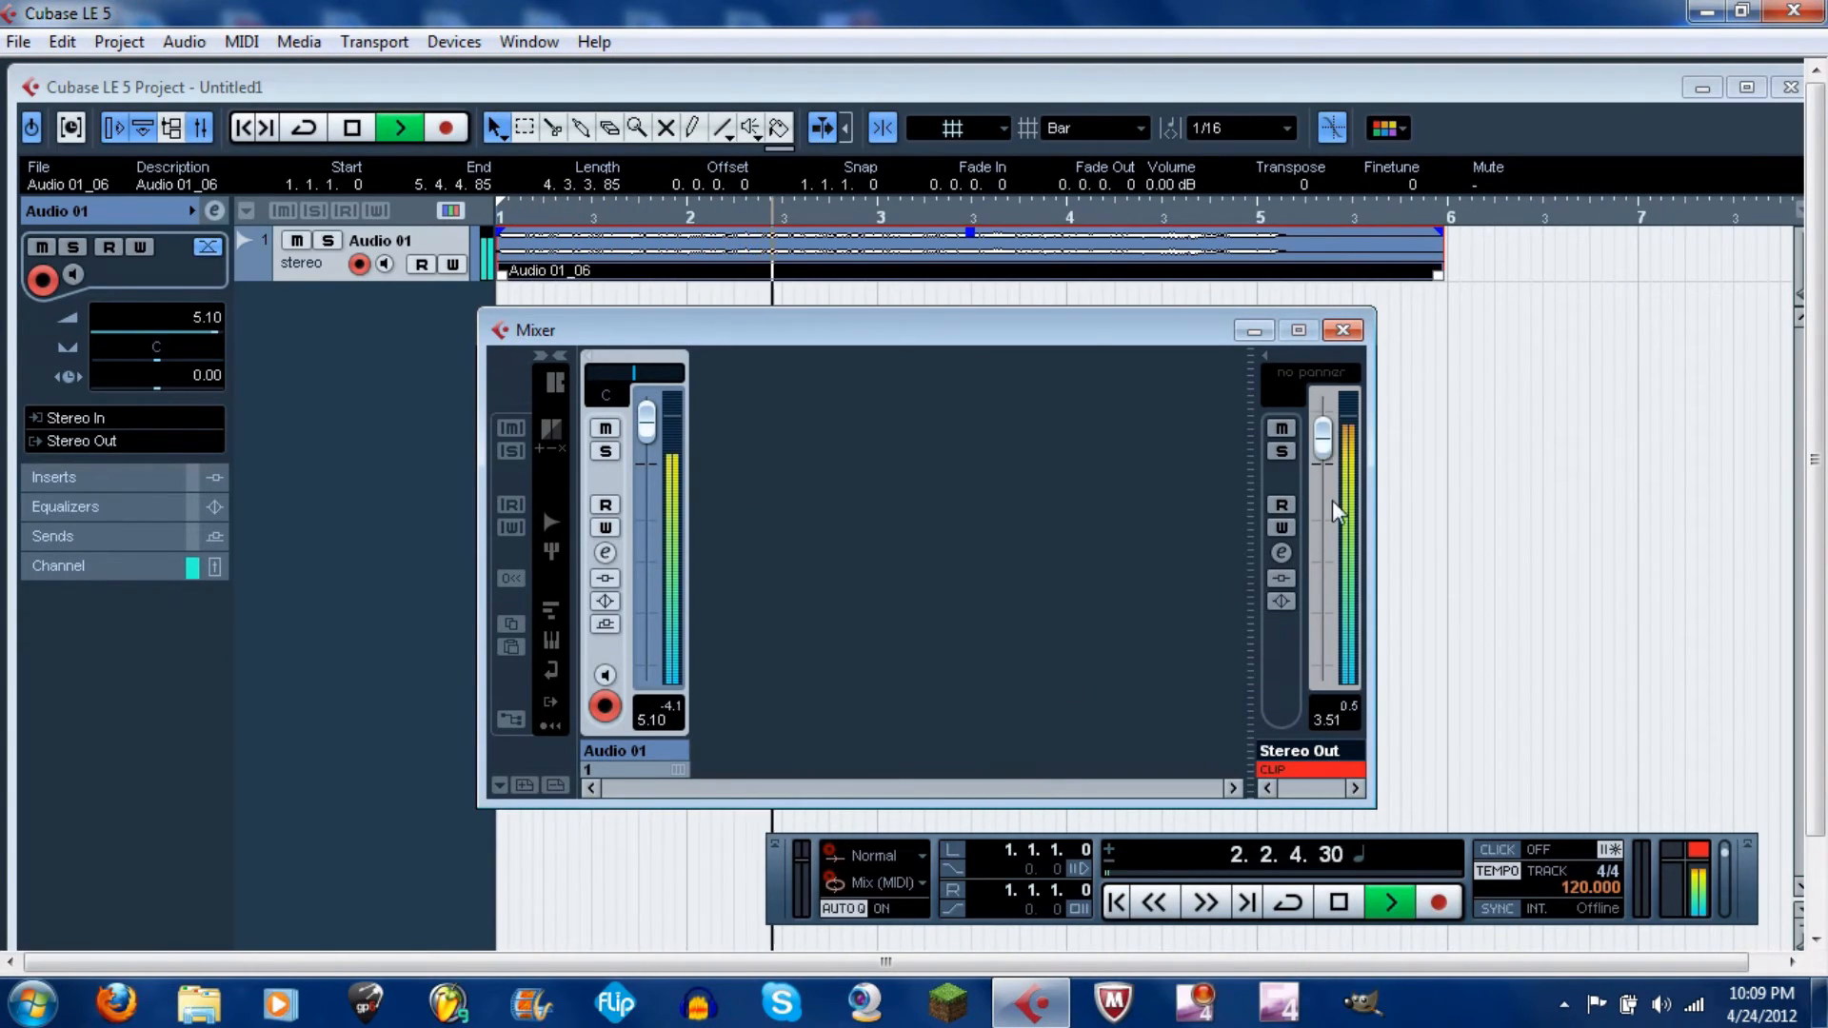
left_click(1344, 329)
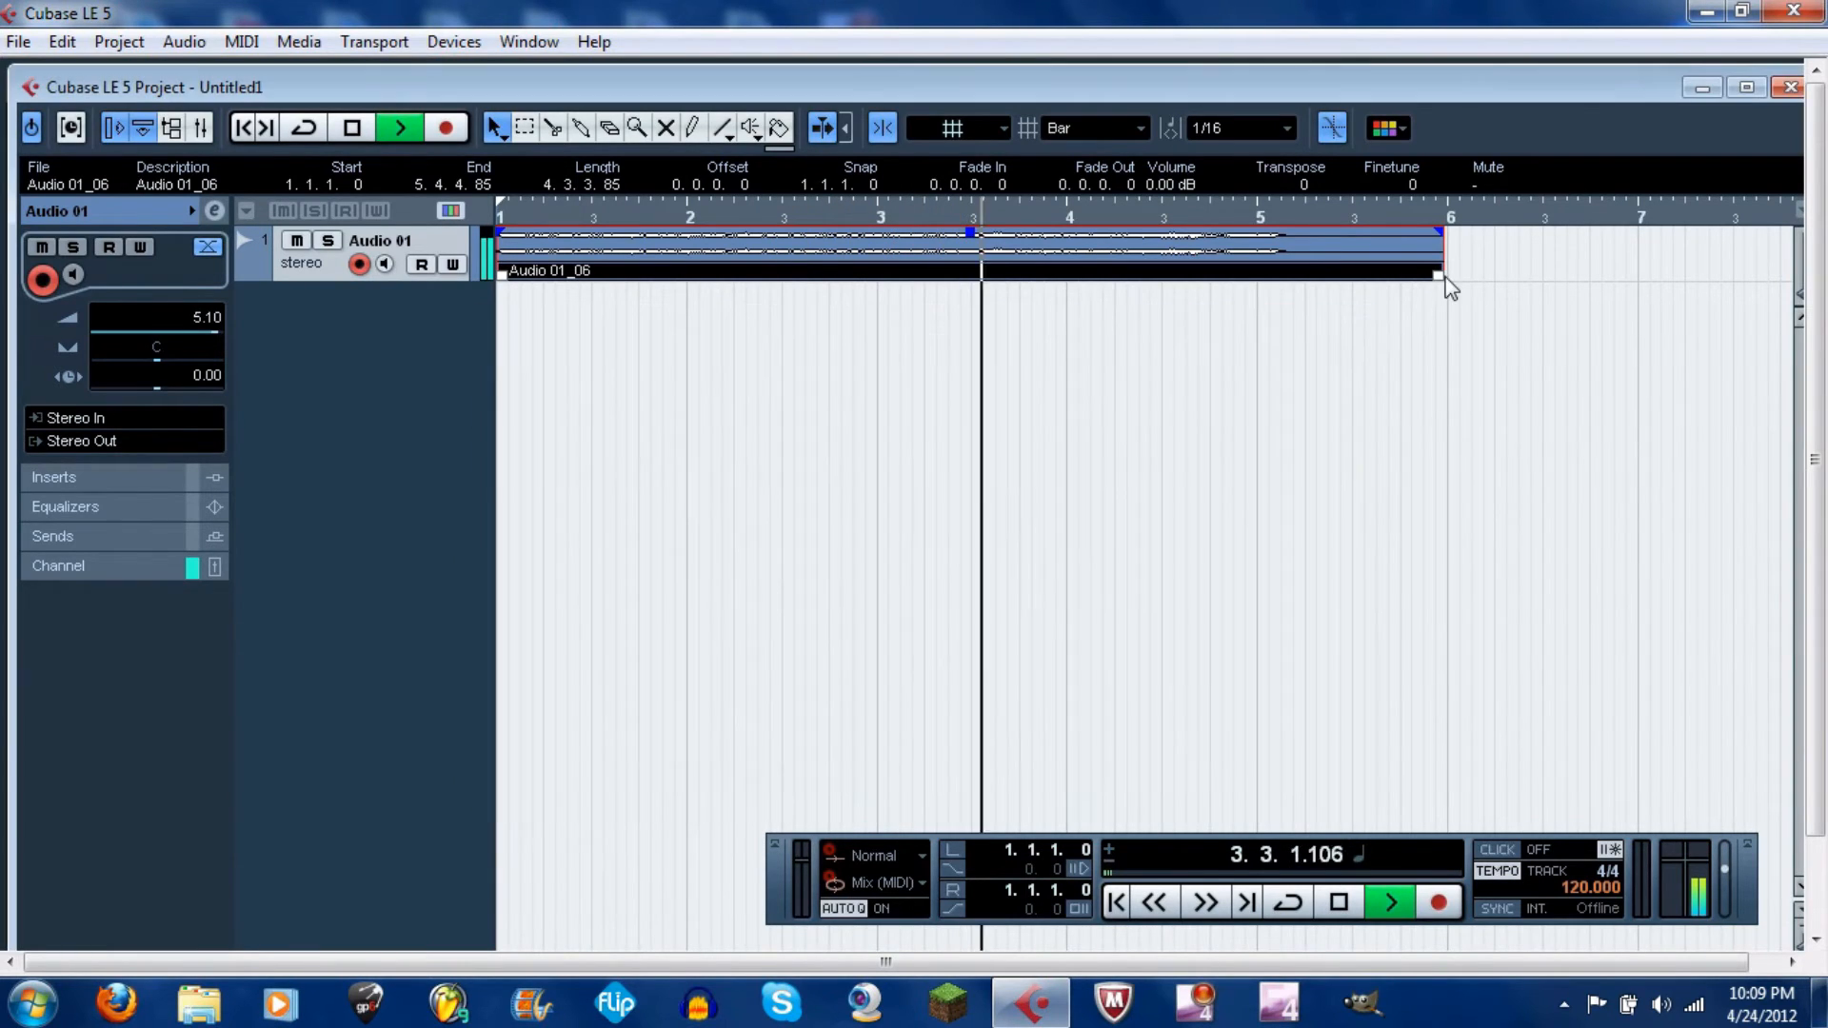
left_click(402, 127)
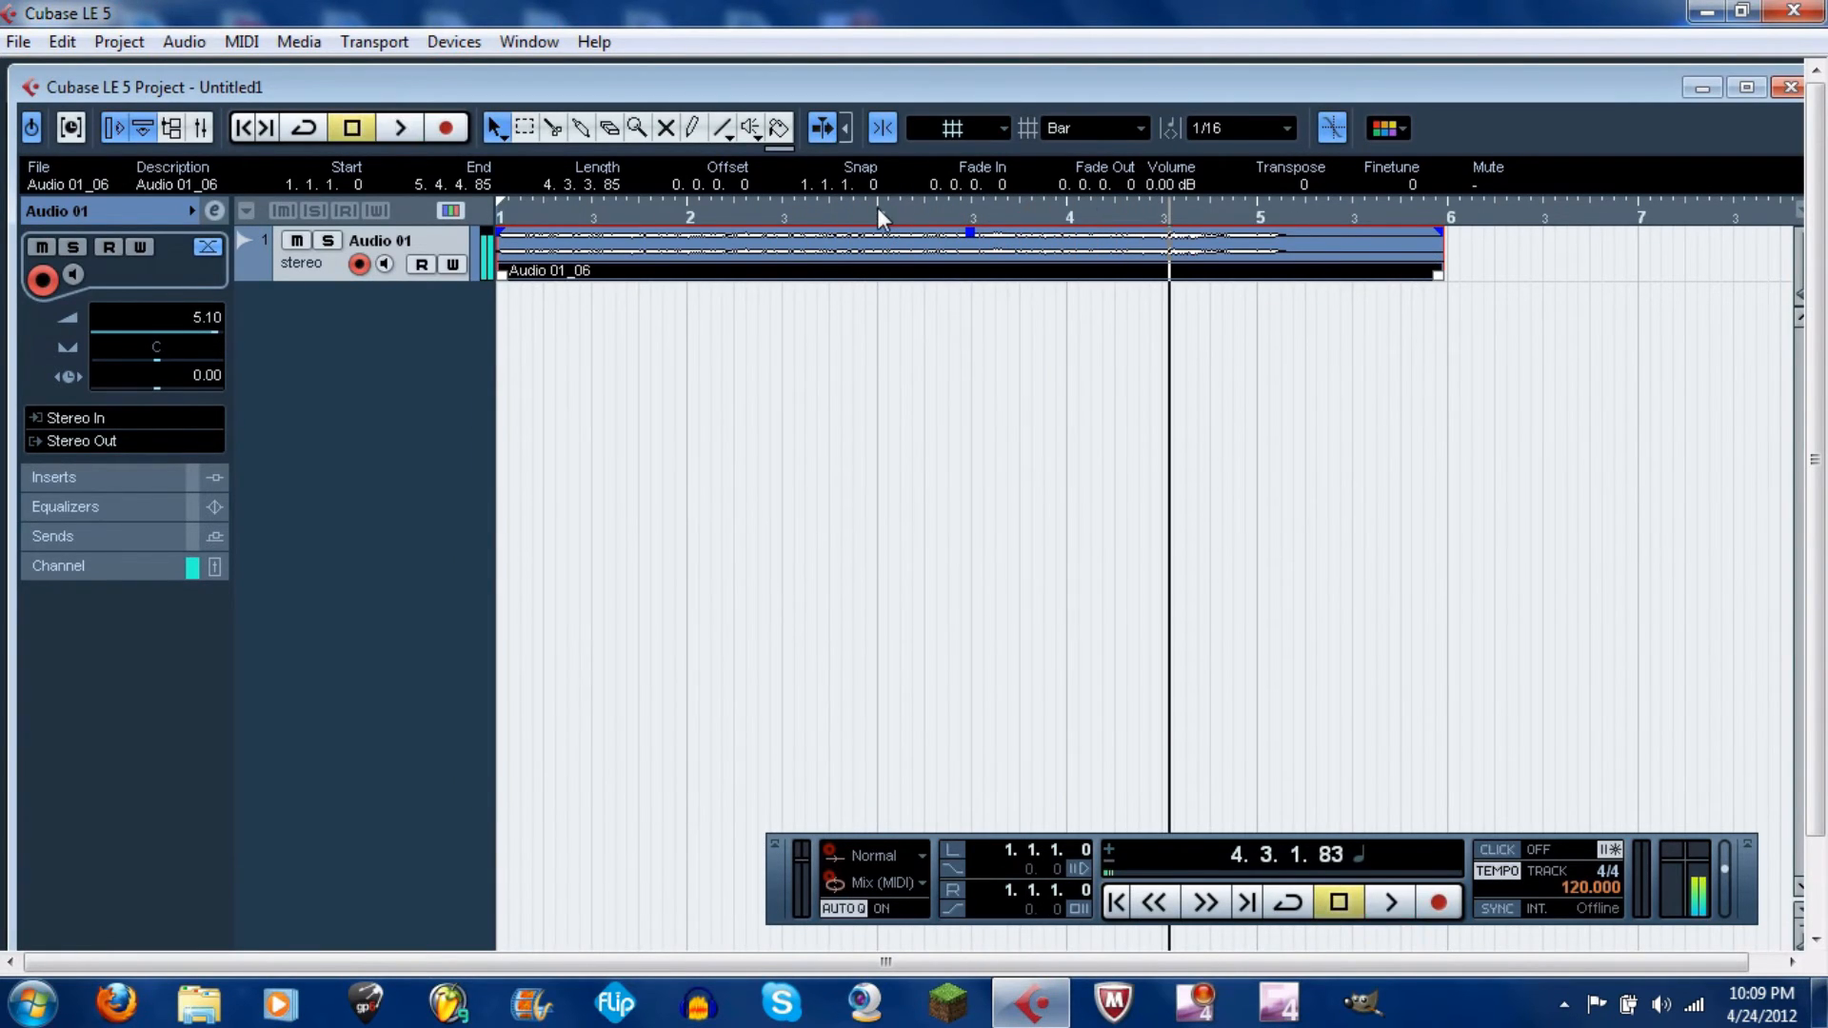
Exit Cubase LE 5 with Don't Save and delete the recorded audio files
left_click(1788, 13)
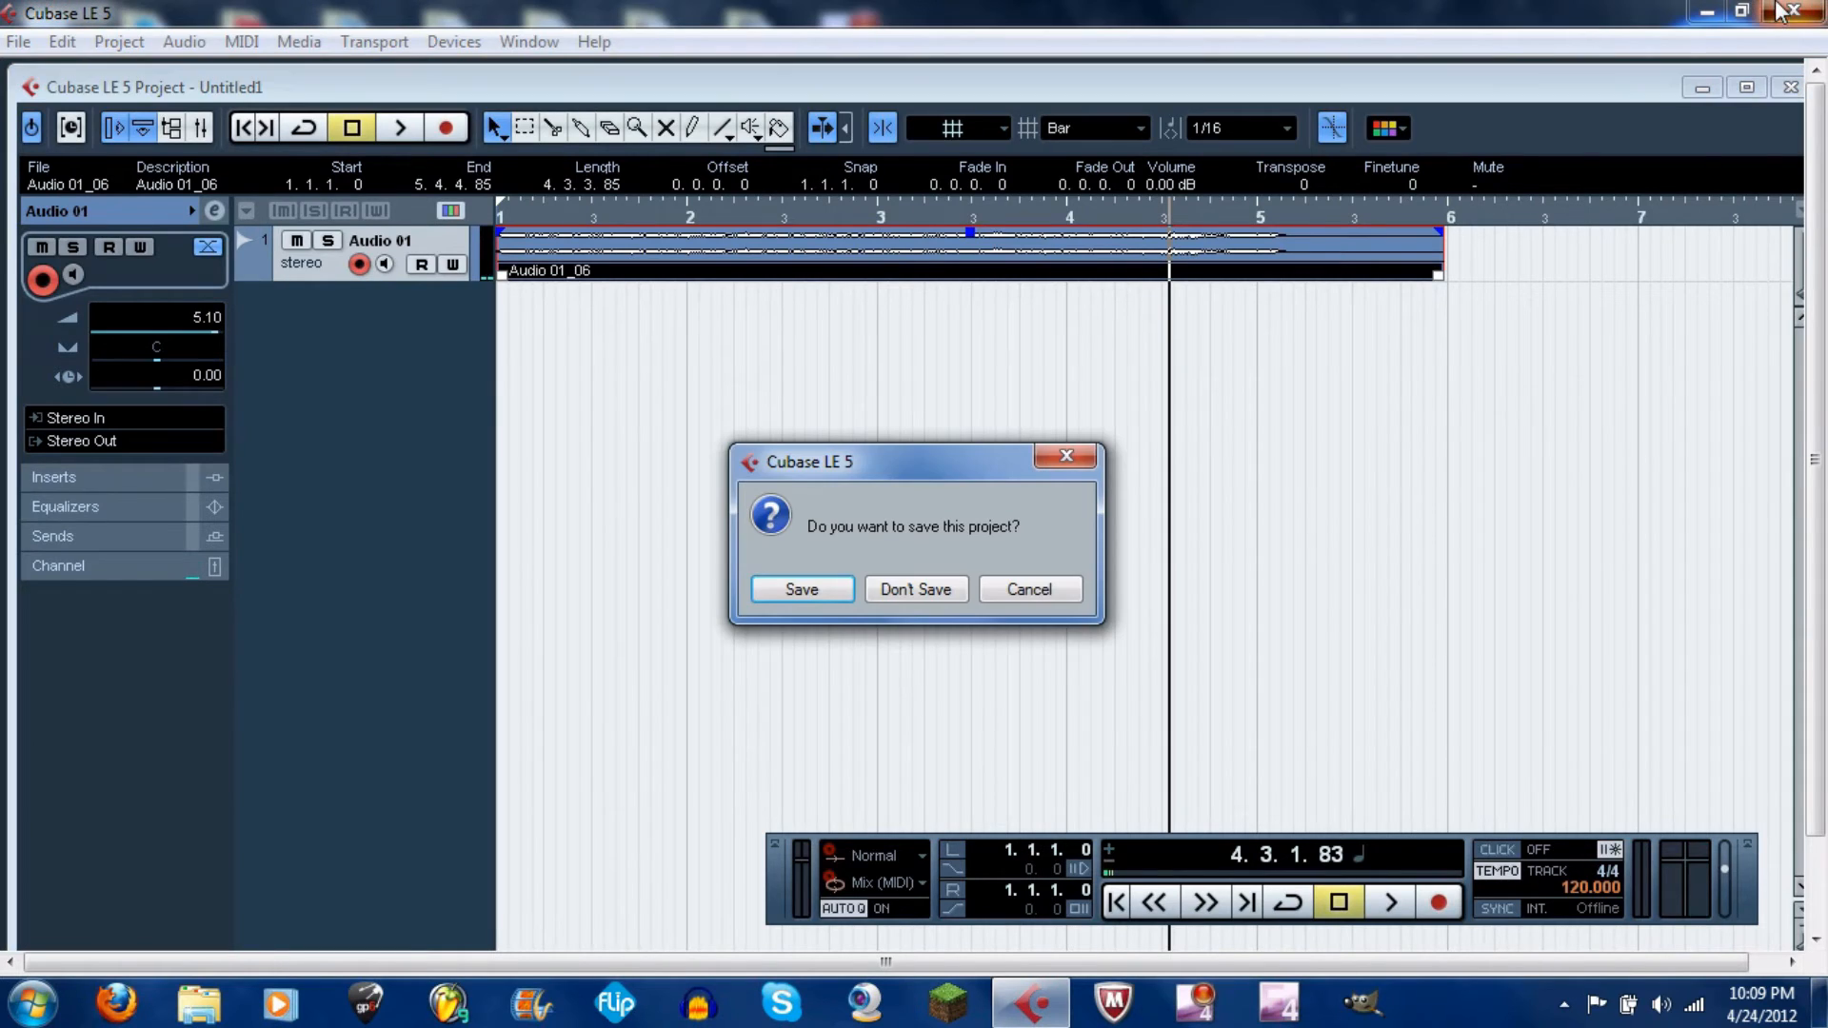
left_click(916, 589)
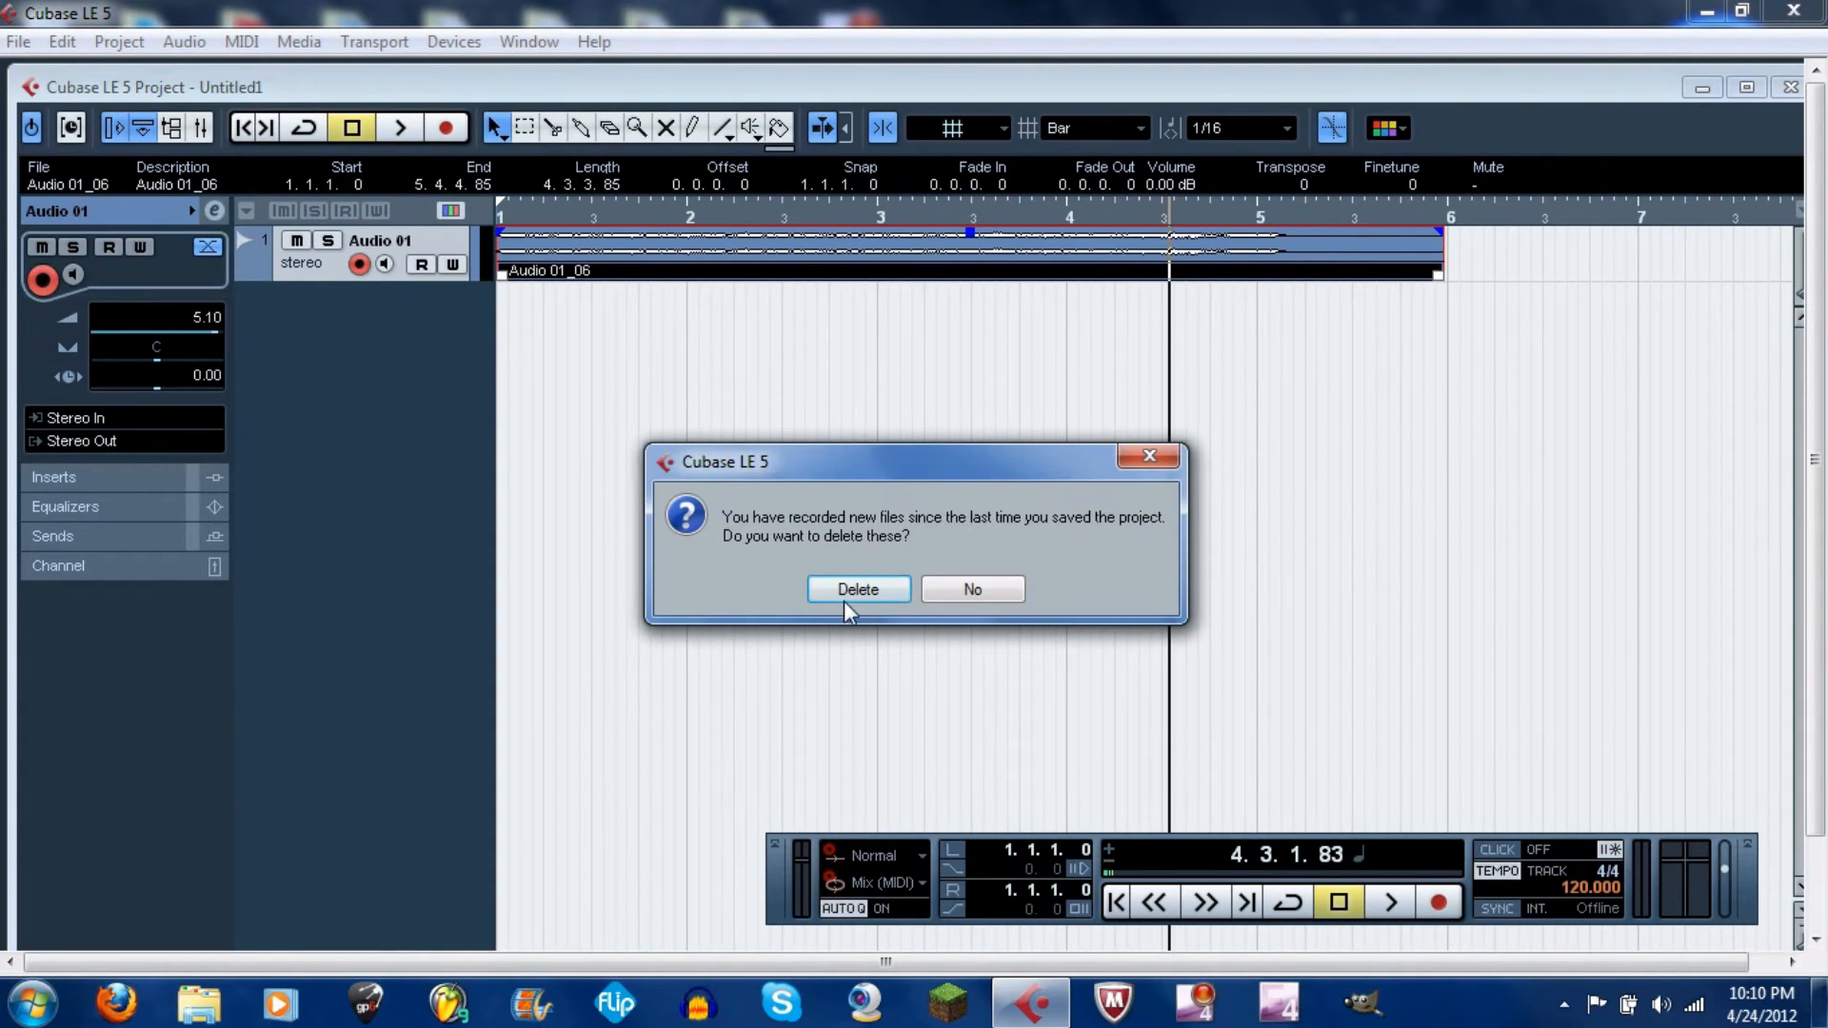
left_click(858, 589)
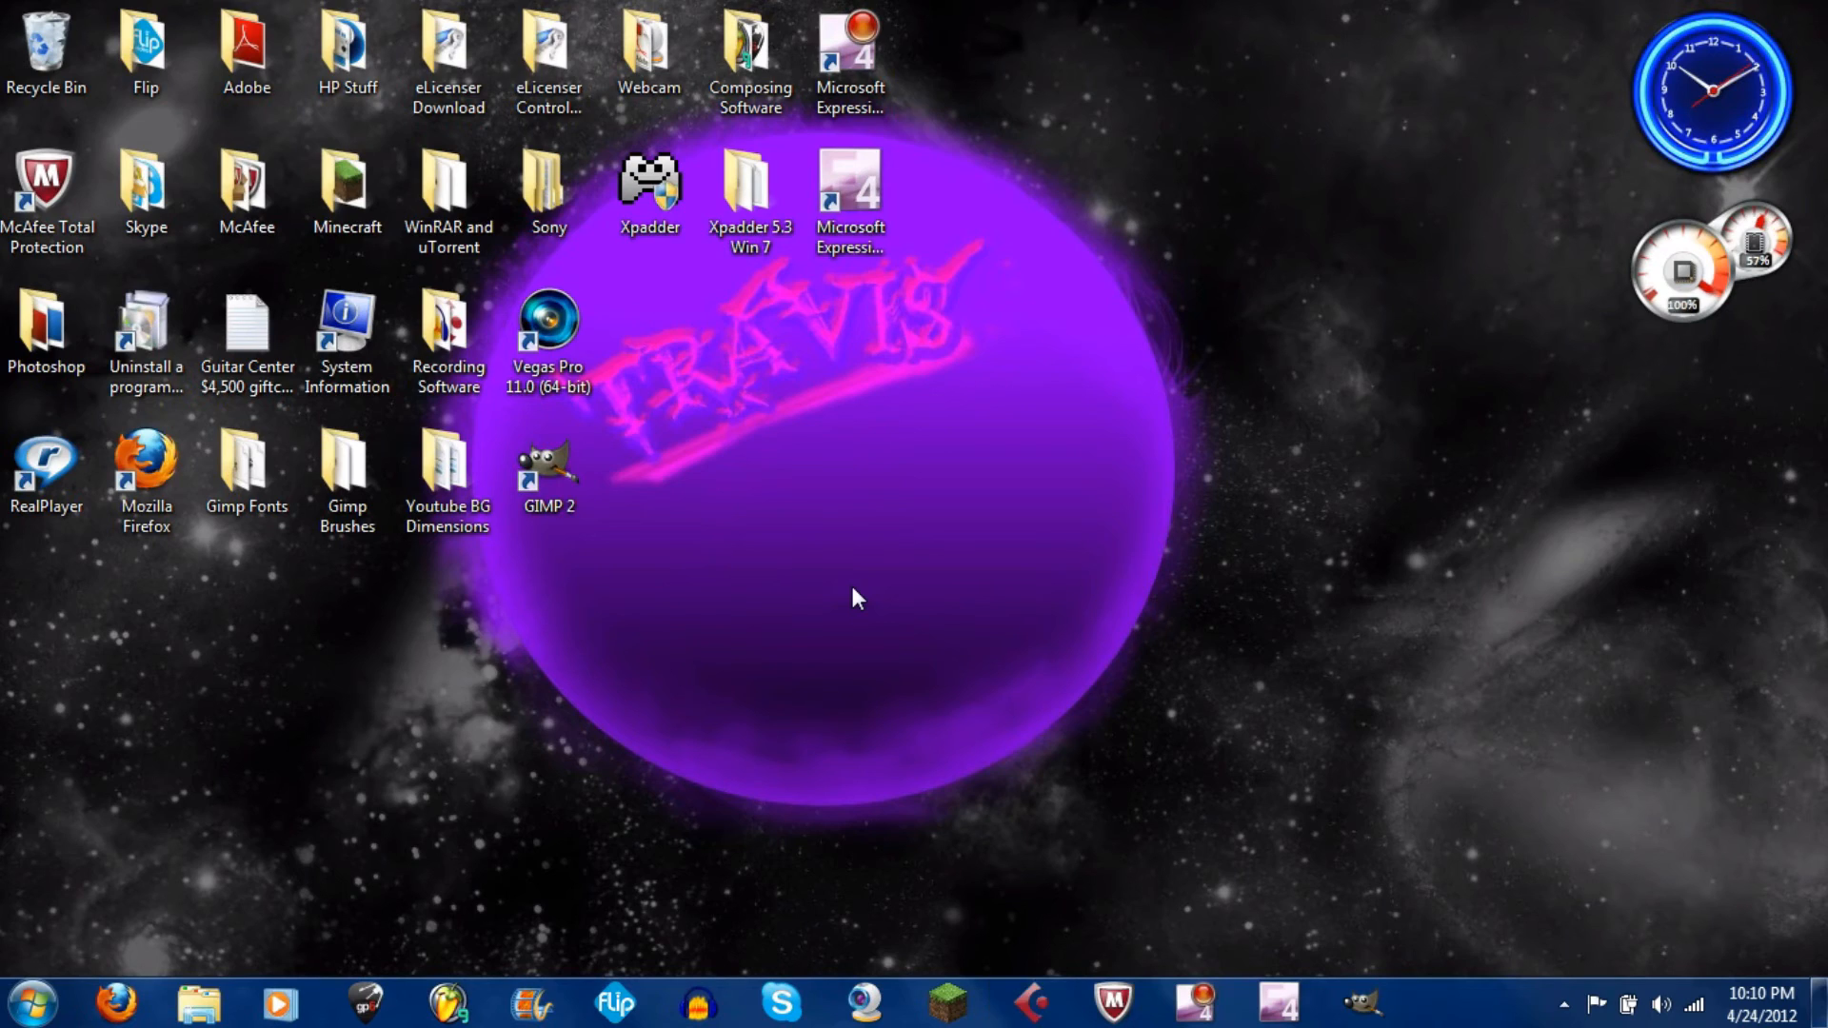
mouse_move(708, 997)
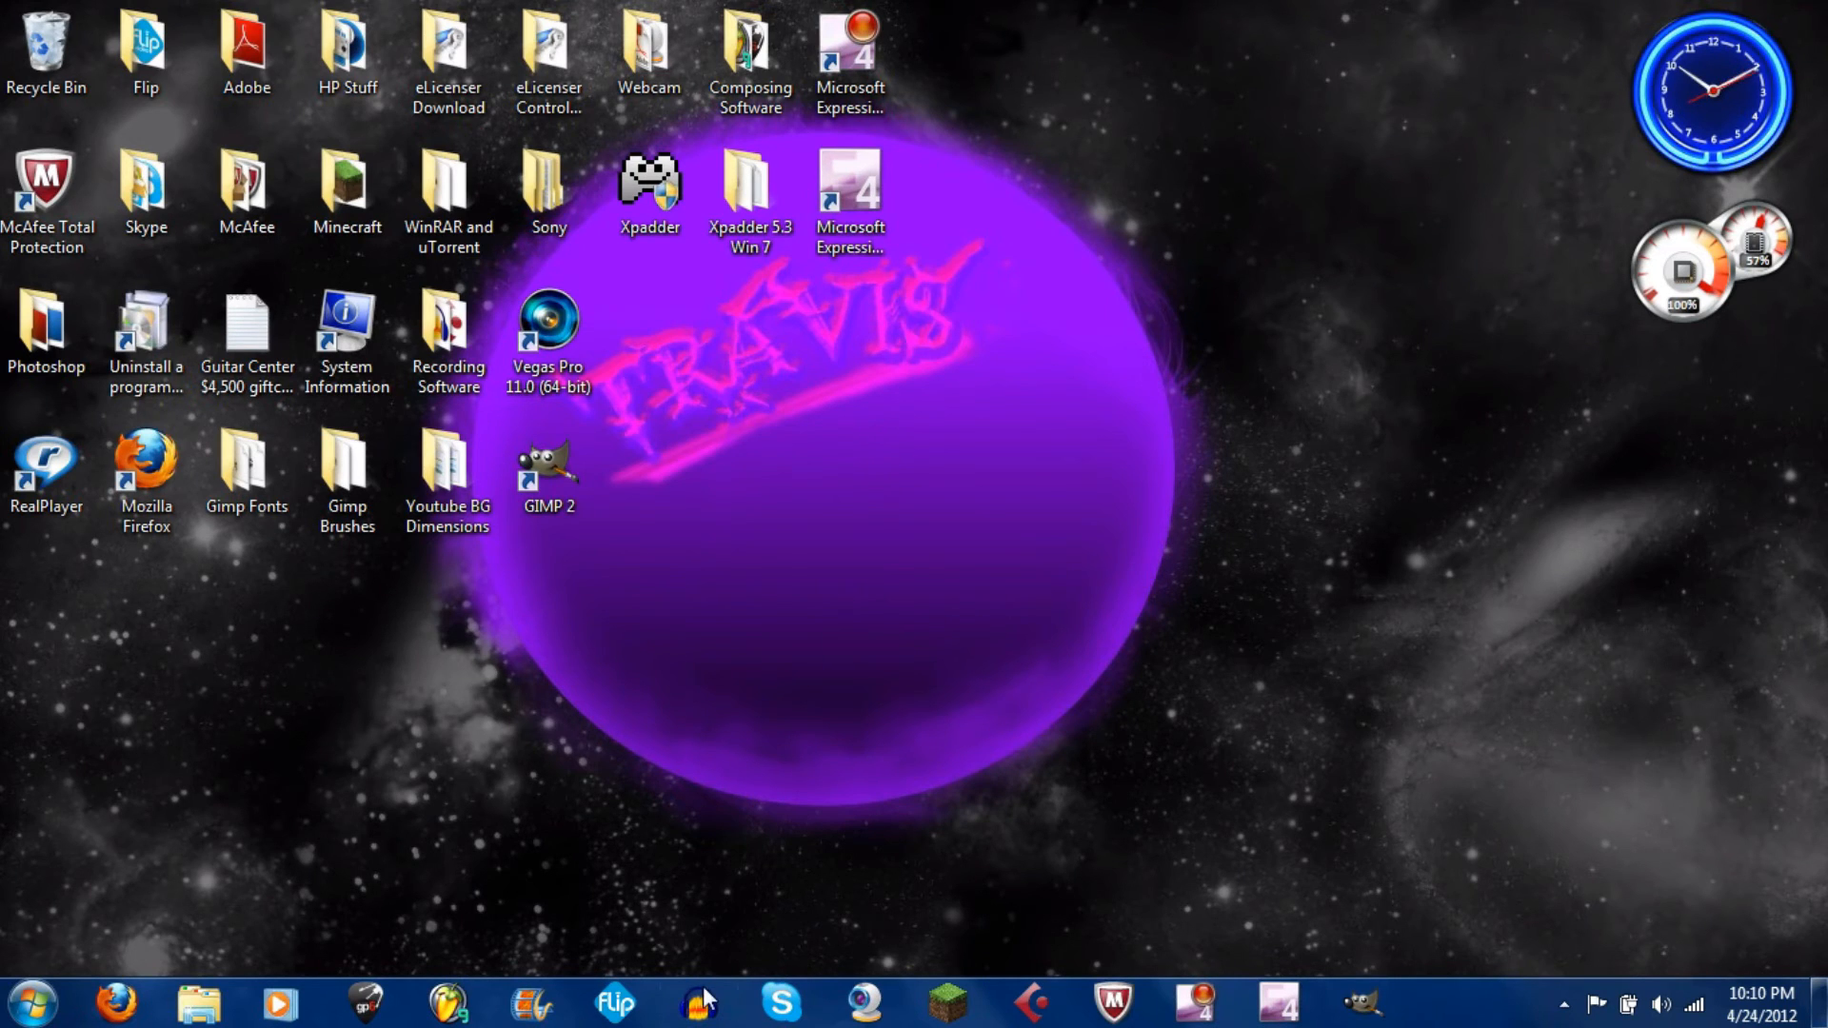
mouse_move(705, 1004)
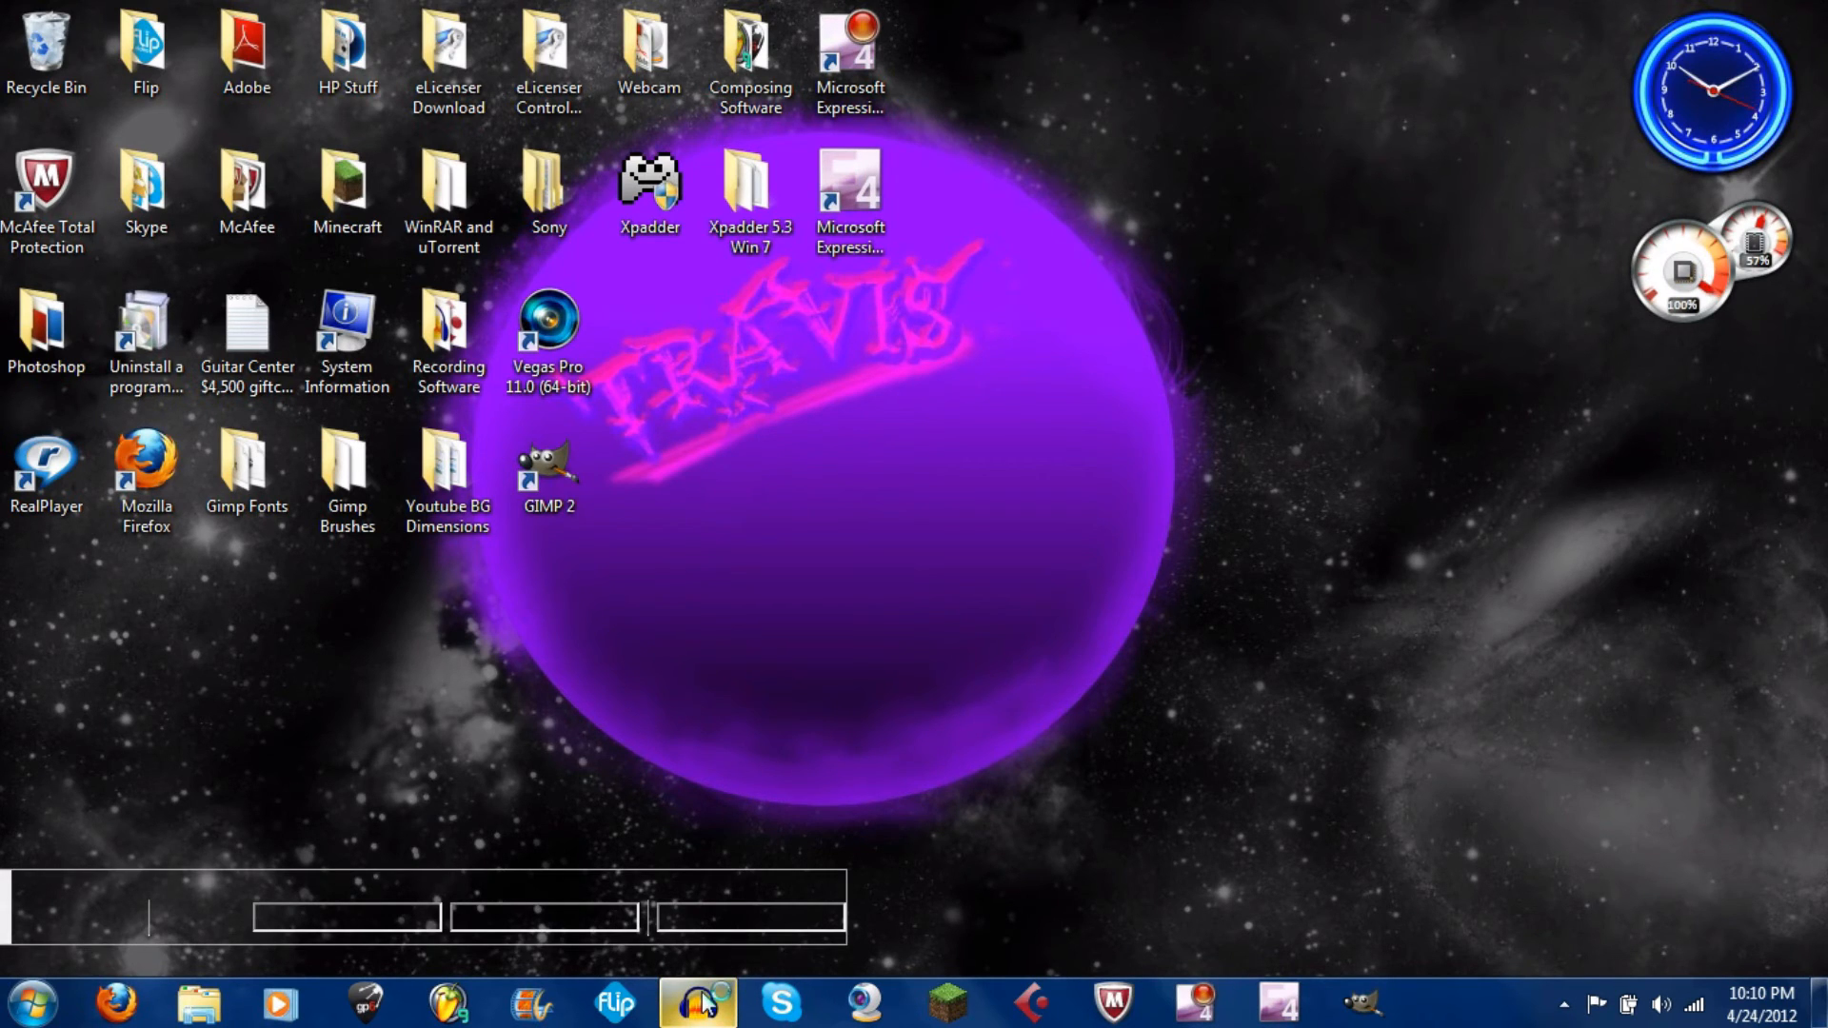
Start Audacity from its taskbar icon
left_click(697, 1019)
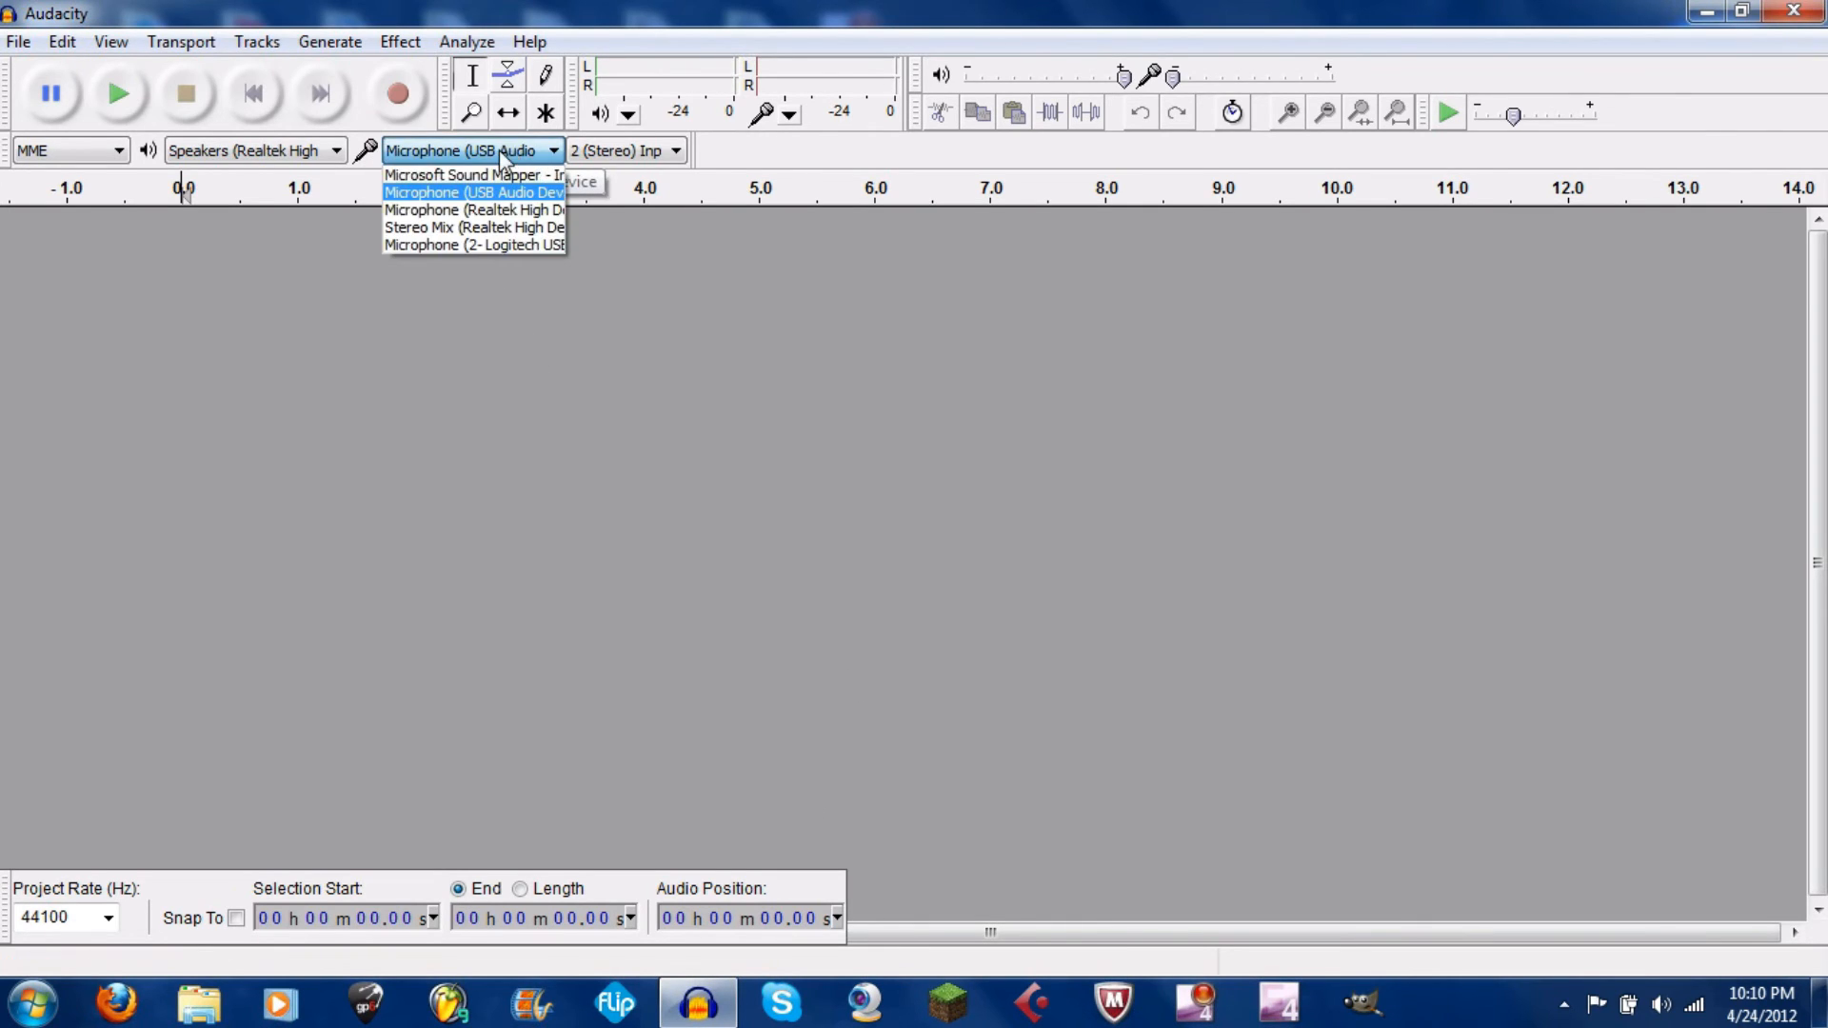
mouse_move(498, 227)
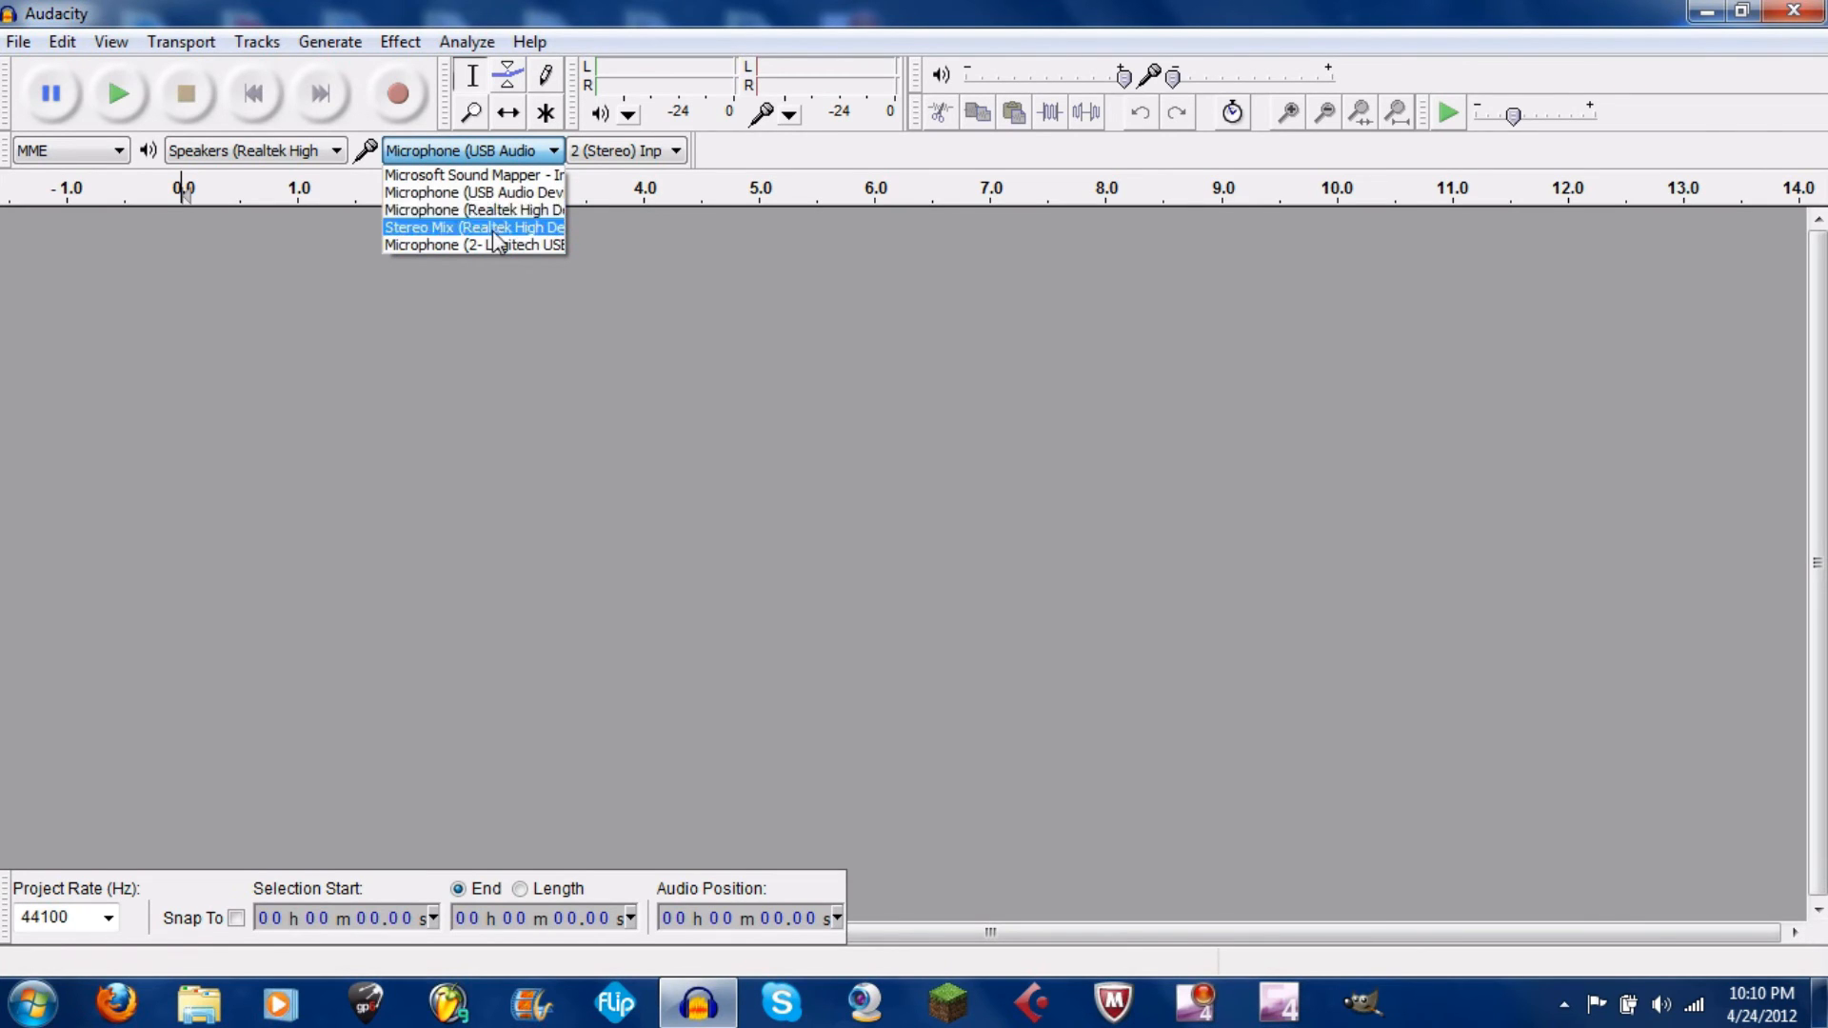
mouse_move(476, 193)
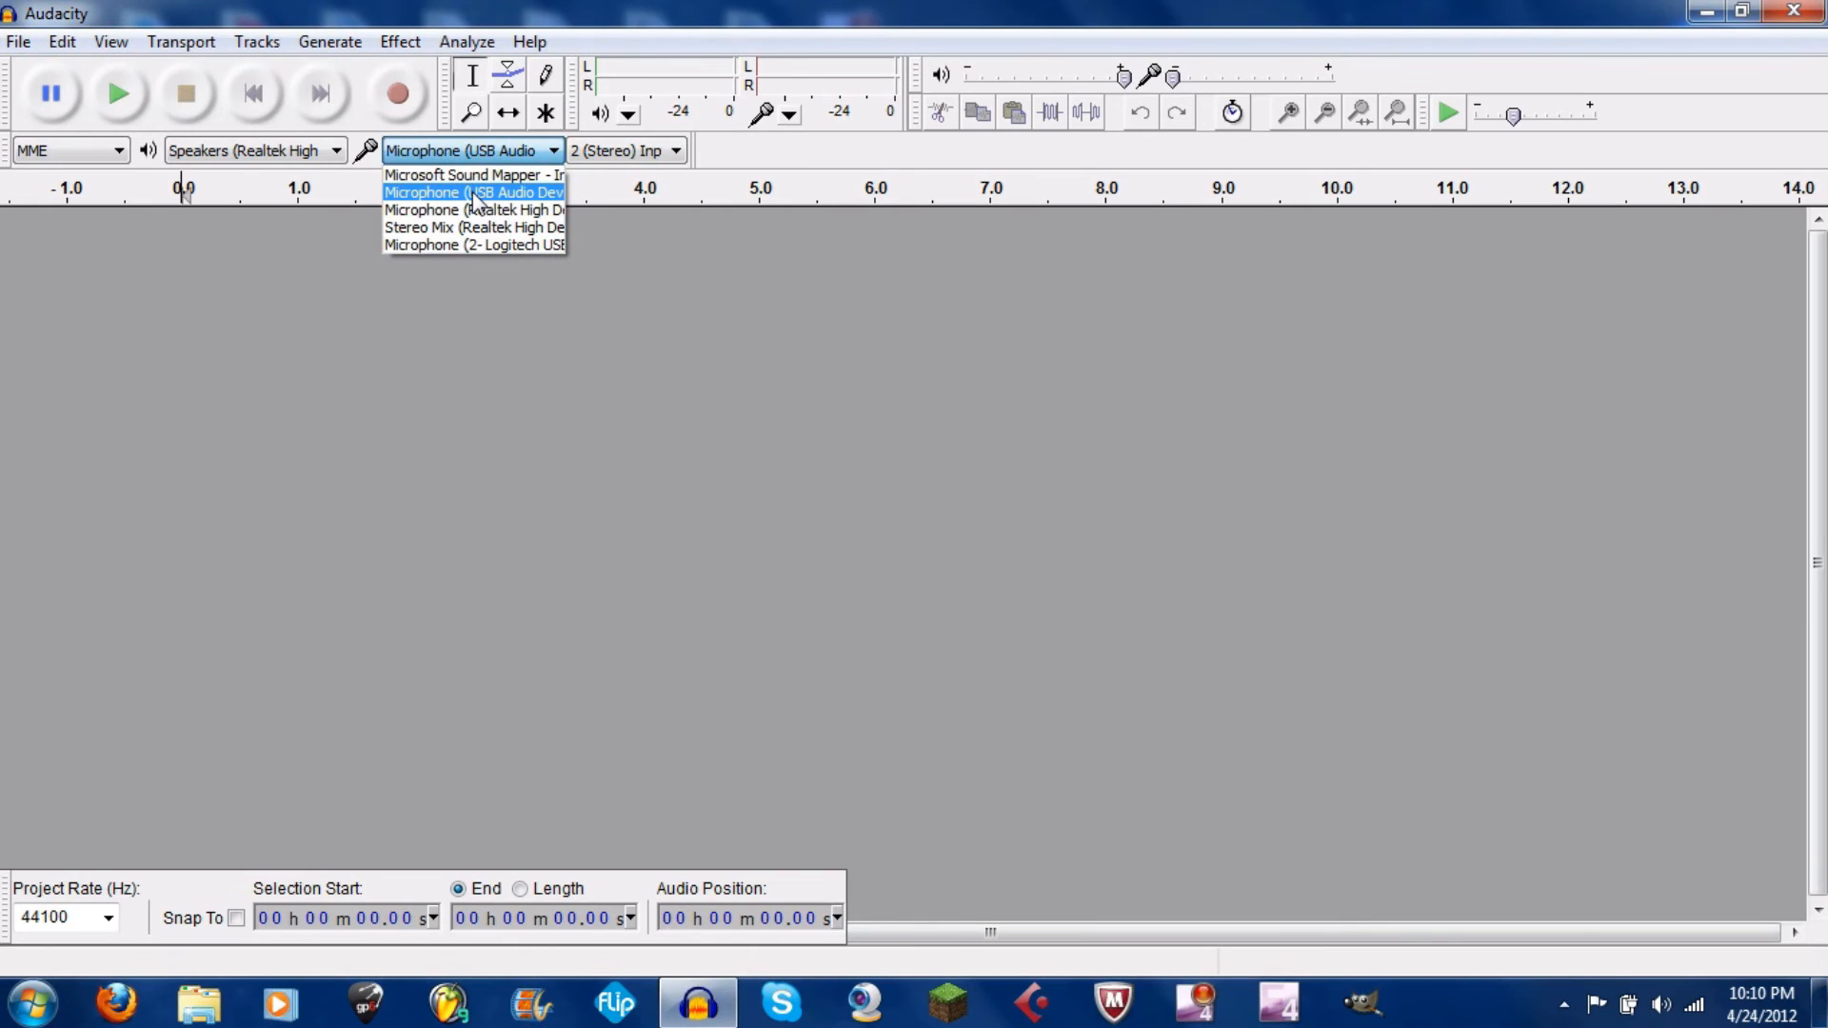
Select Microphone (USB Audio Device) as Audacity's recording input
left_click(473, 192)
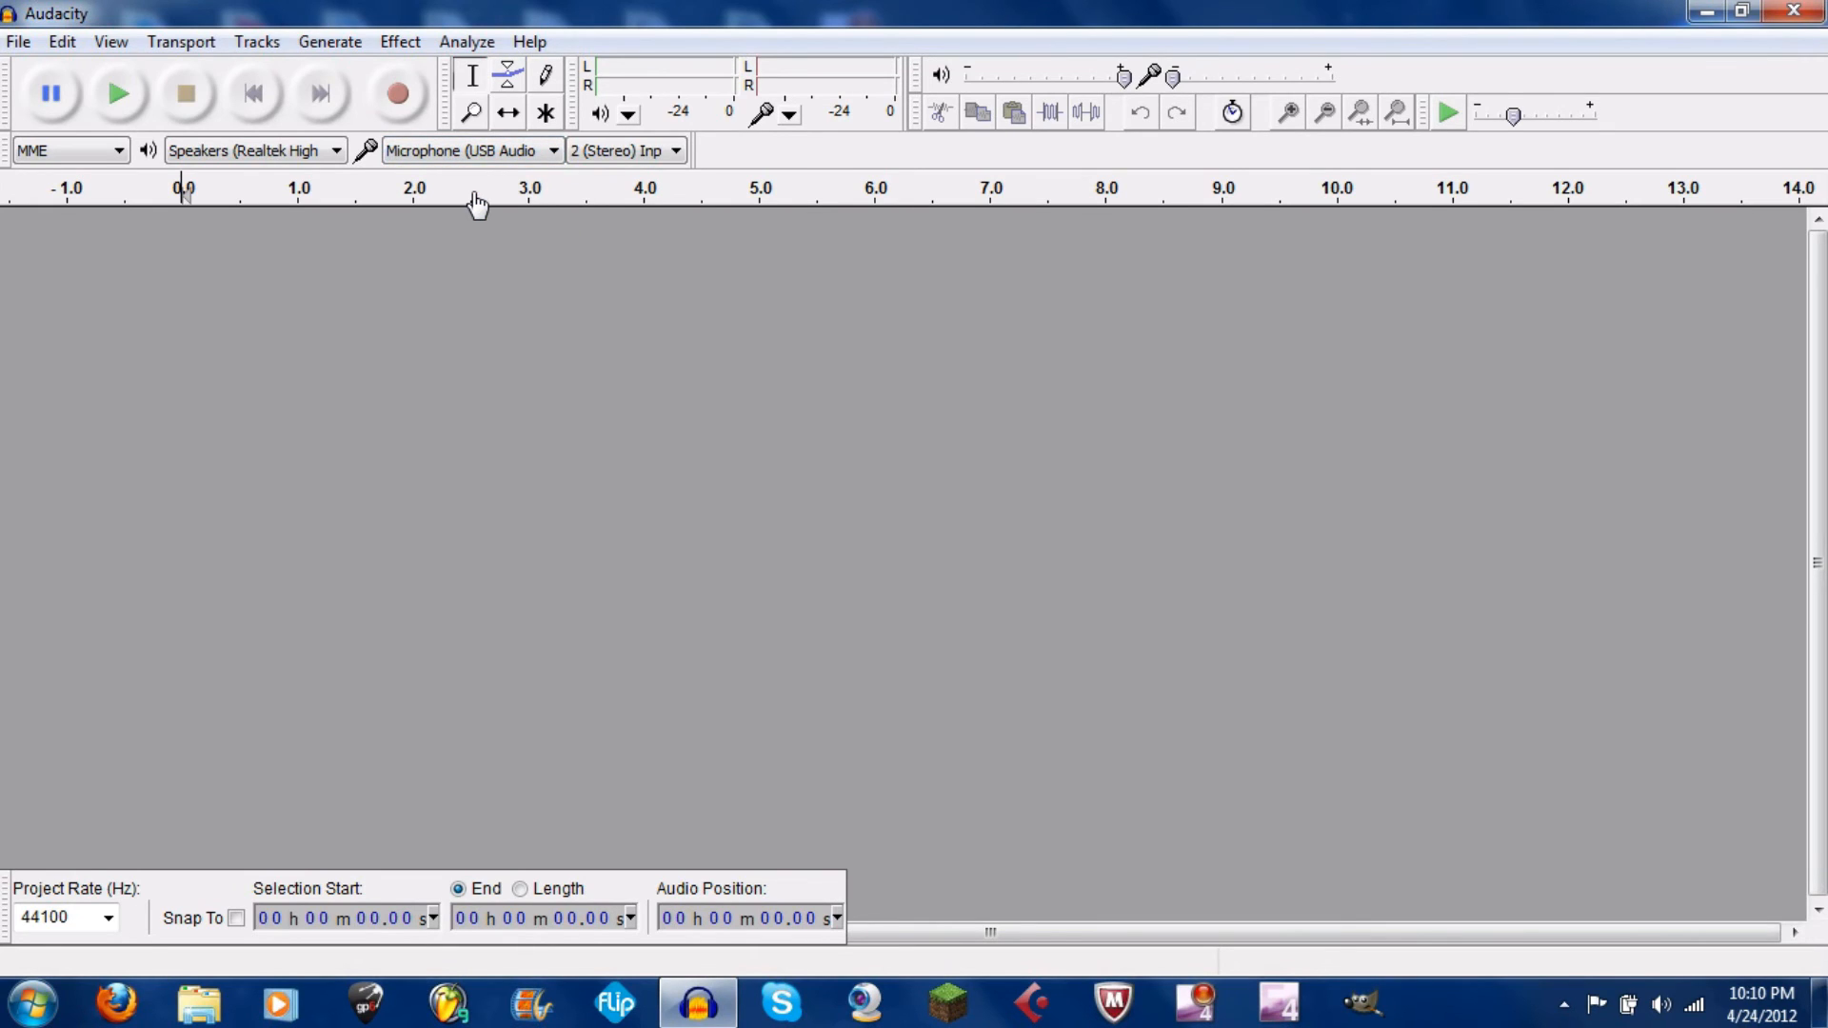
mouse_move(501, 152)
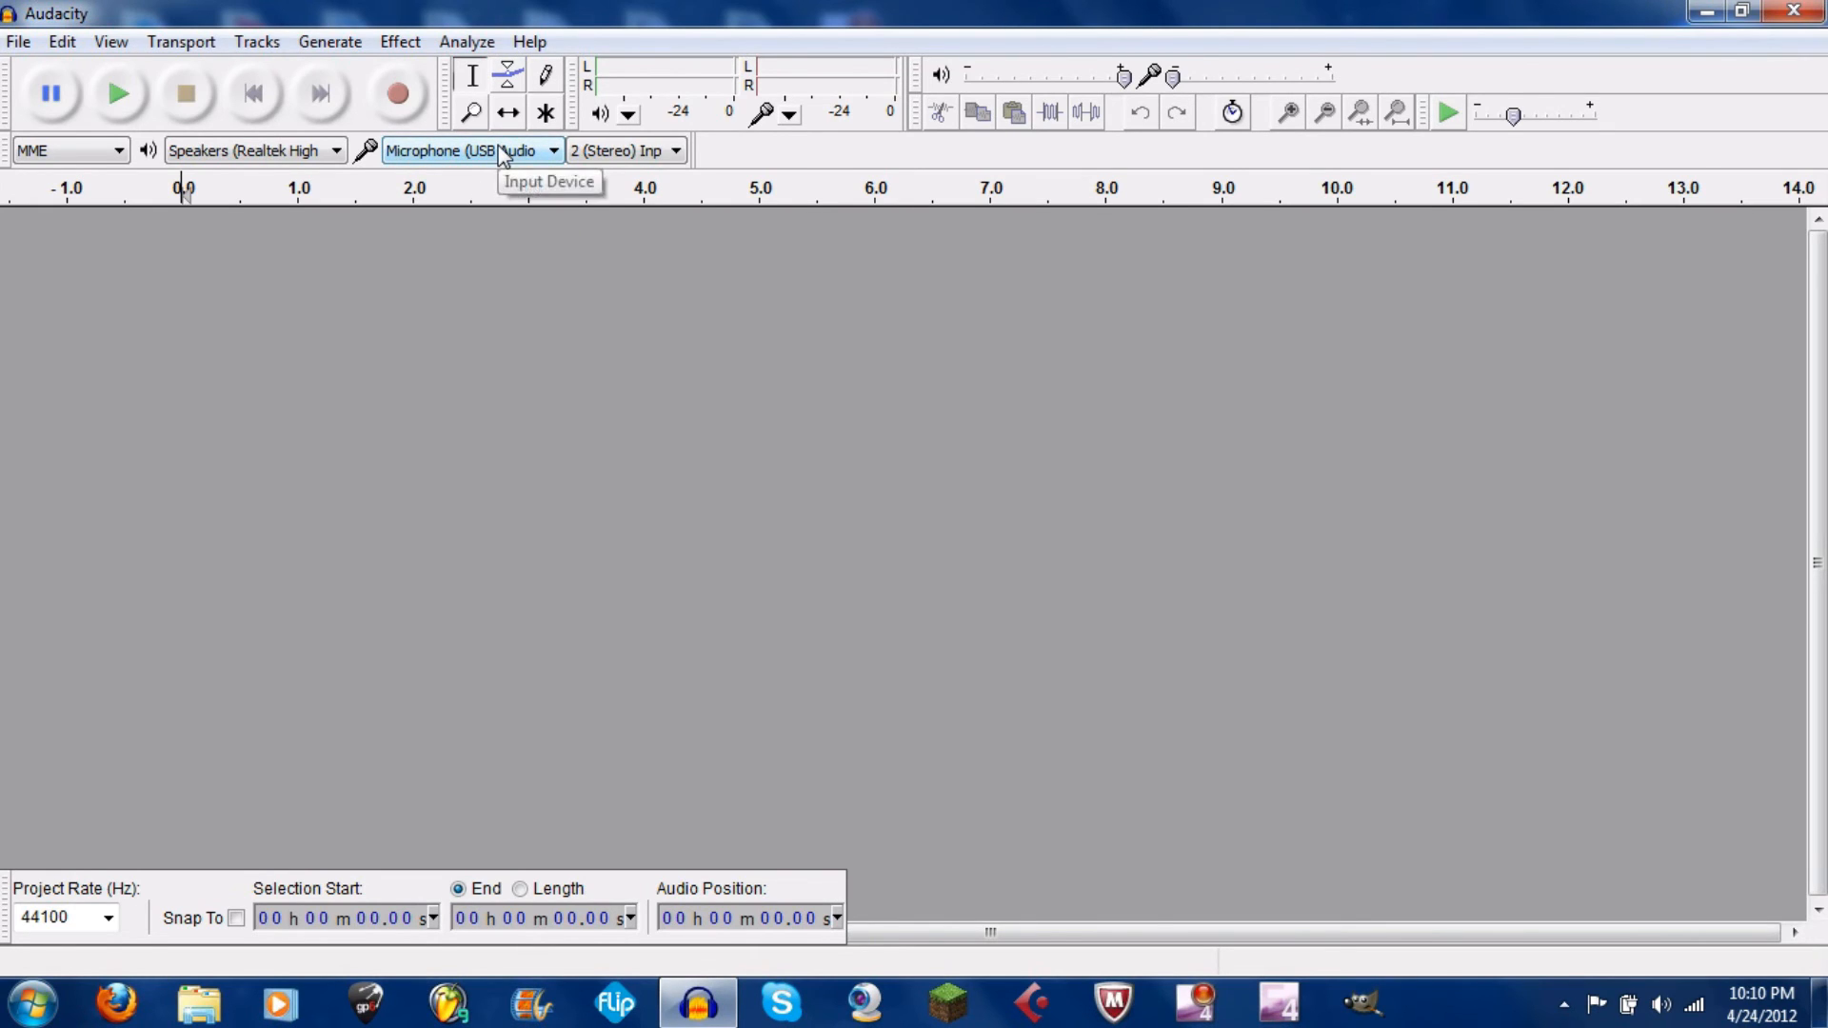
mouse_move(392, 90)
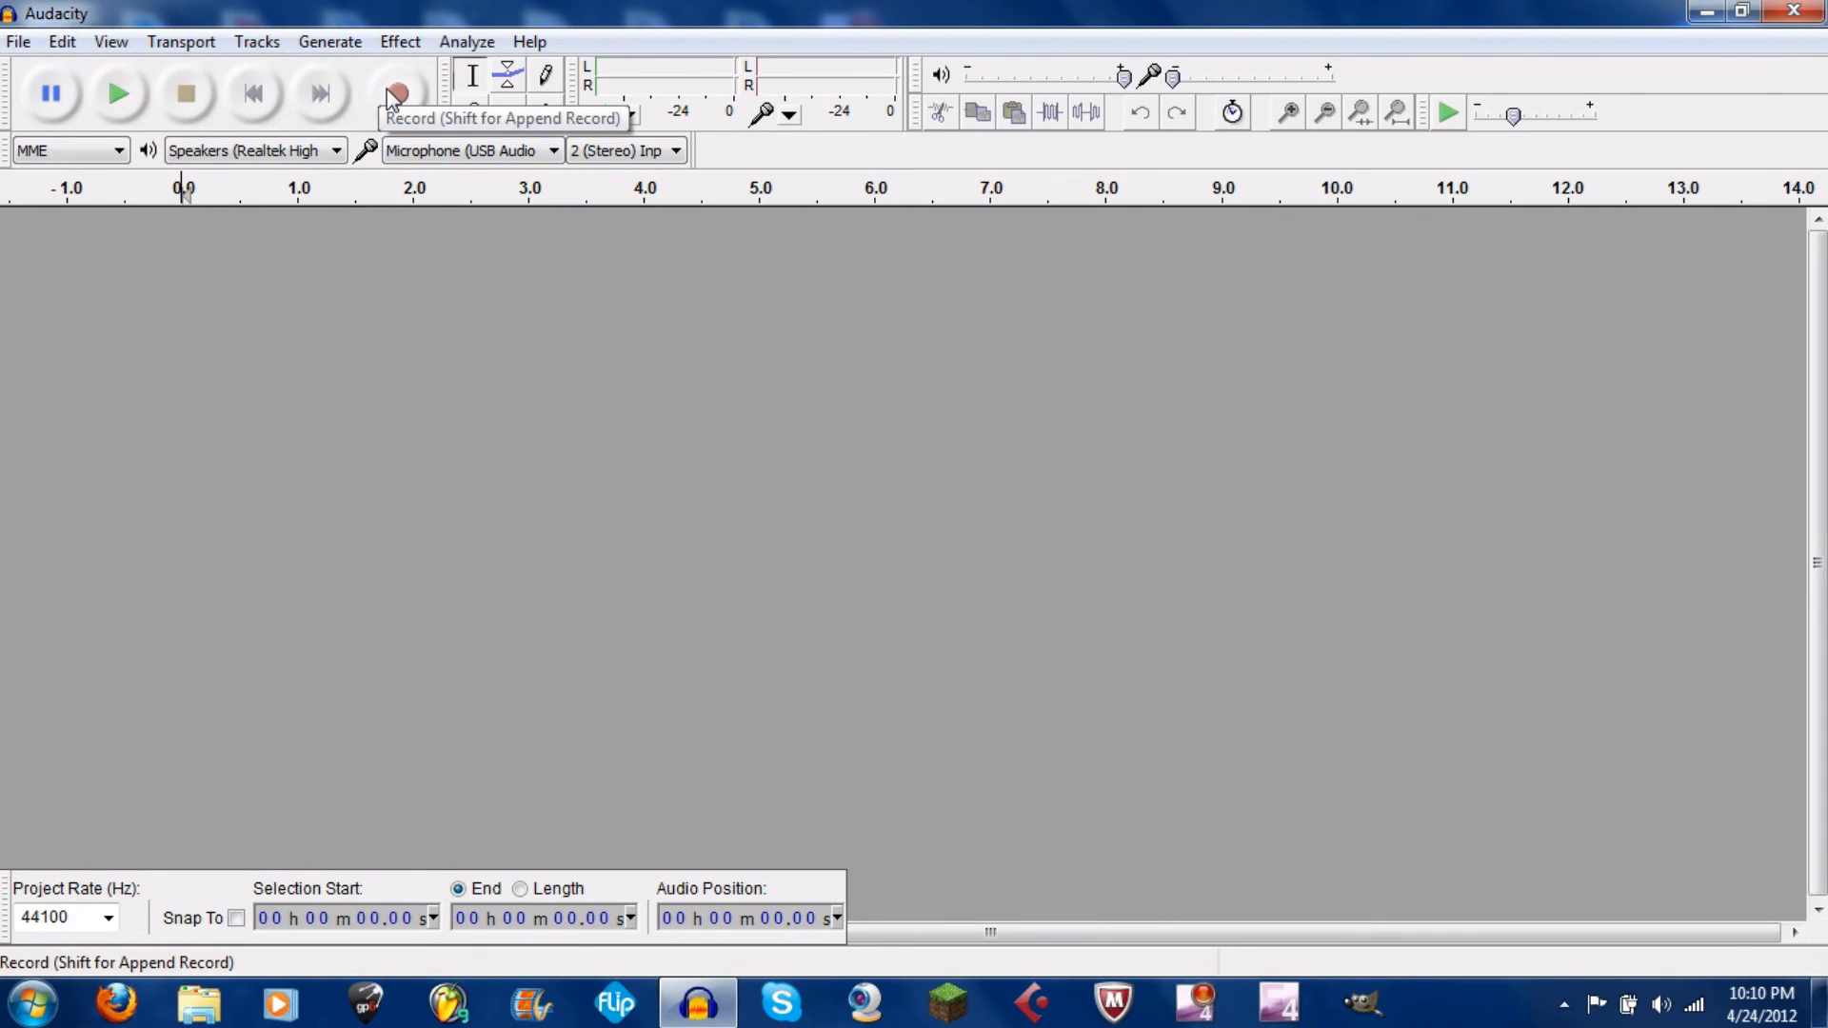
Record an eleven-second stereo guitar take in Audacity, then stop recording
left_click(388, 91)
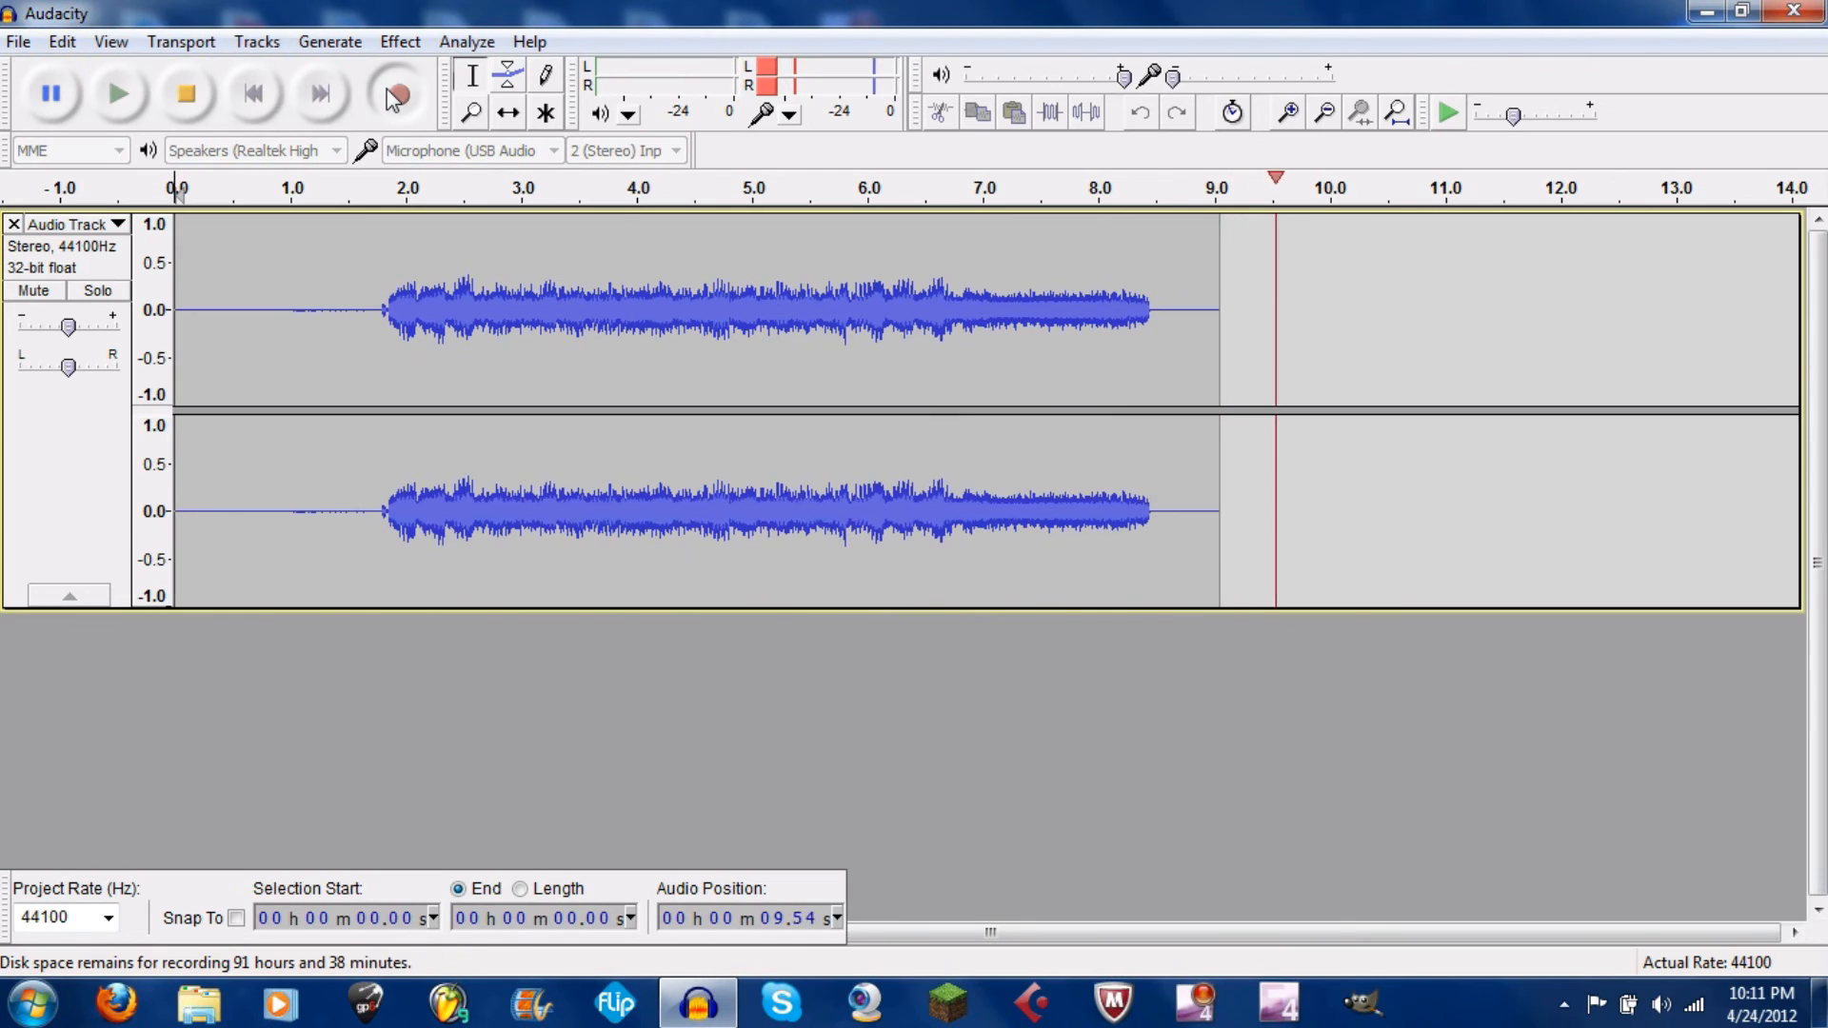
left_click(190, 94)
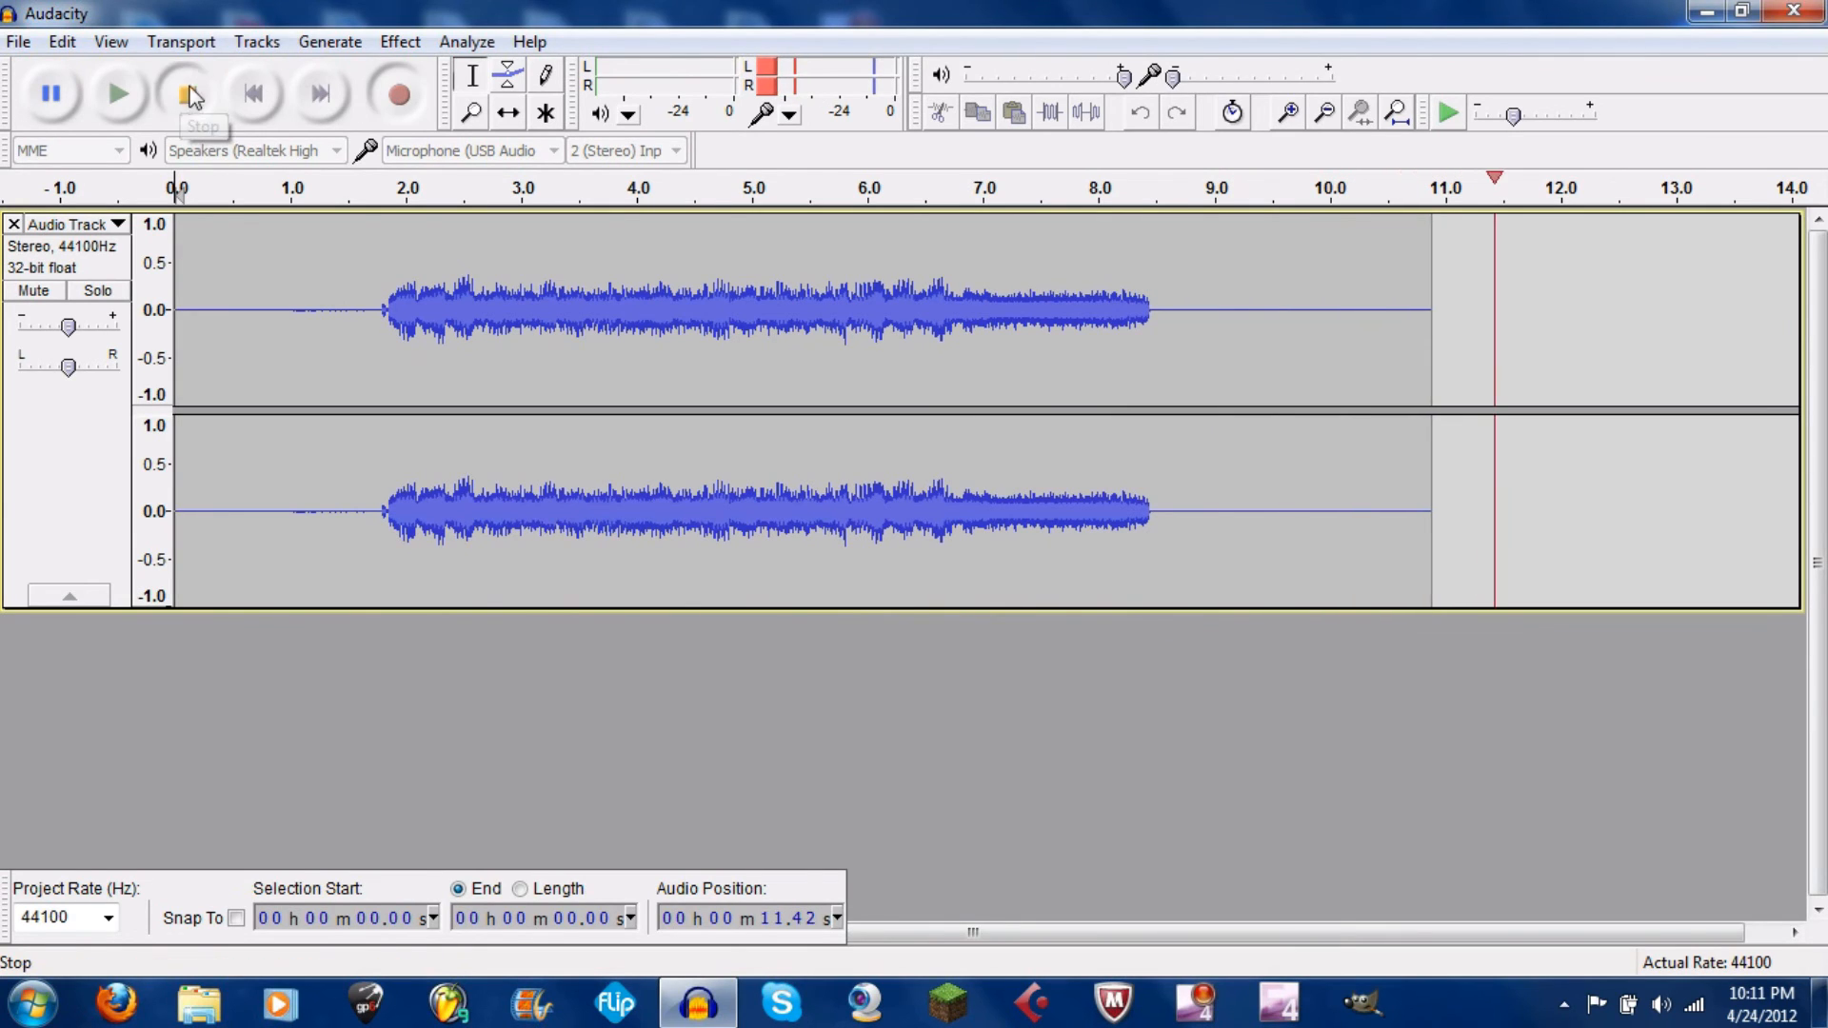
left_click(187, 93)
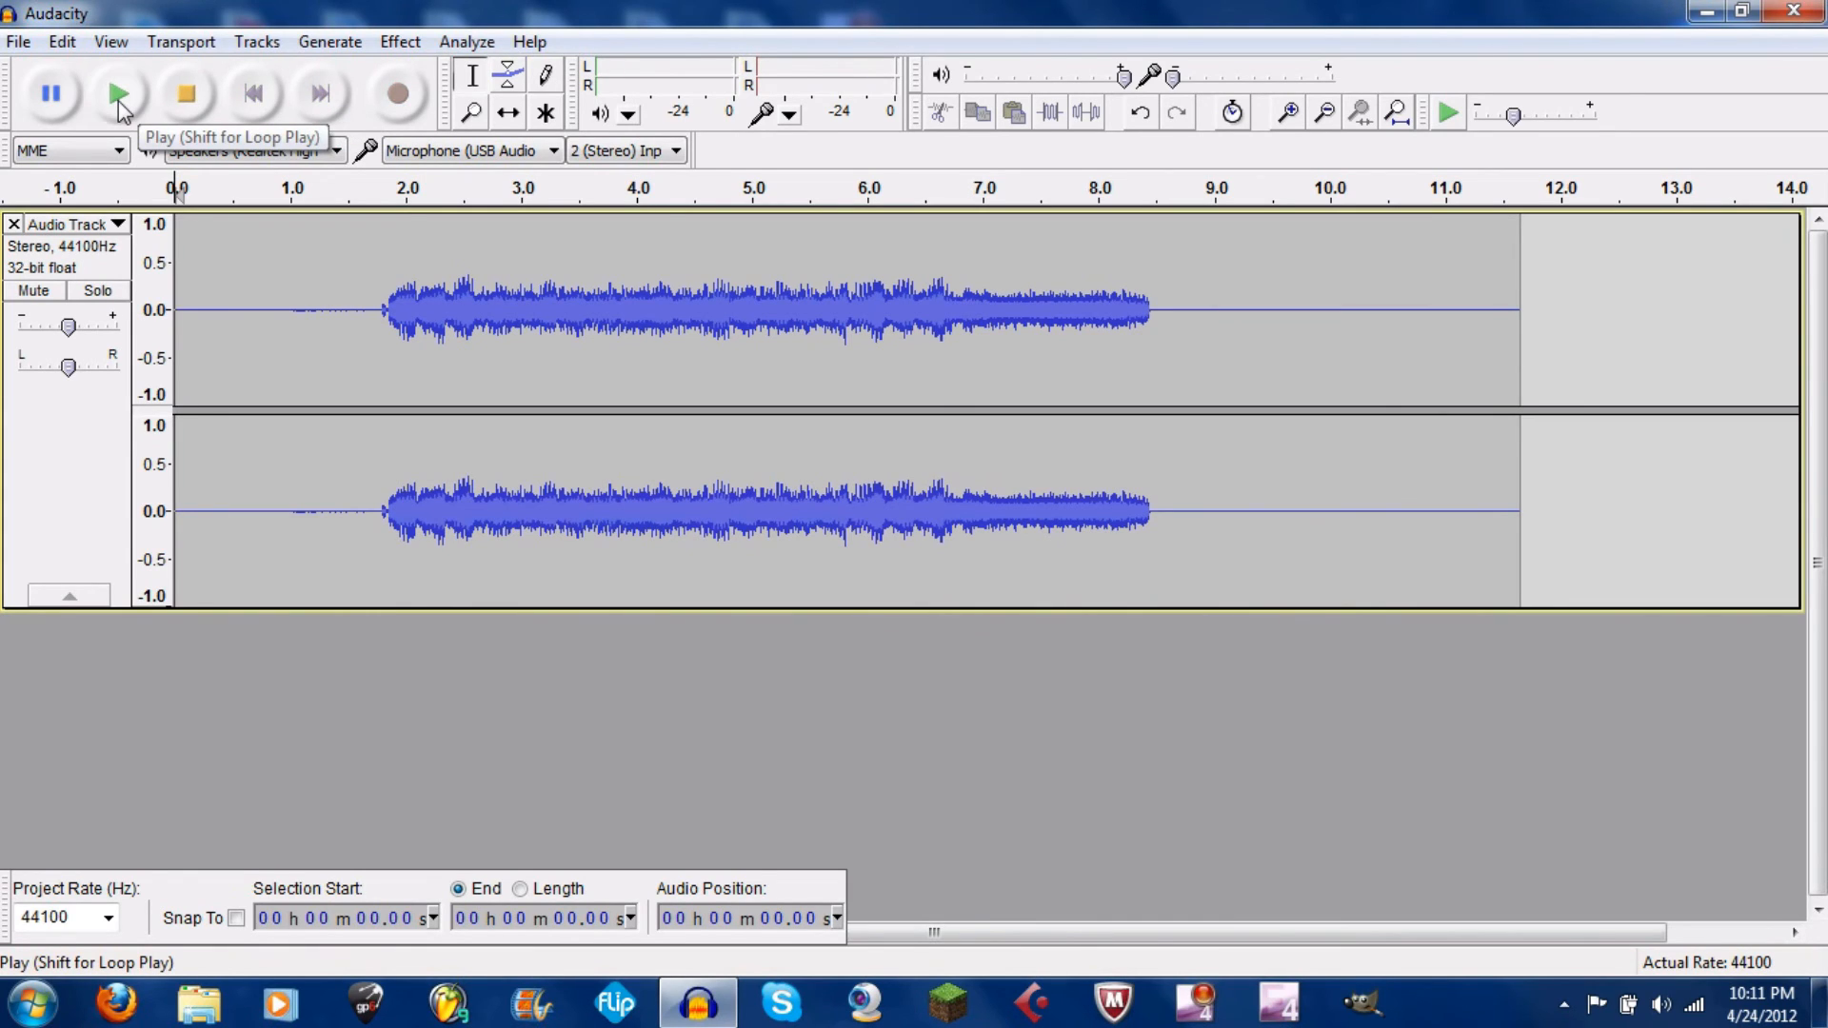
left_click(118, 95)
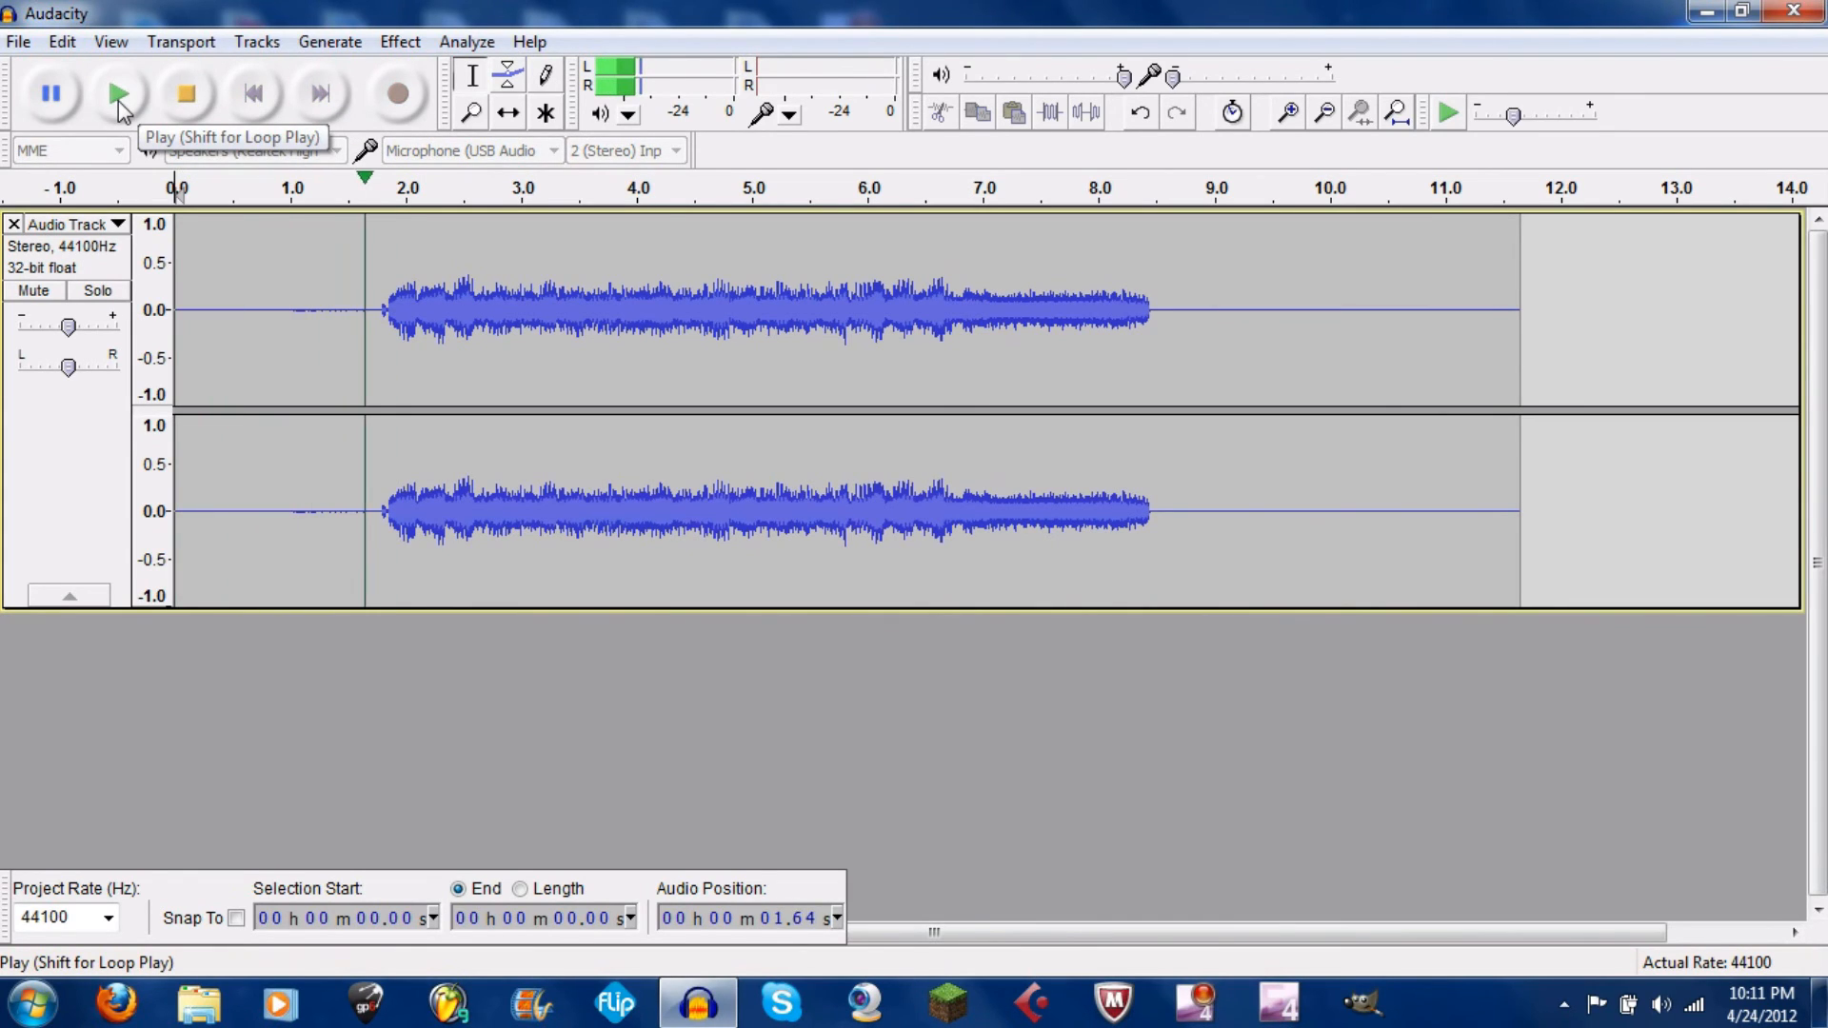
left_click(116, 95)
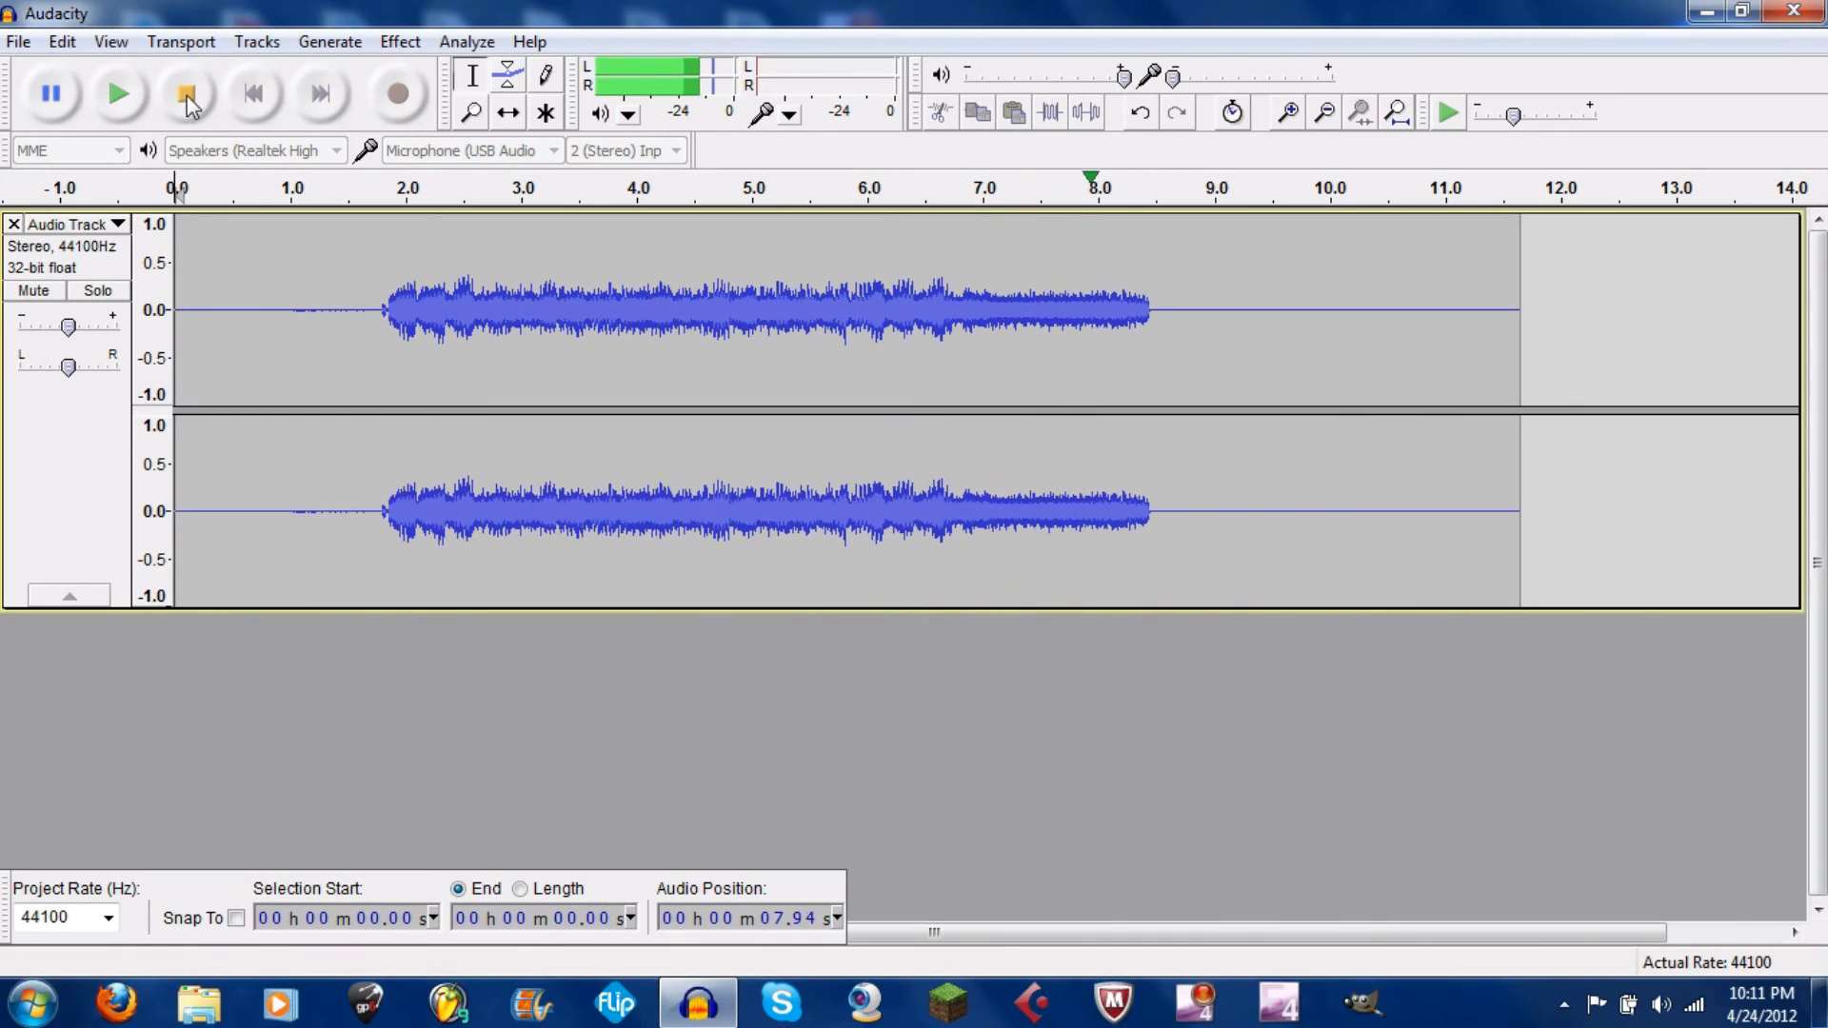
left_click(181, 93)
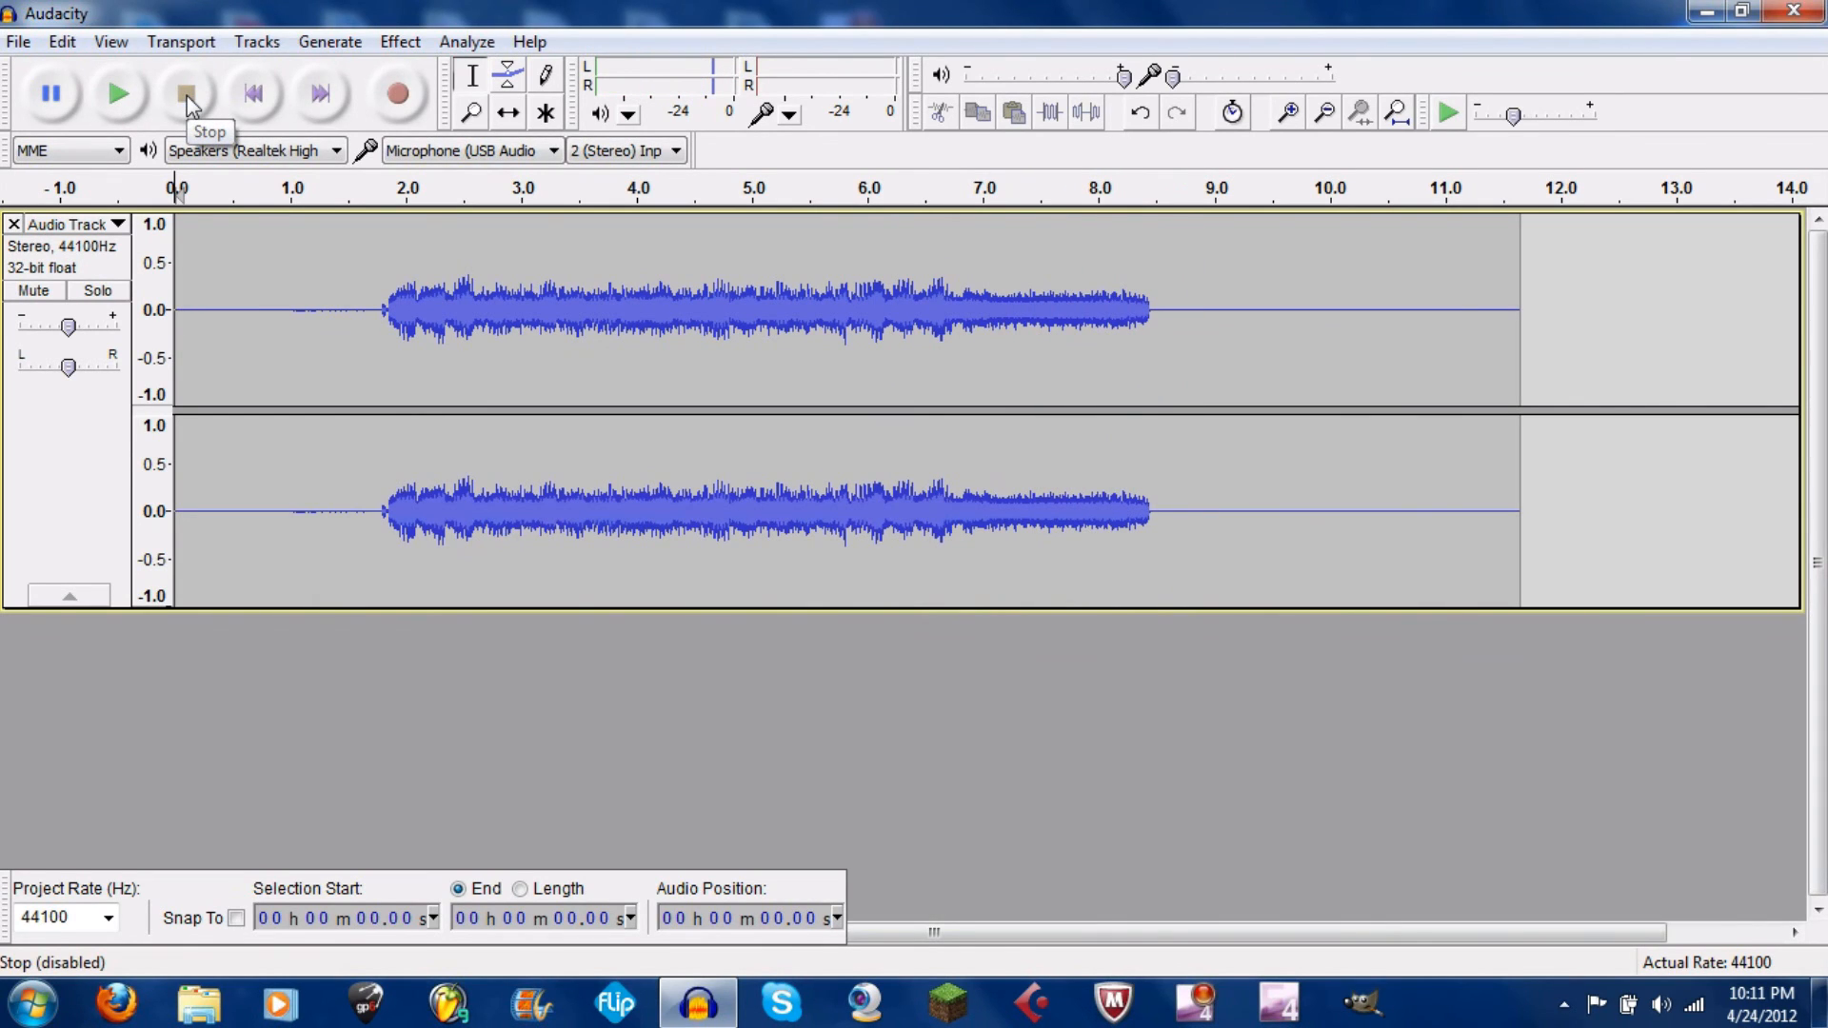
mouse_move(310, 86)
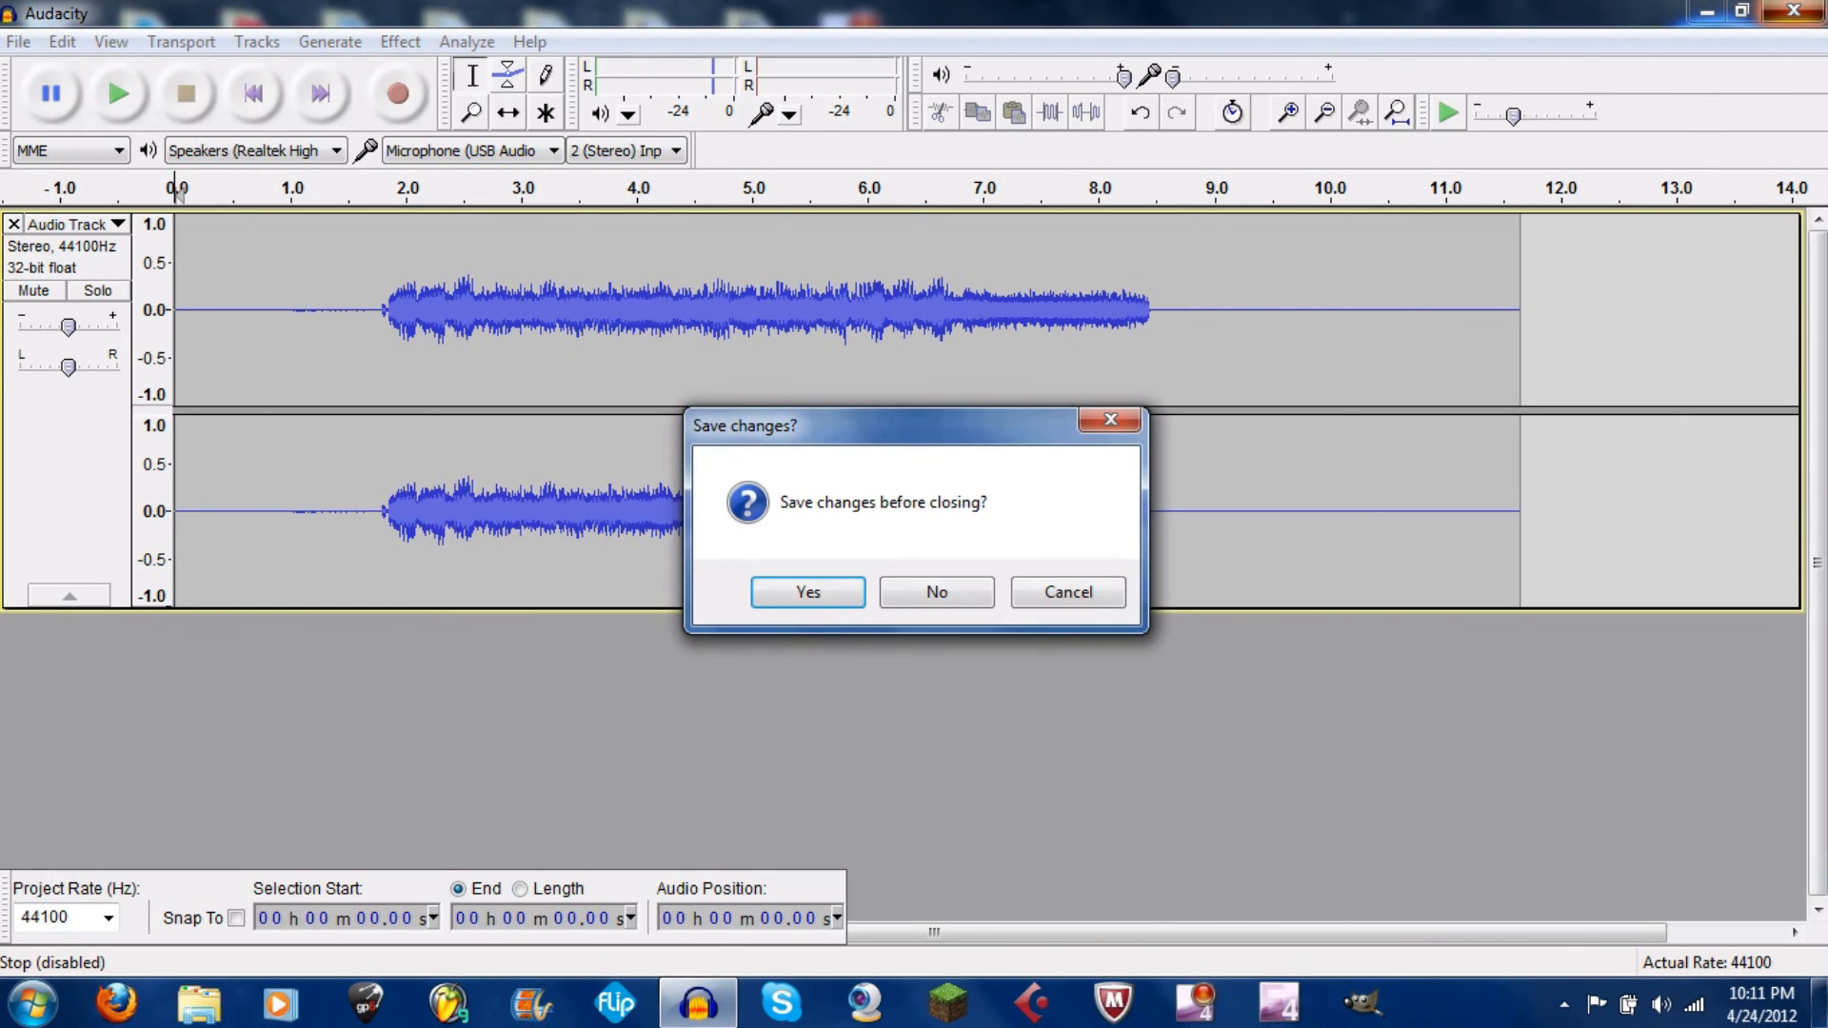
mouse_move(945, 603)
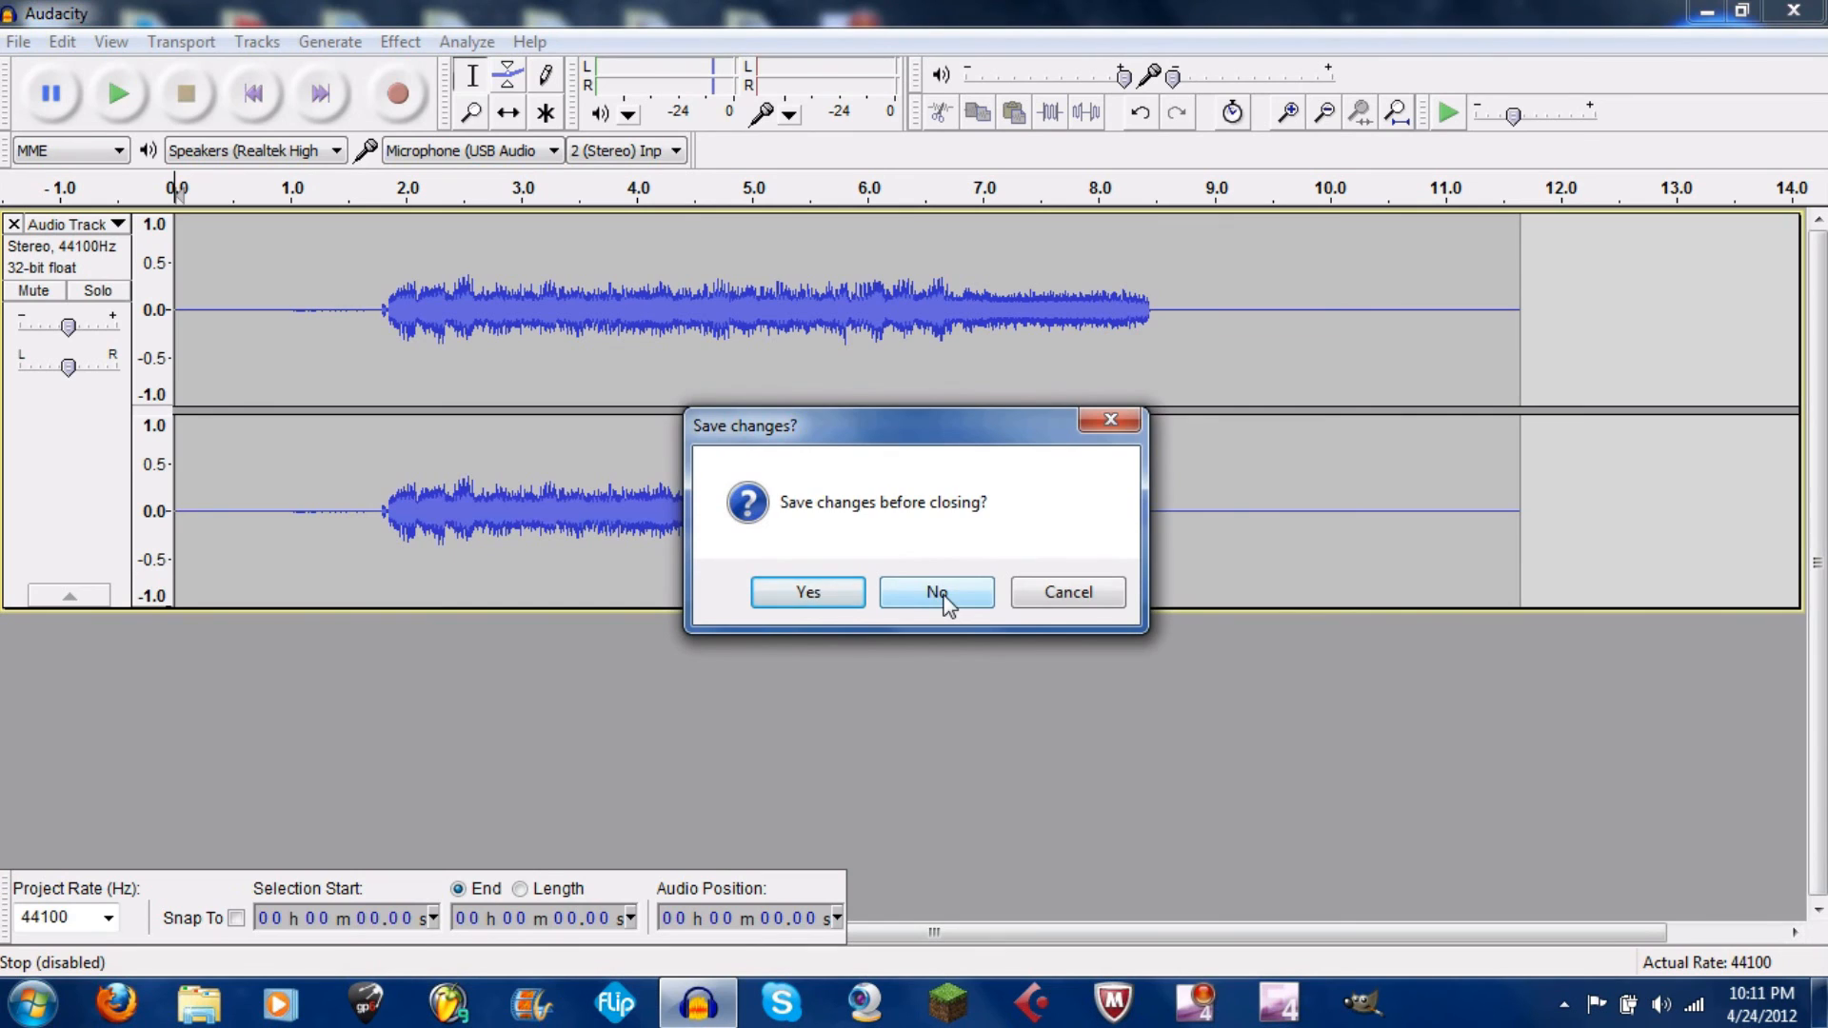
Answer No to the Save changes? prompt, discarding the Audacity recording
left_click(936, 592)
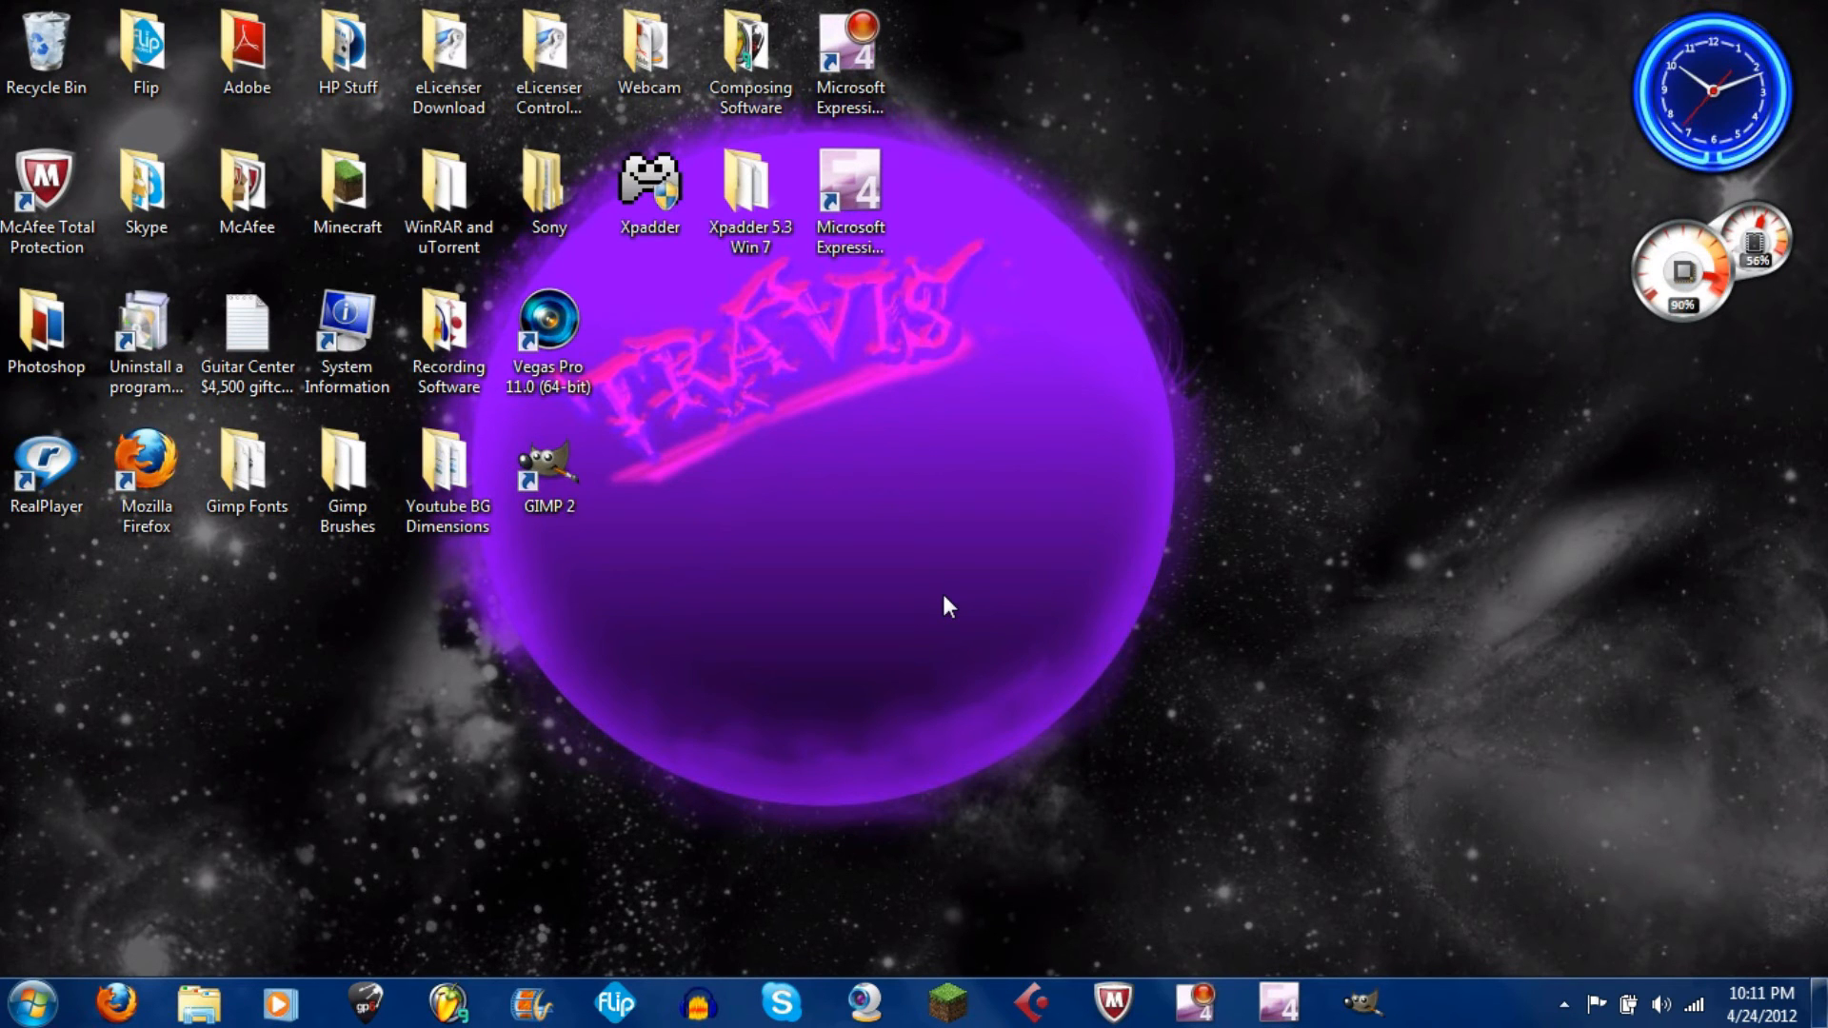